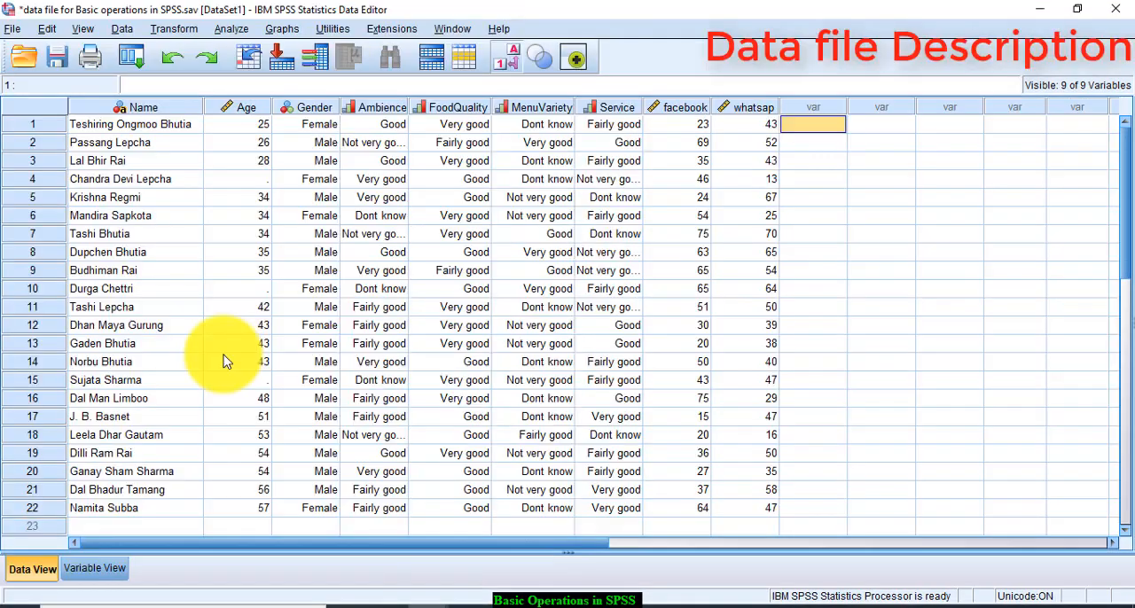
mouse_move(229, 341)
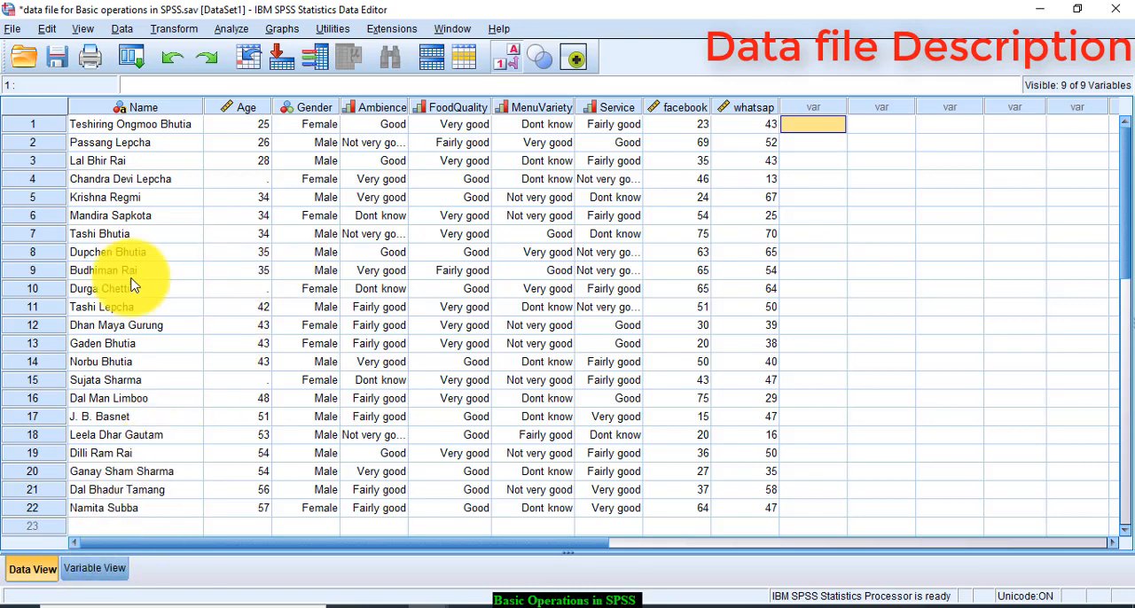
Step: Identify duplicate cases matched on Name, adding a duplicate indicator variable
left_click(94, 568)
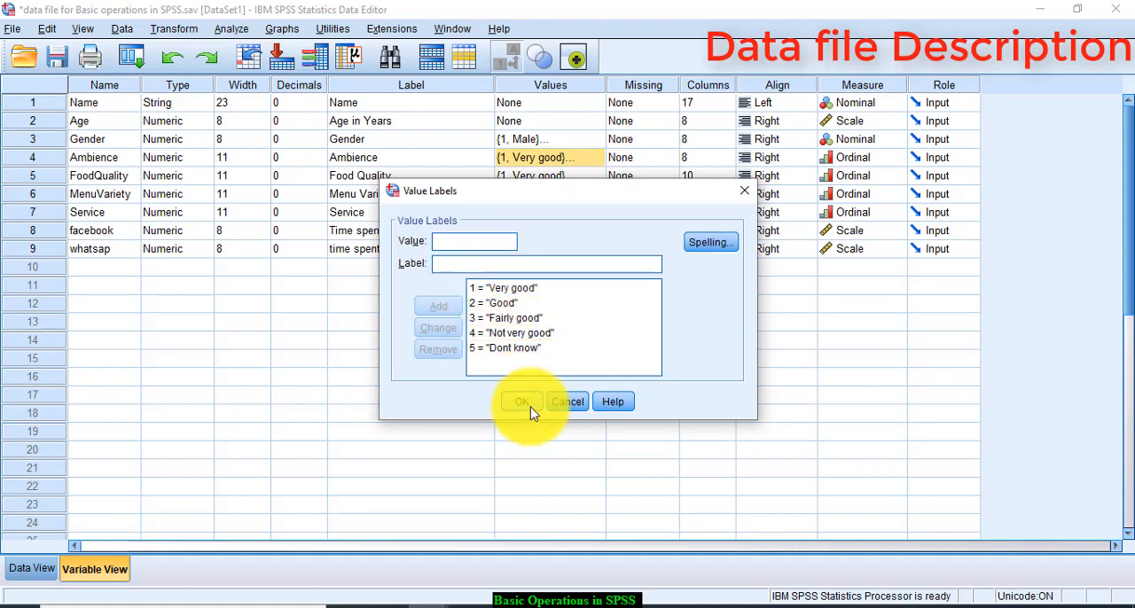
left_click(521, 402)
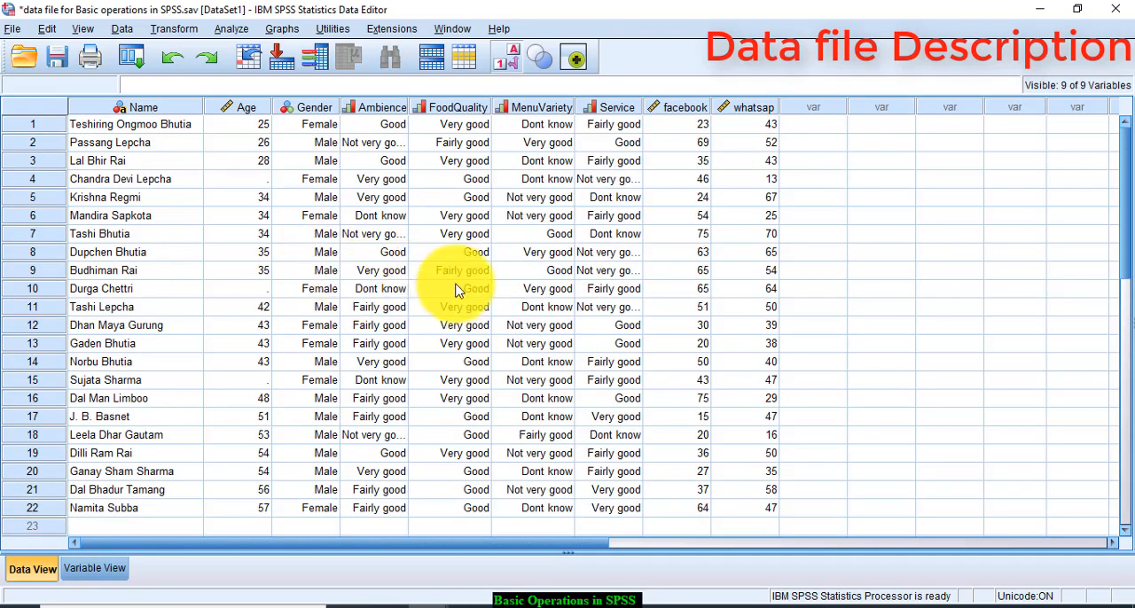
mouse_move(545, 233)
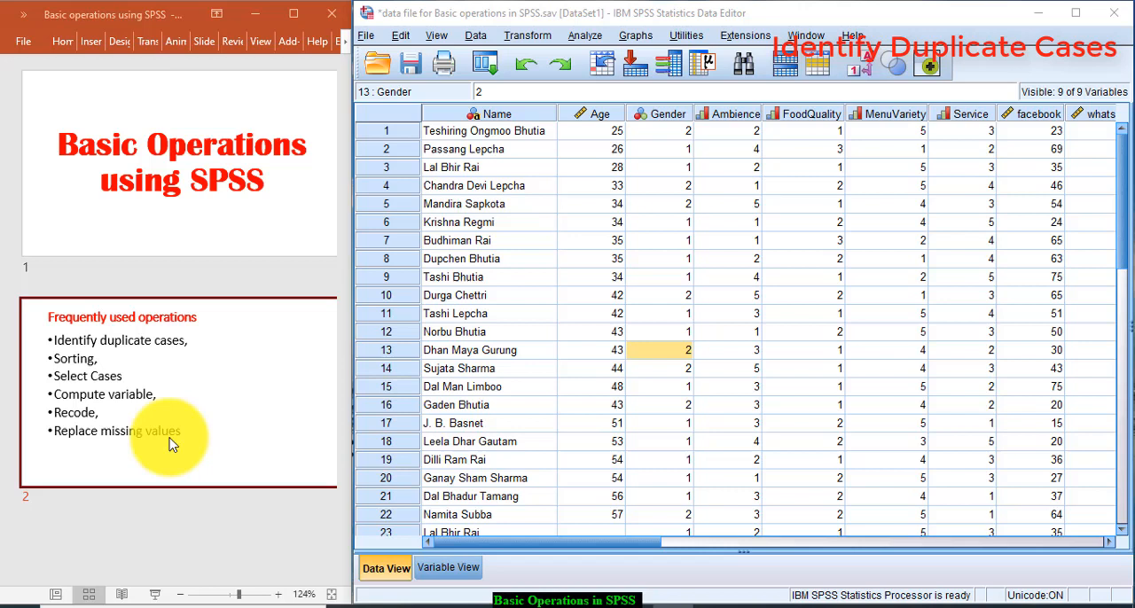
mouse_move(545, 224)
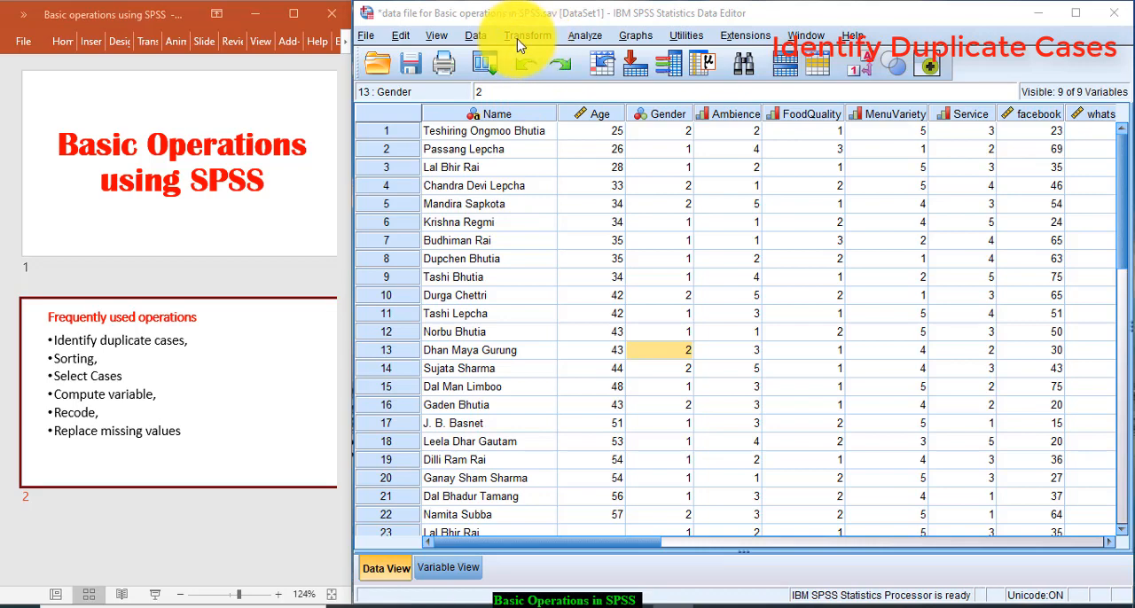
left_click(476, 36)
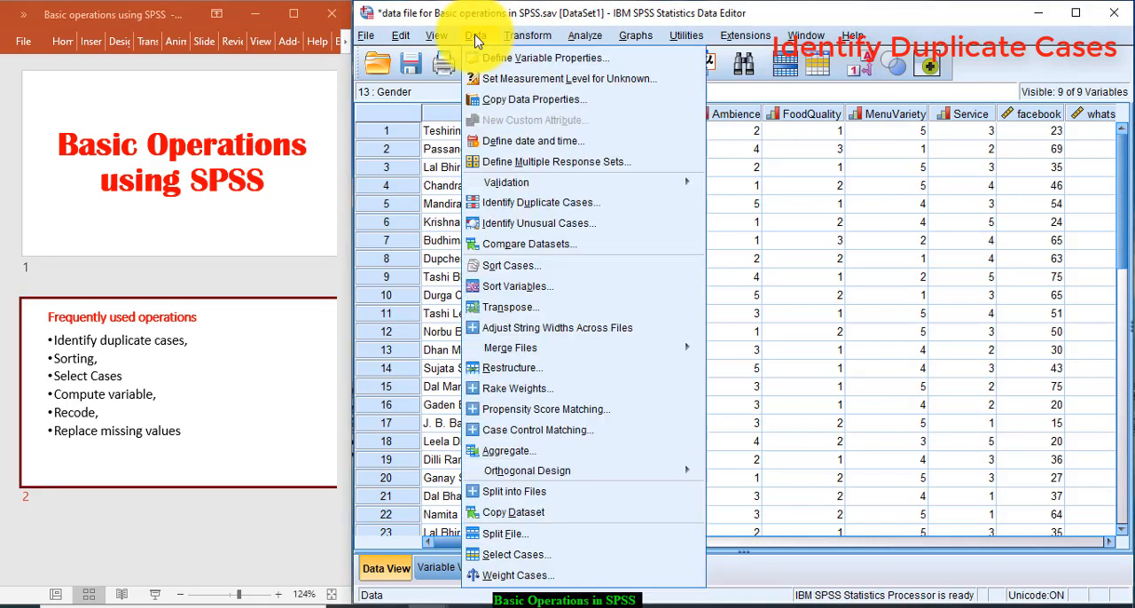
mouse_move(541, 203)
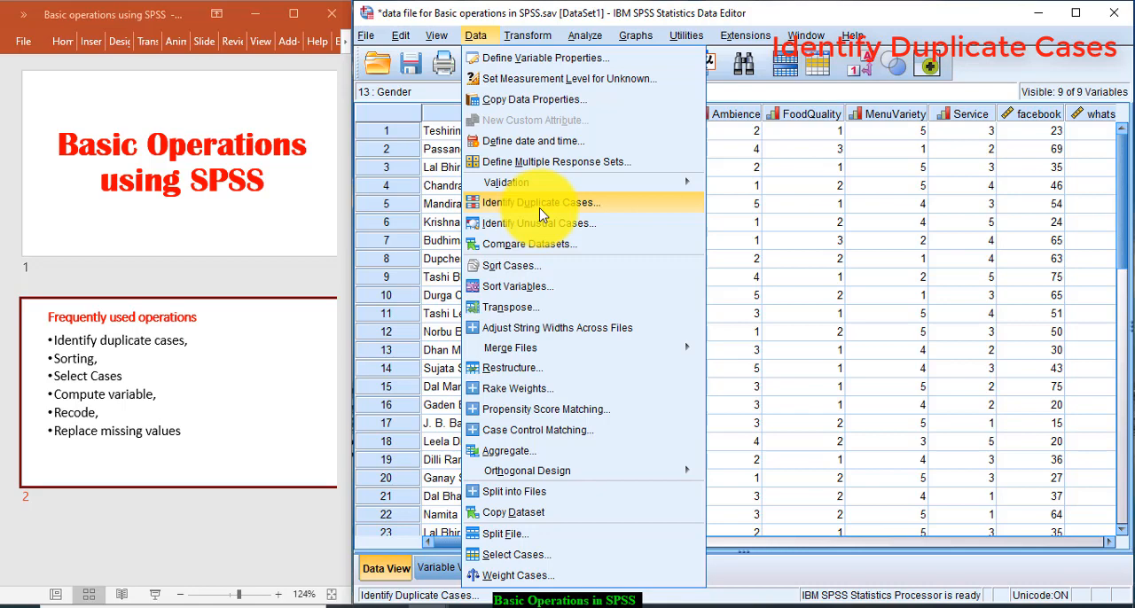
left_click(538, 202)
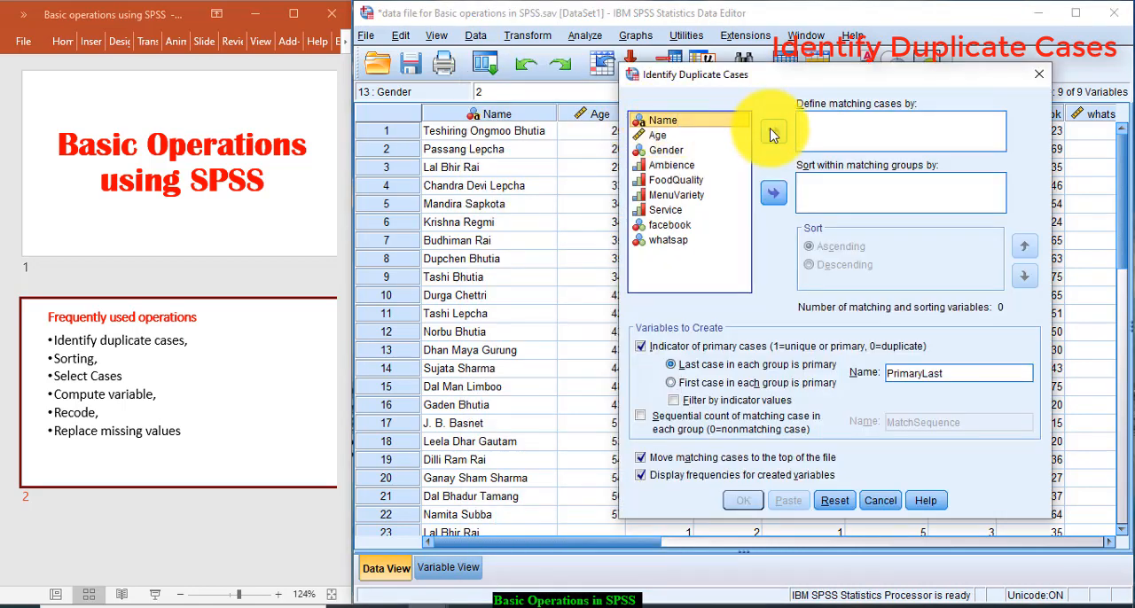
left_click(772, 131)
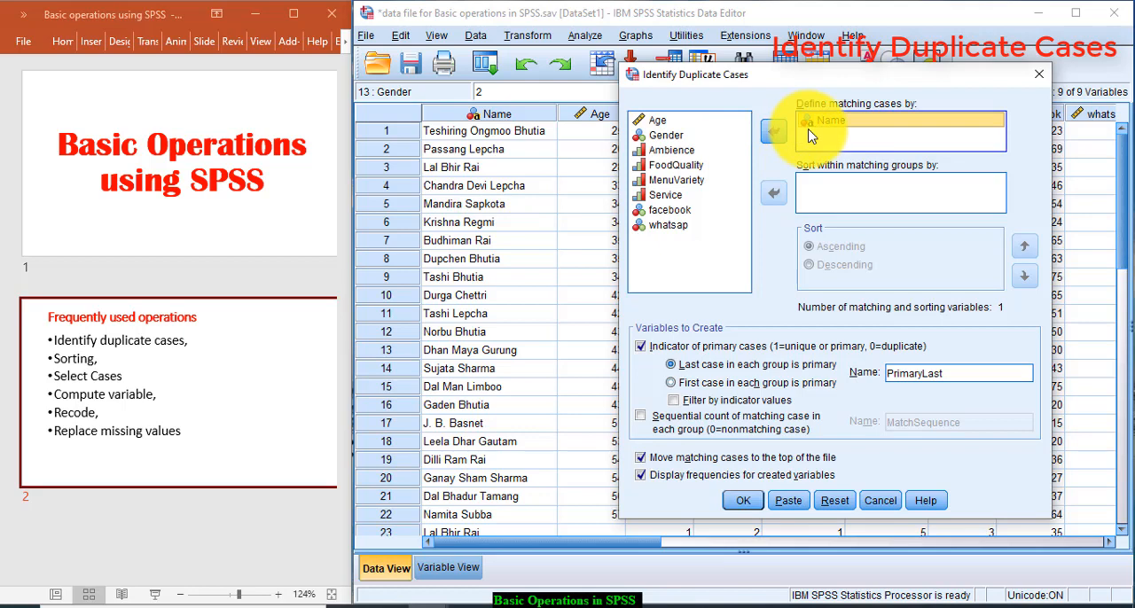
mouse_move(864, 137)
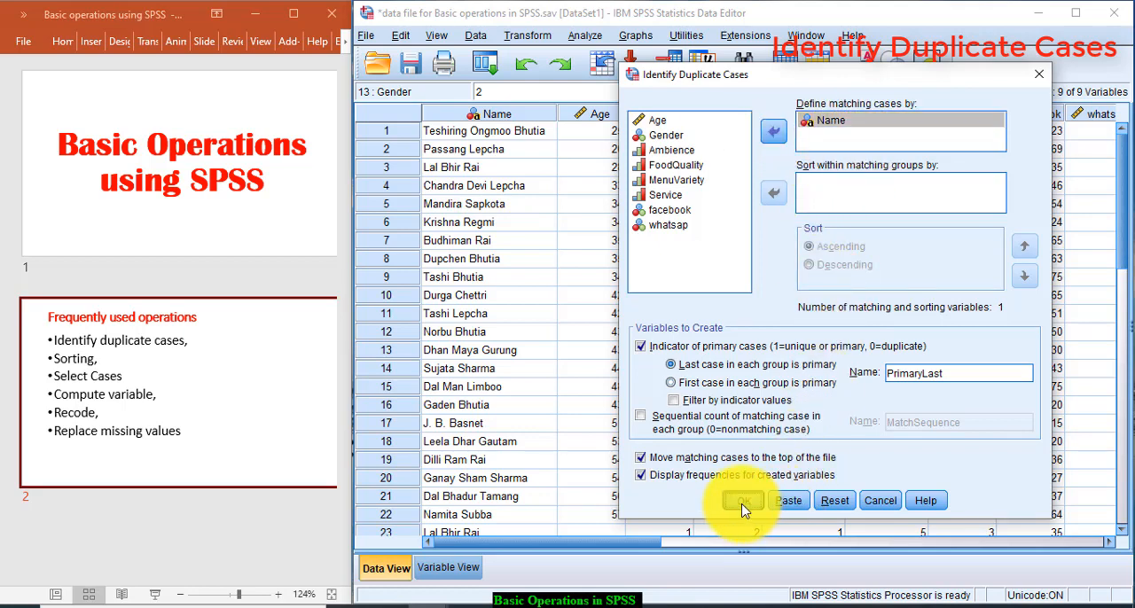
left_click(743, 500)
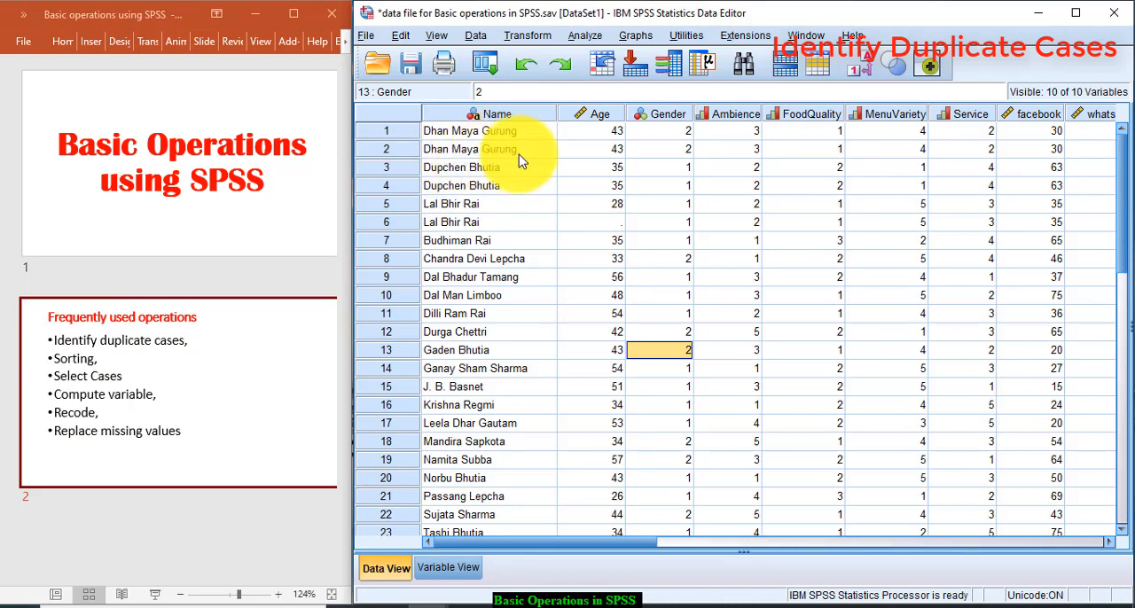
mouse_move(528, 155)
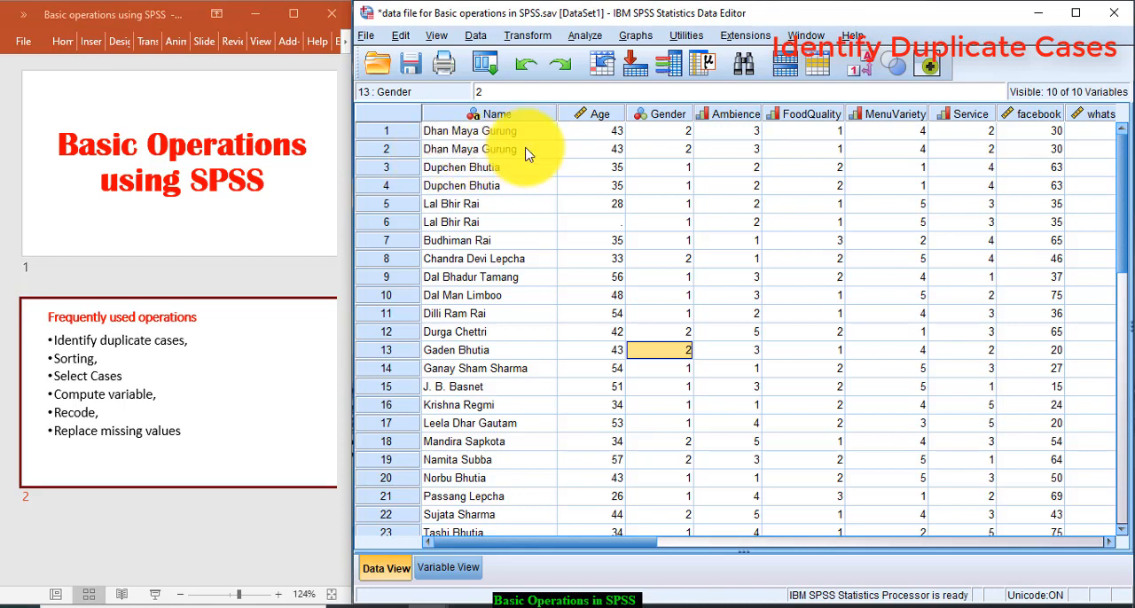
mouse_move(515, 182)
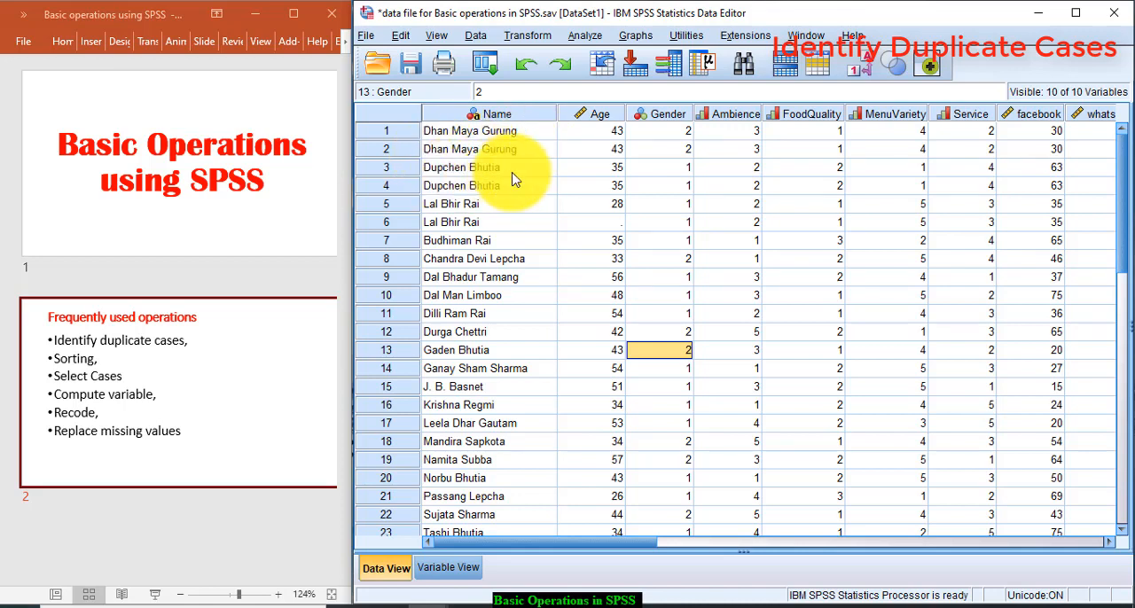
mouse_move(572, 192)
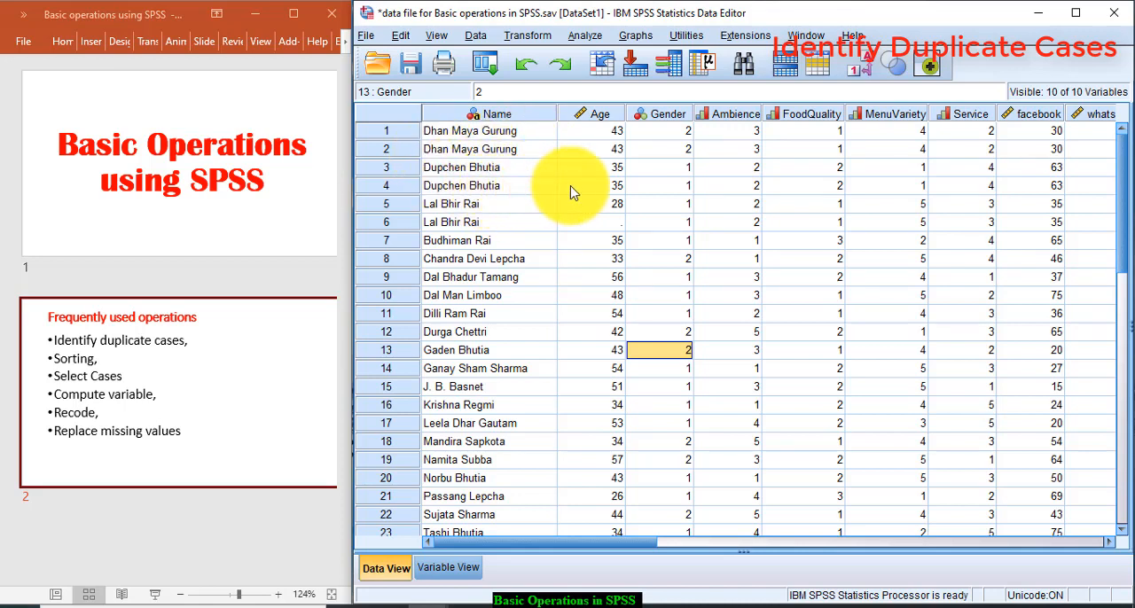
mouse_move(477, 213)
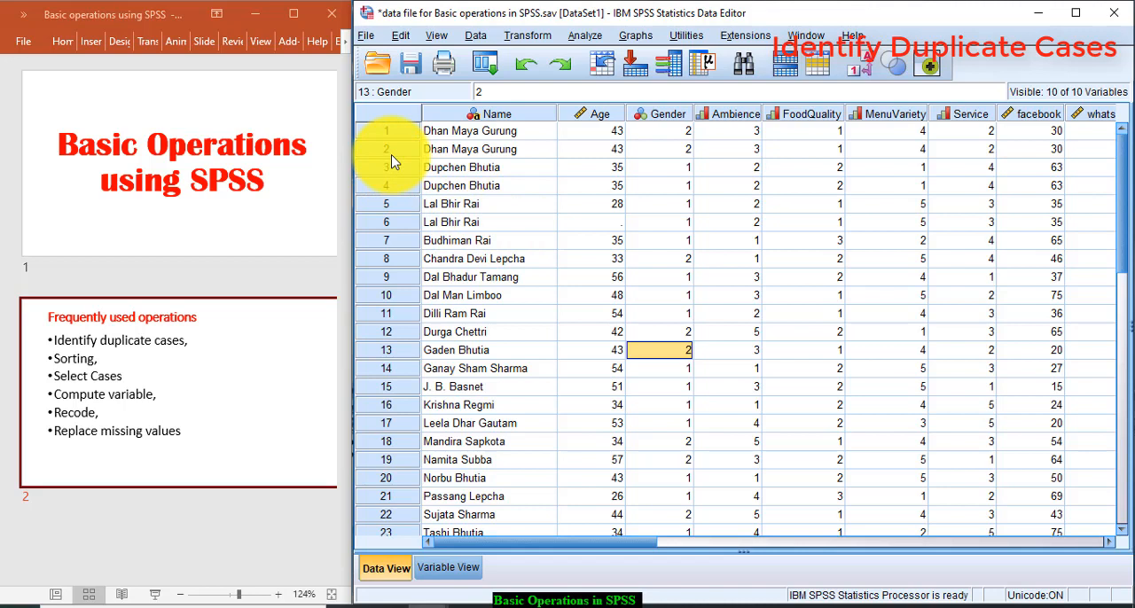
left_click(487, 149)
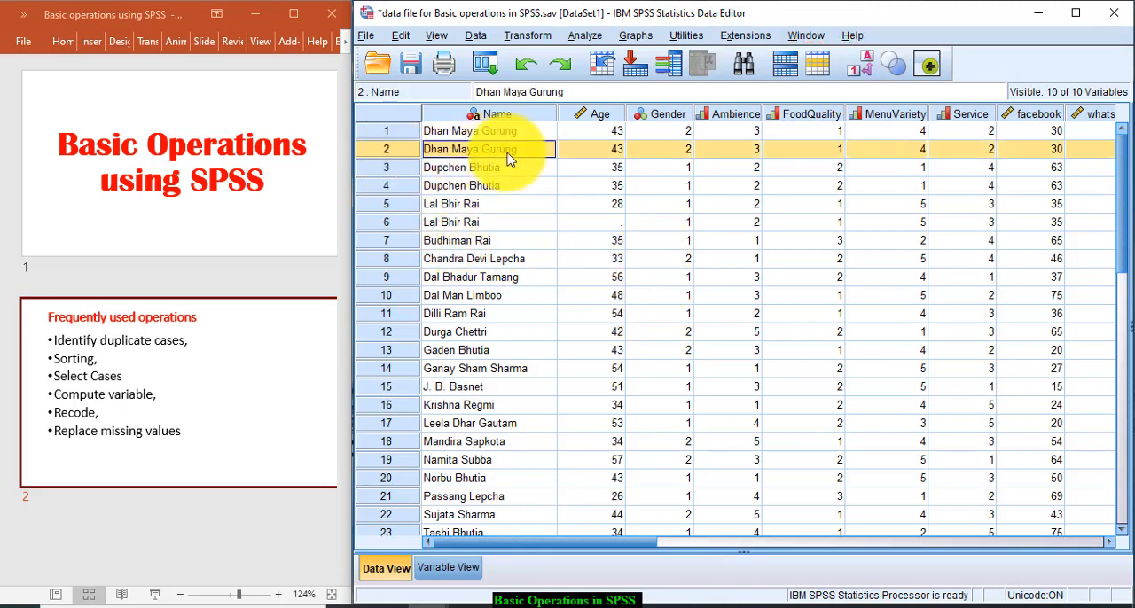
mouse_move(727, 160)
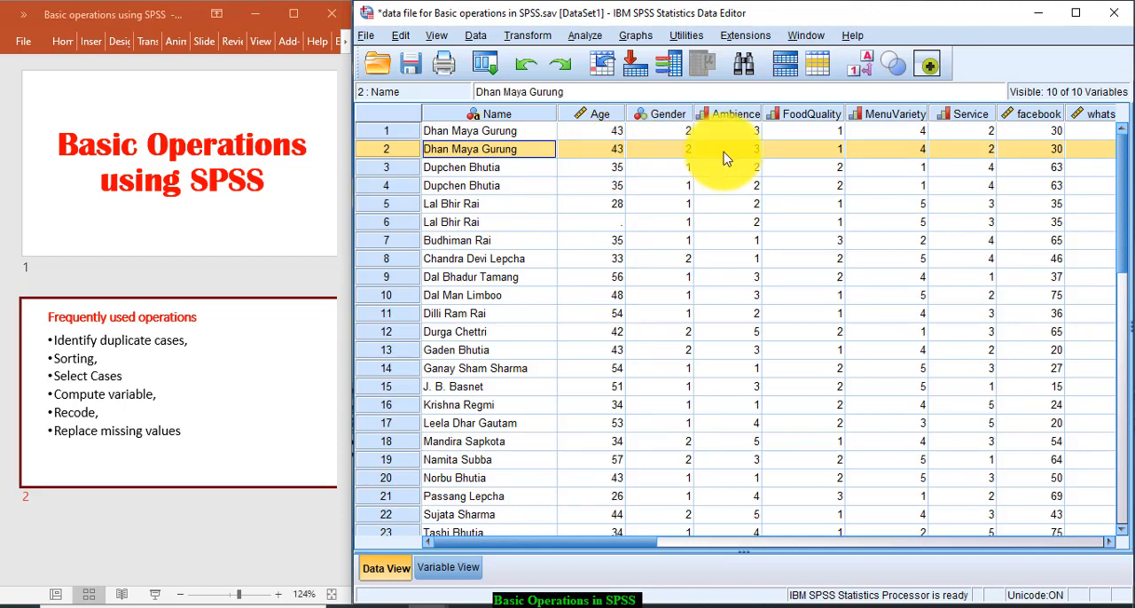
mouse_move(816, 156)
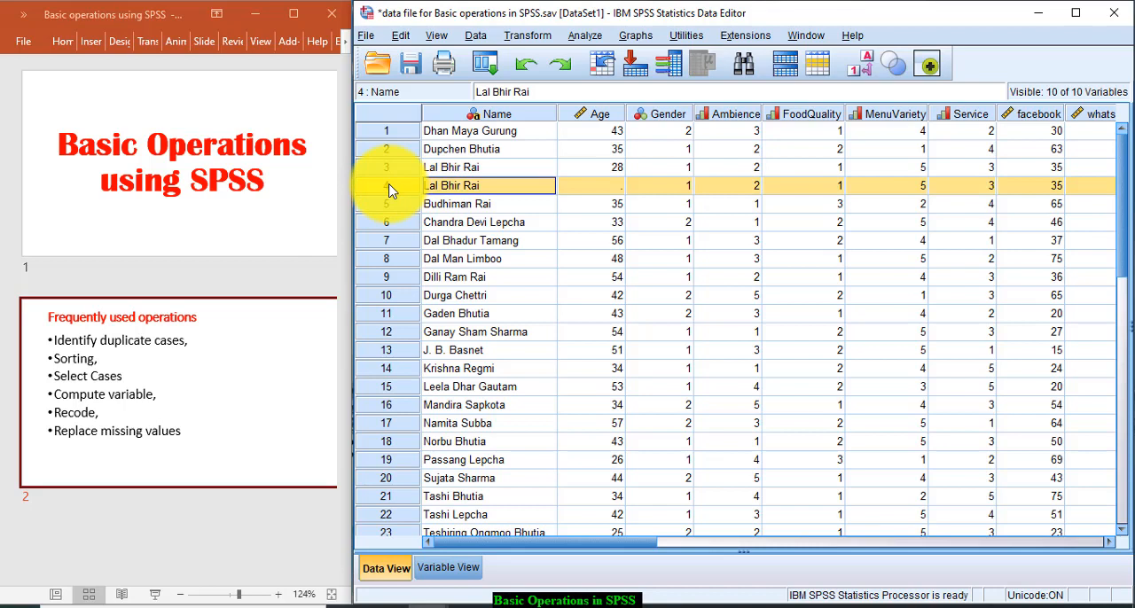
left_click(487, 185)
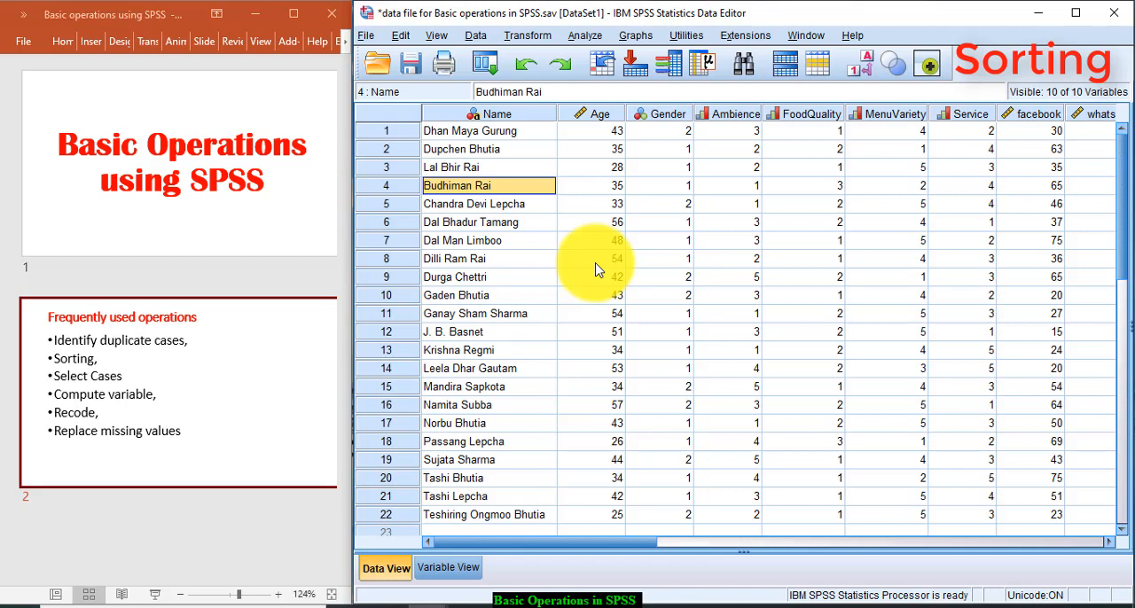
mouse_move(476, 43)
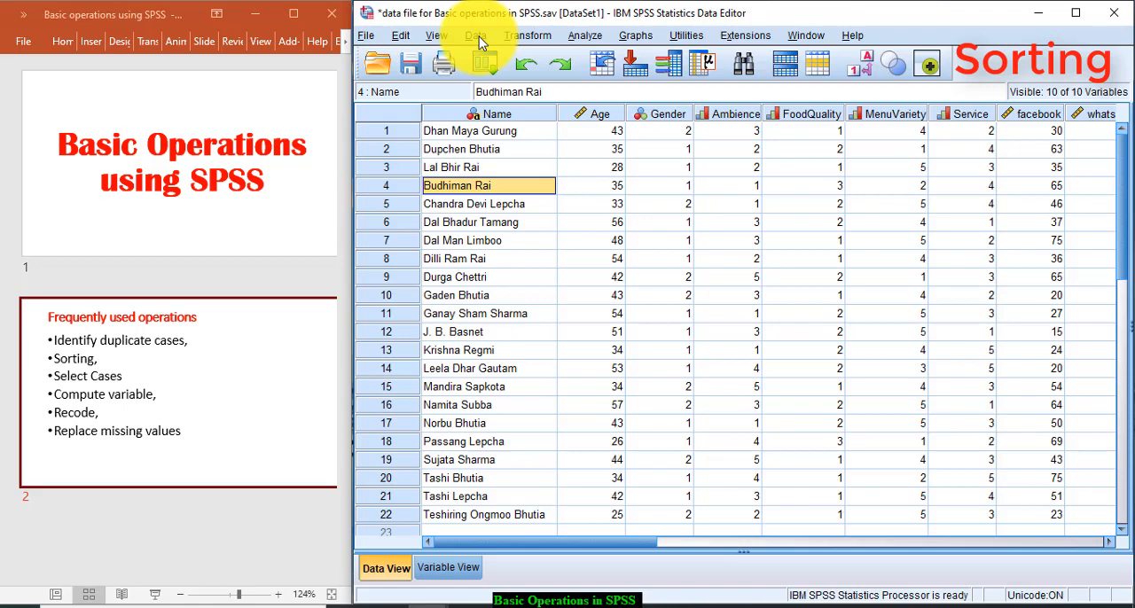
Step: Sort the 22 cases by Age in ascending order, from 25 to 57
left_click(476, 35)
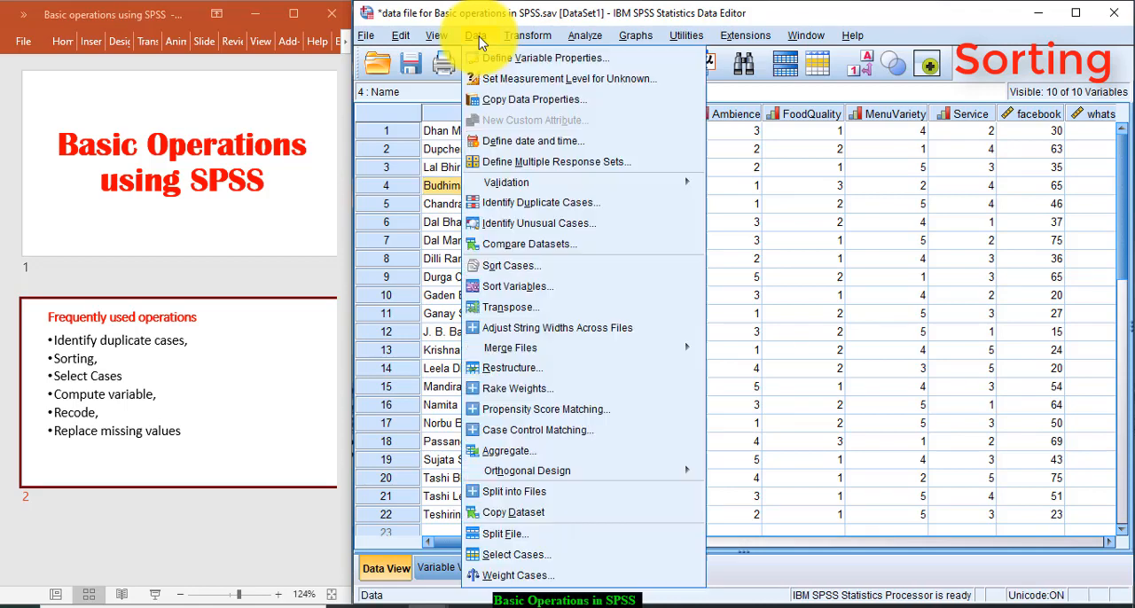
mouse_move(506, 182)
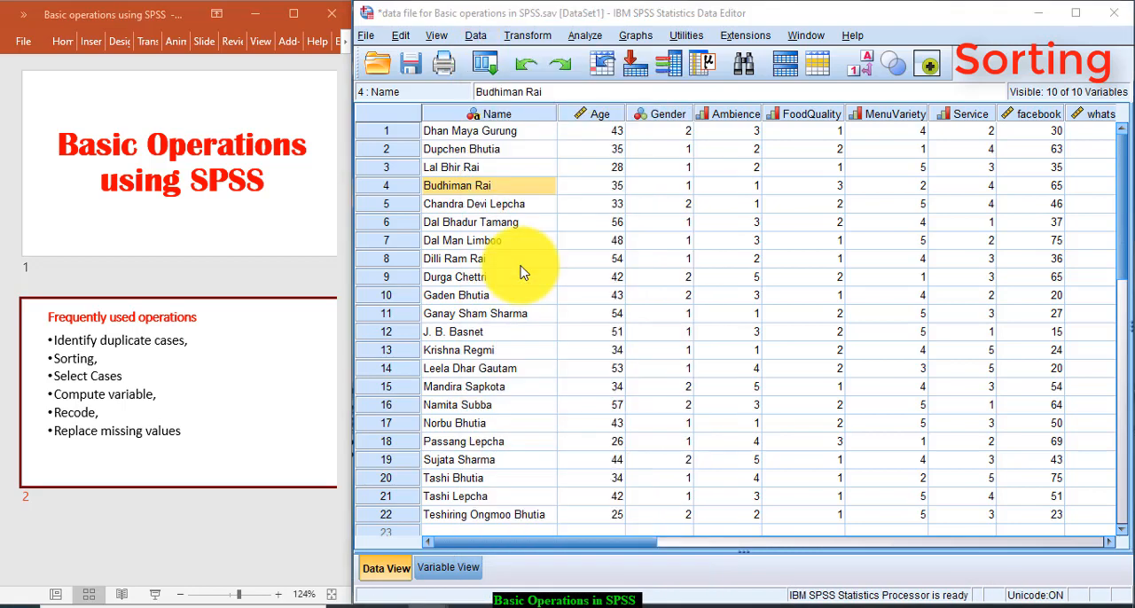
left_click(475, 36)
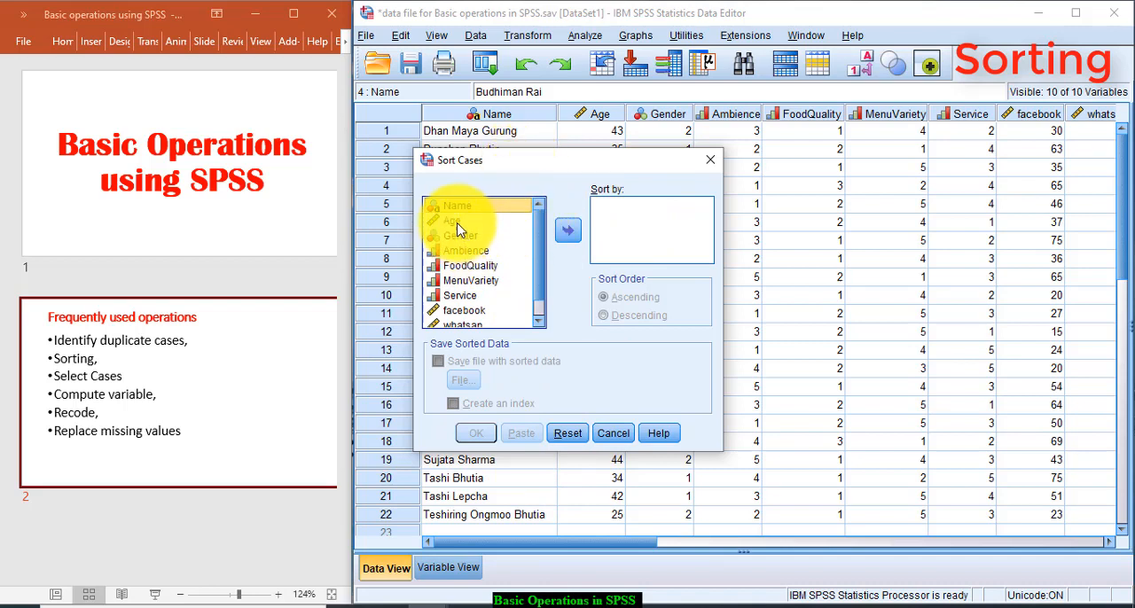
left_click(567, 230)
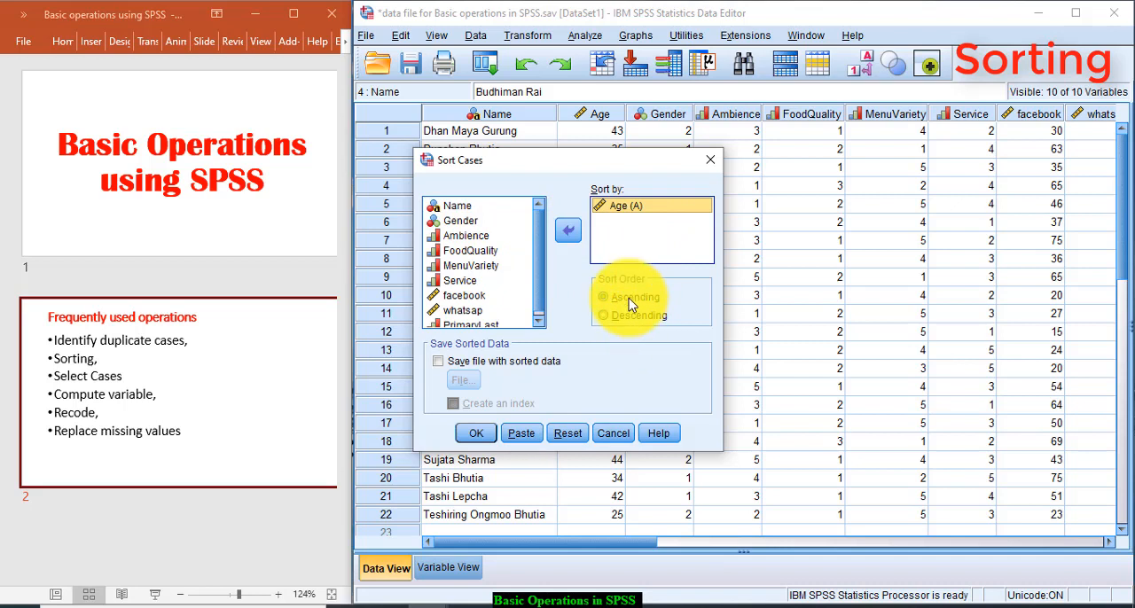
mouse_move(607, 322)
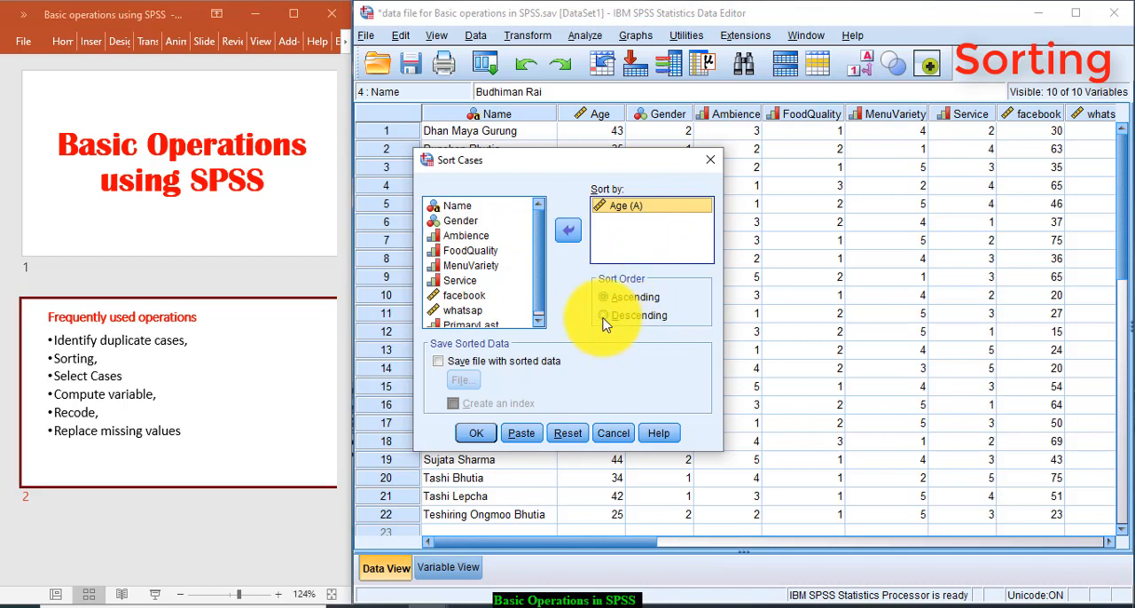
mouse_move(616, 335)
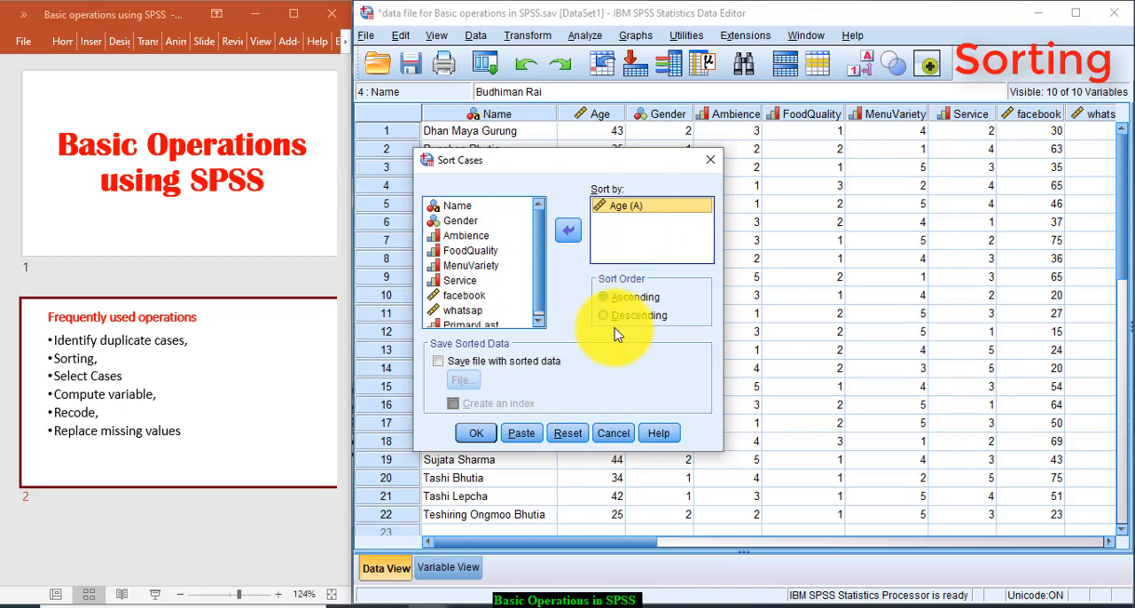
mouse_move(608, 324)
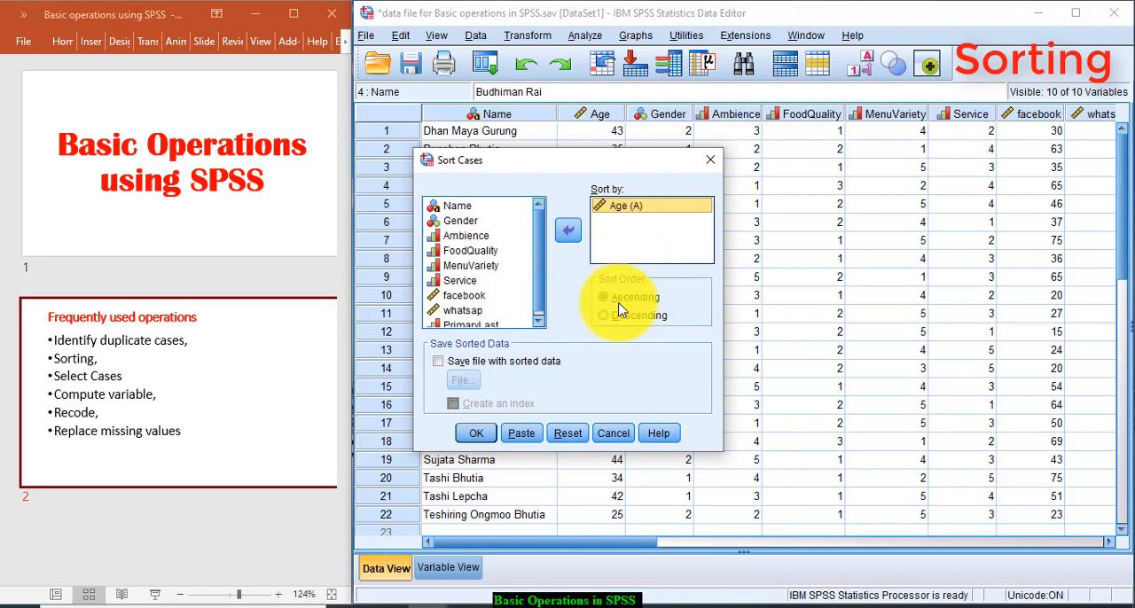
left_click(475, 432)
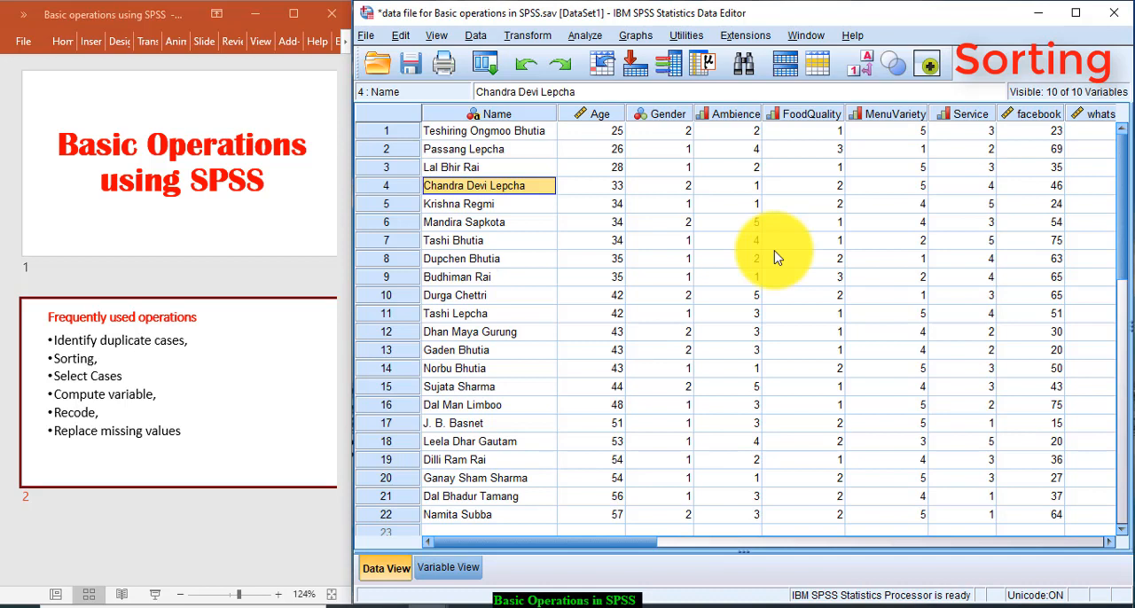
mouse_move(616, 177)
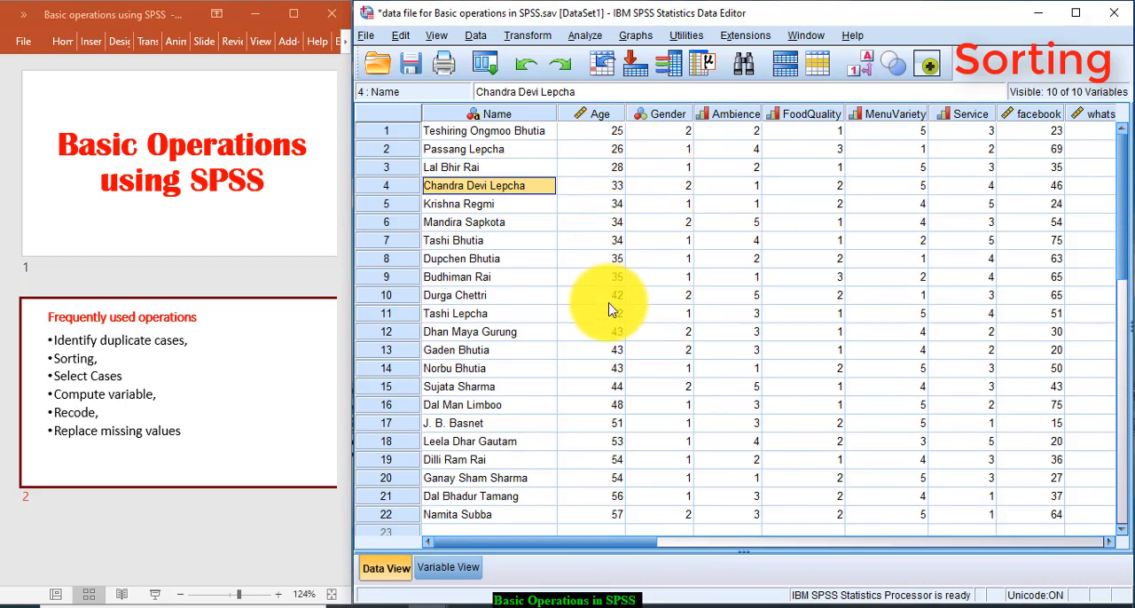
mouse_move(613, 503)
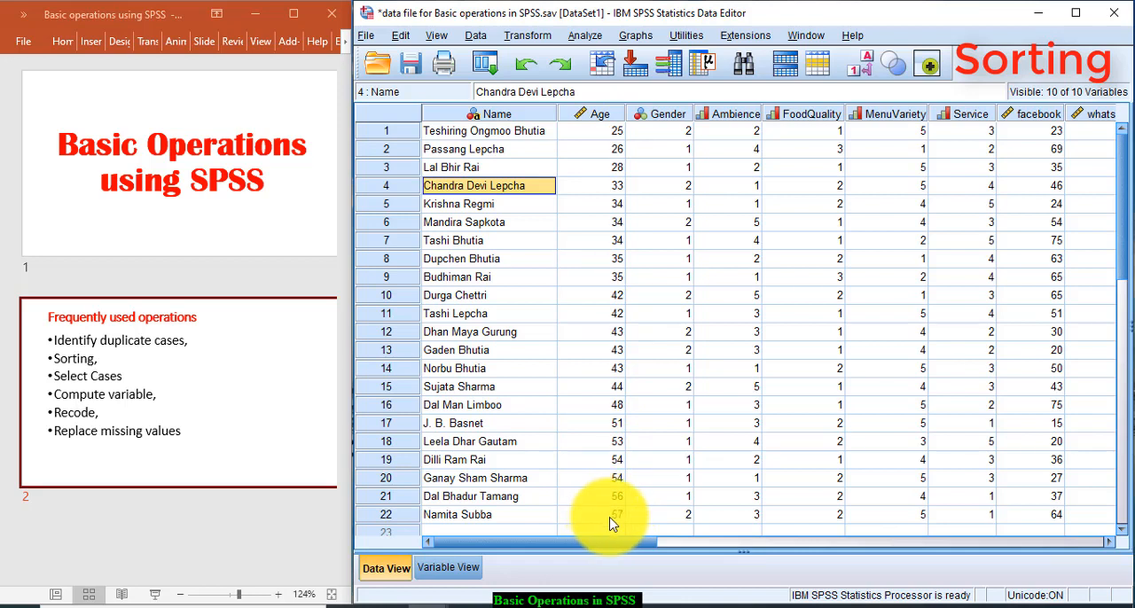
mouse_move(601, 501)
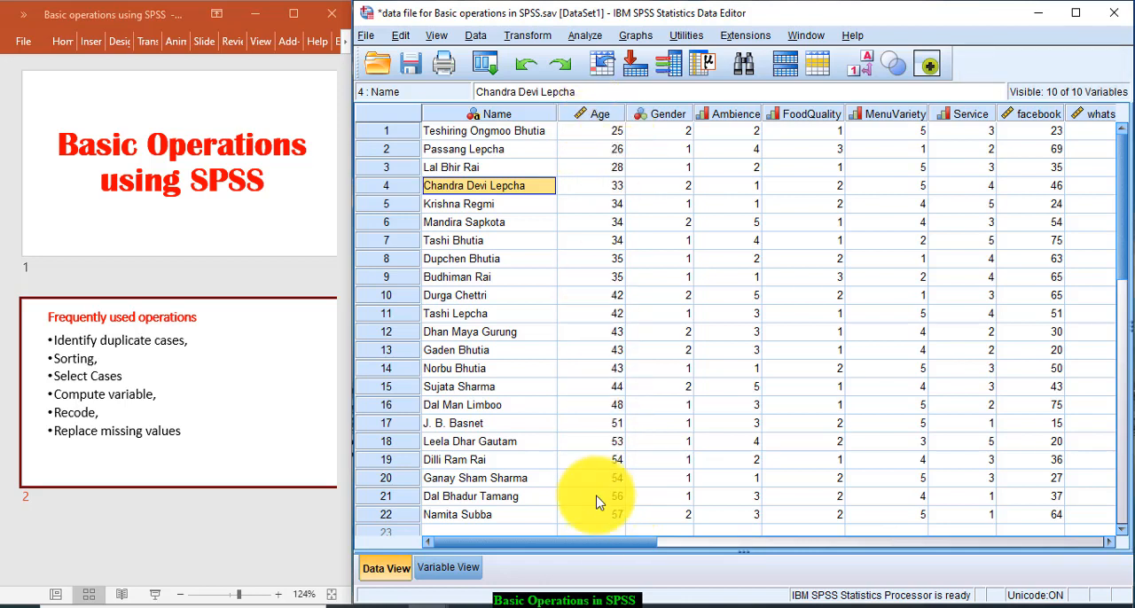
mouse_move(623, 529)
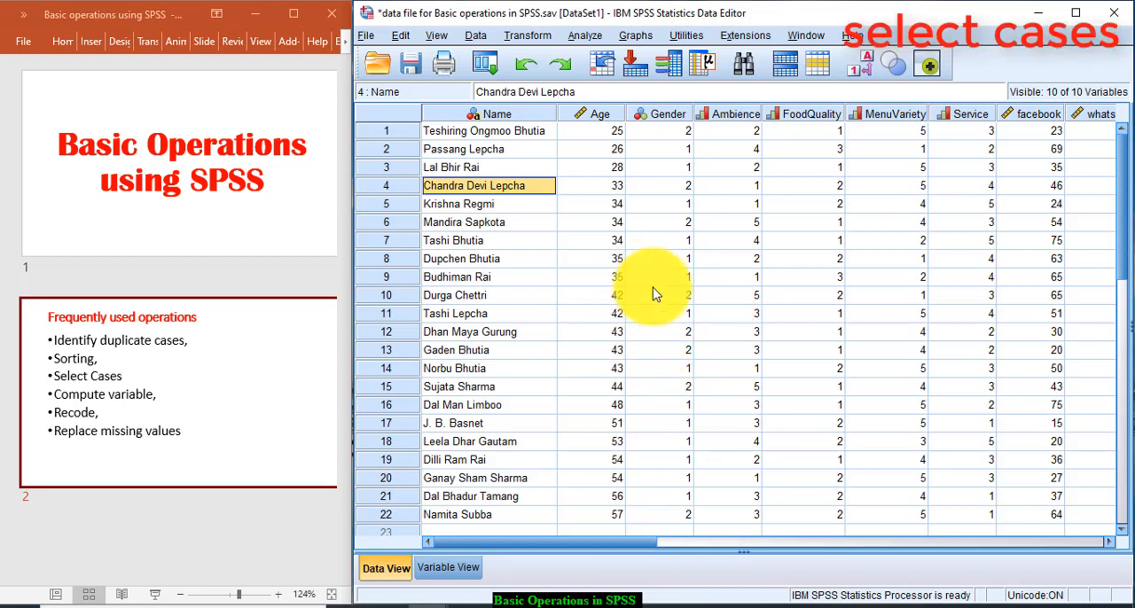
mouse_move(510, 206)
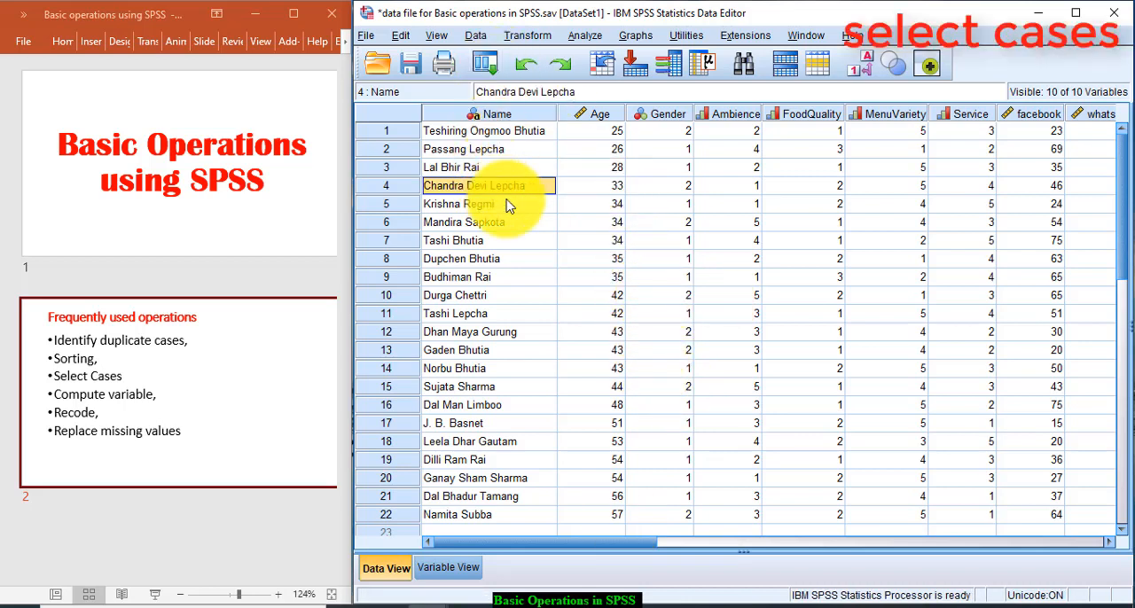
mouse_move(505, 465)
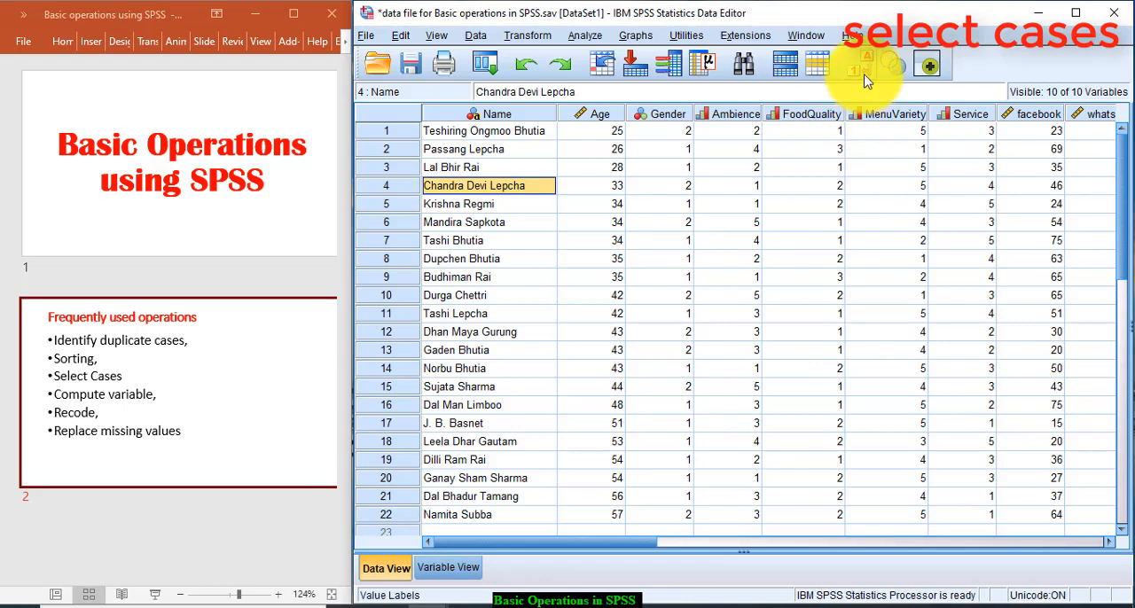
mouse_move(867, 63)
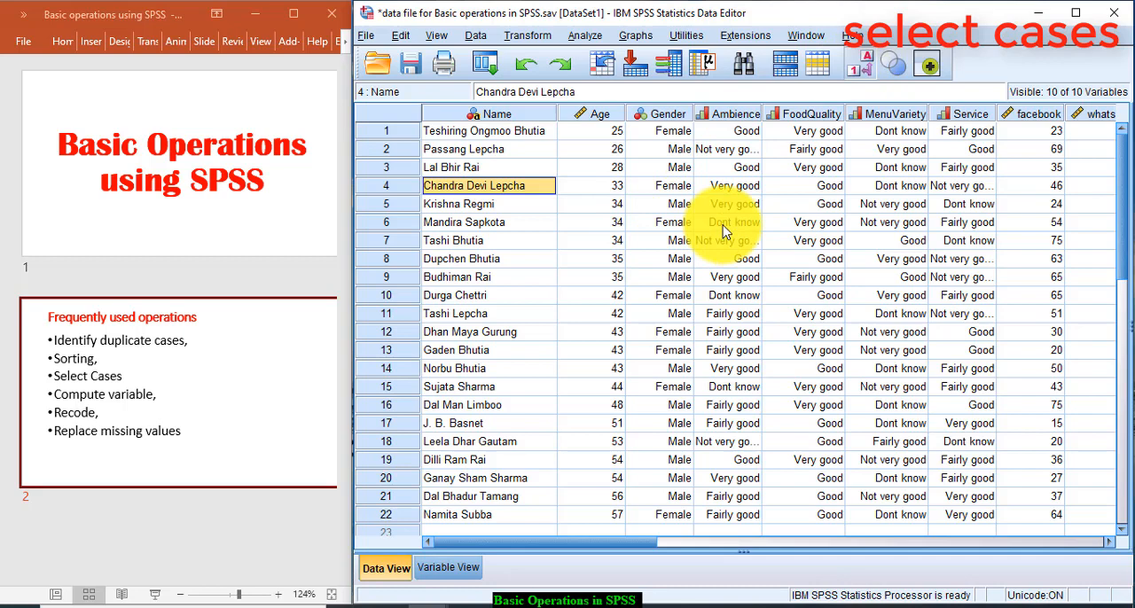
mouse_move(709, 216)
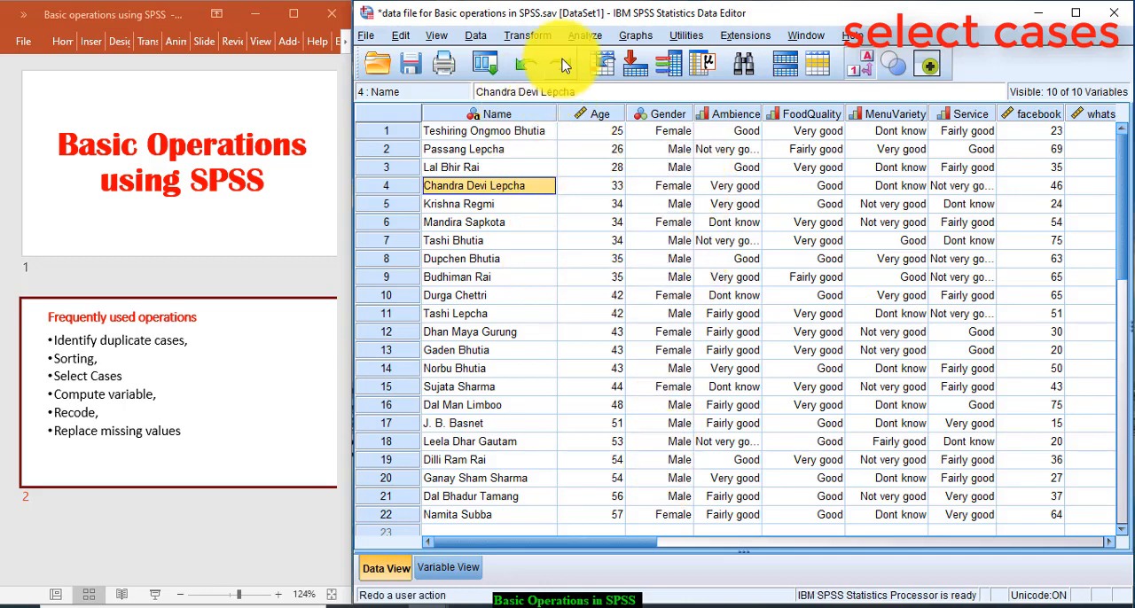
Step: Apply a Select Cases filter with the condition Gender=1
left_click(476, 34)
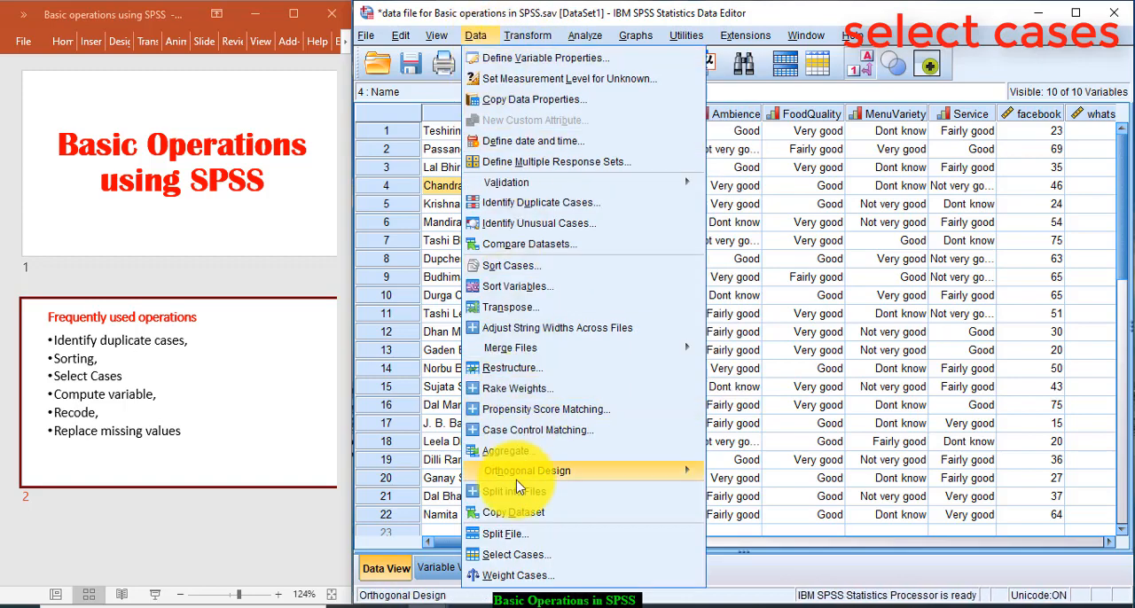
mouse_move(517, 554)
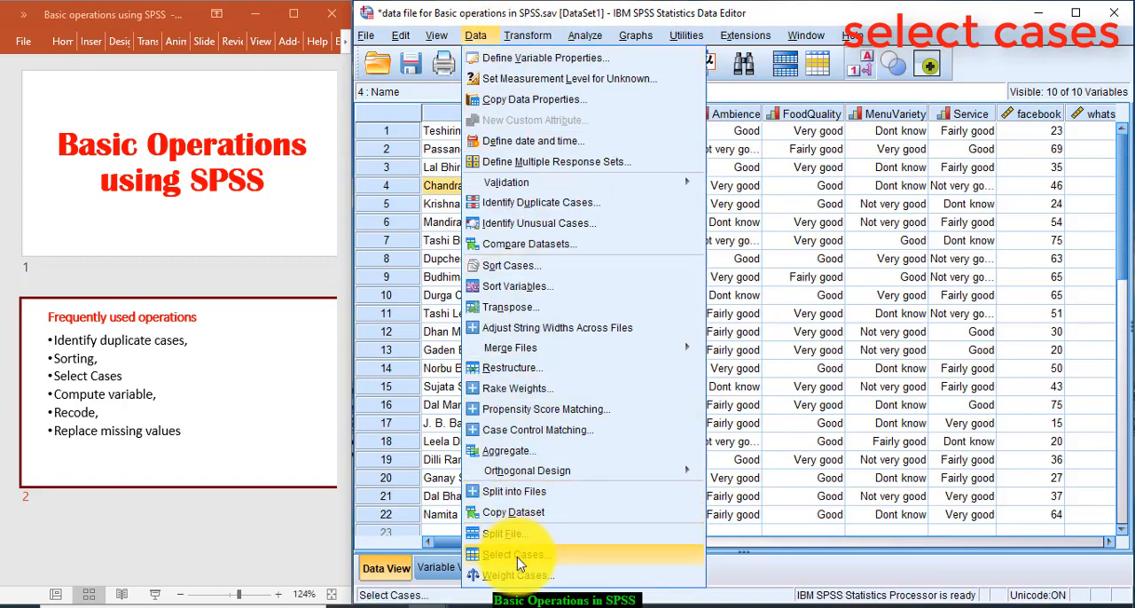
left_click(518, 554)
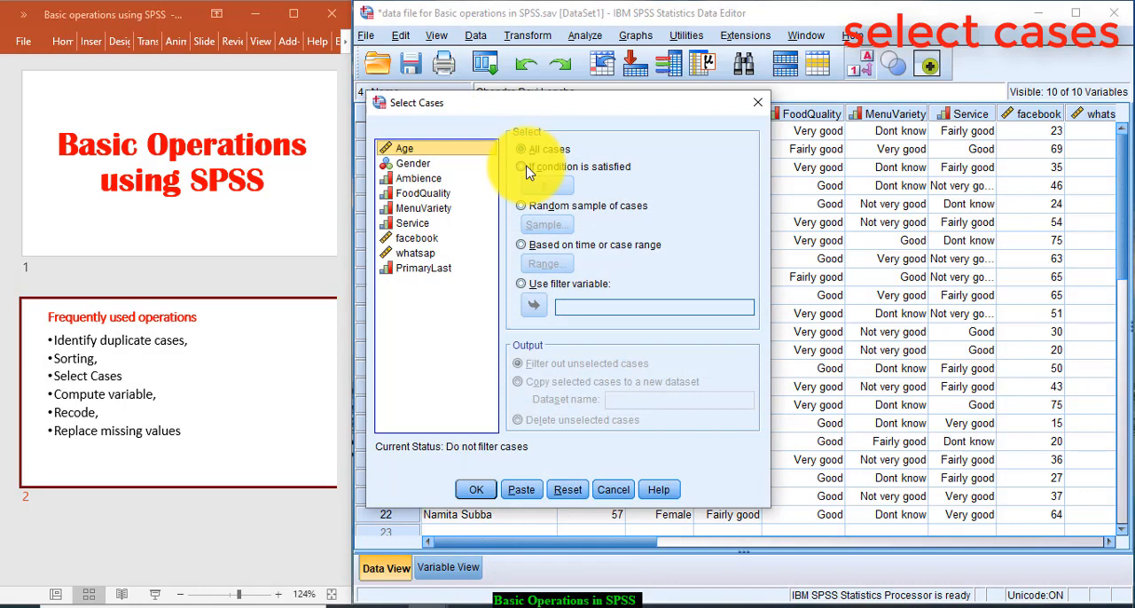
left_click(520, 167)
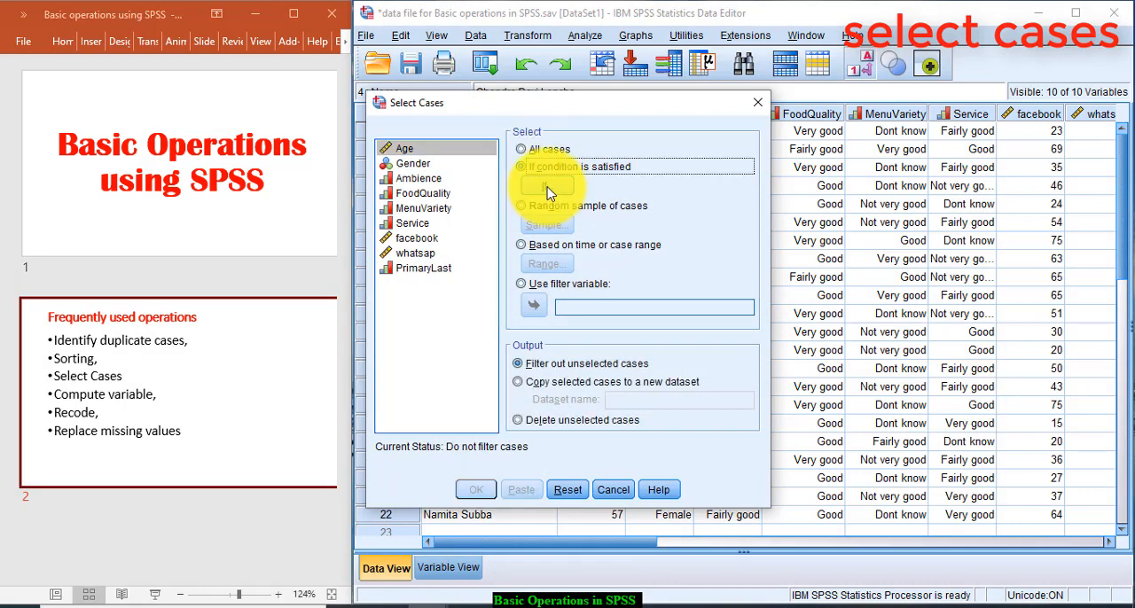
left_click(546, 188)
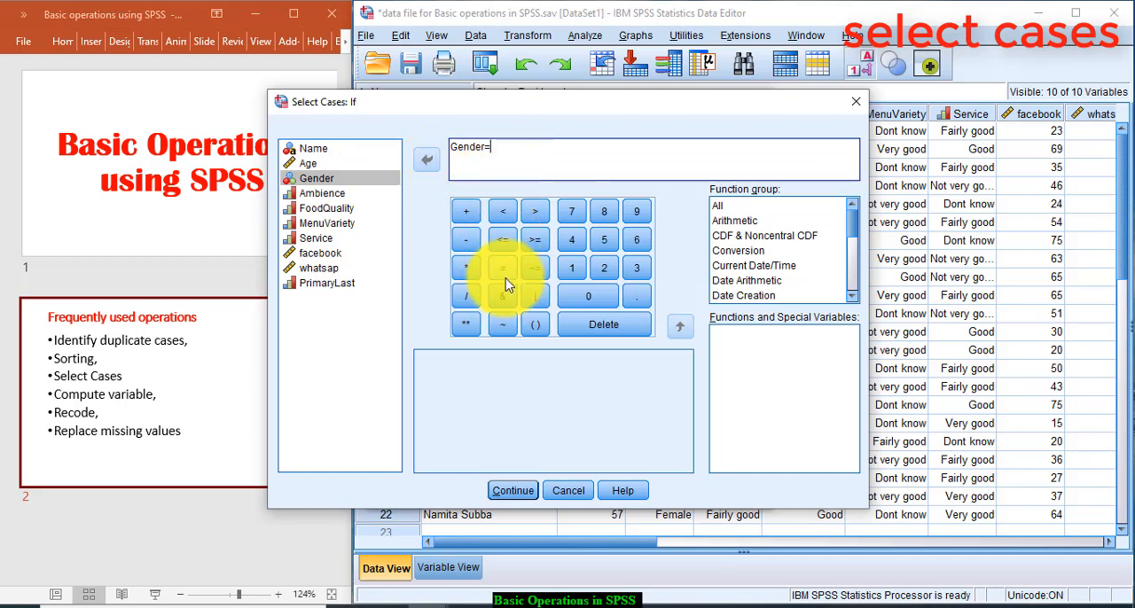
type("1")
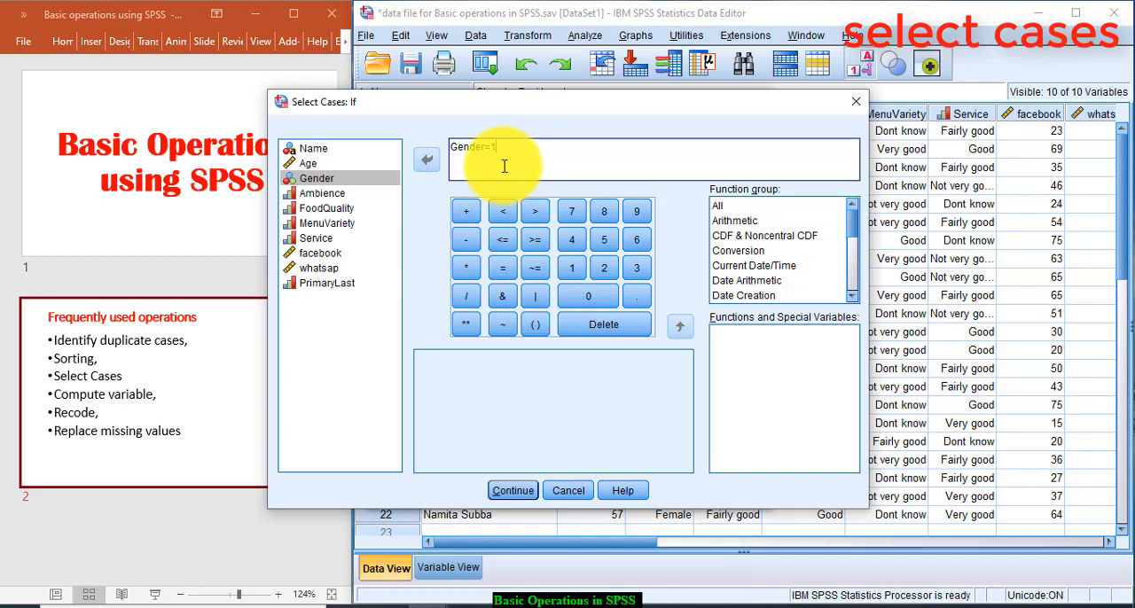
mouse_move(550, 461)
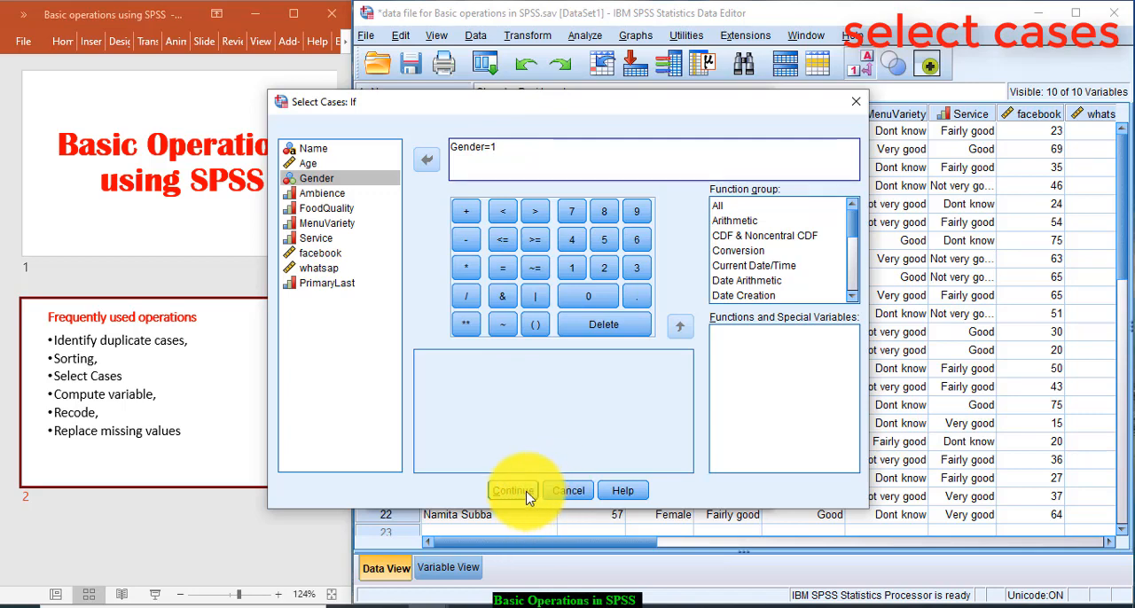
left_click(511, 491)
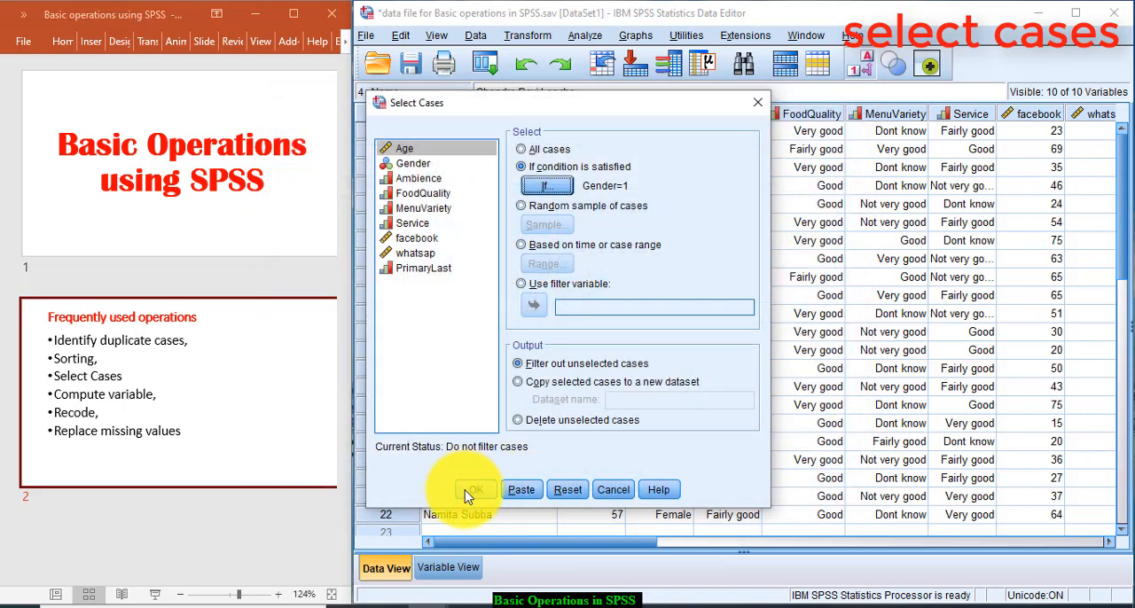
left_click(475, 489)
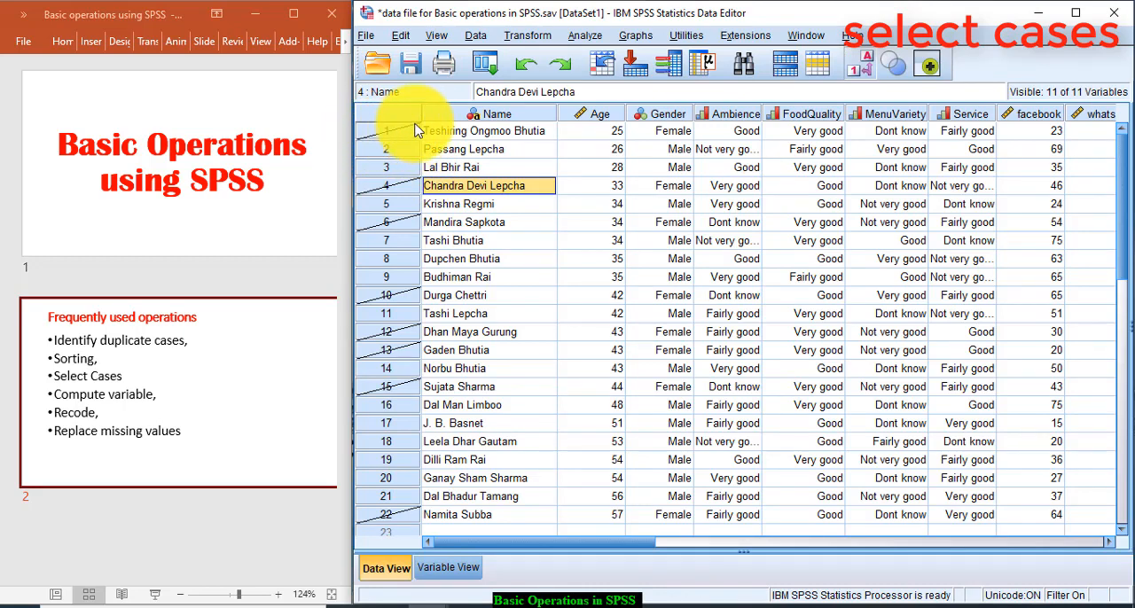
mouse_move(397, 377)
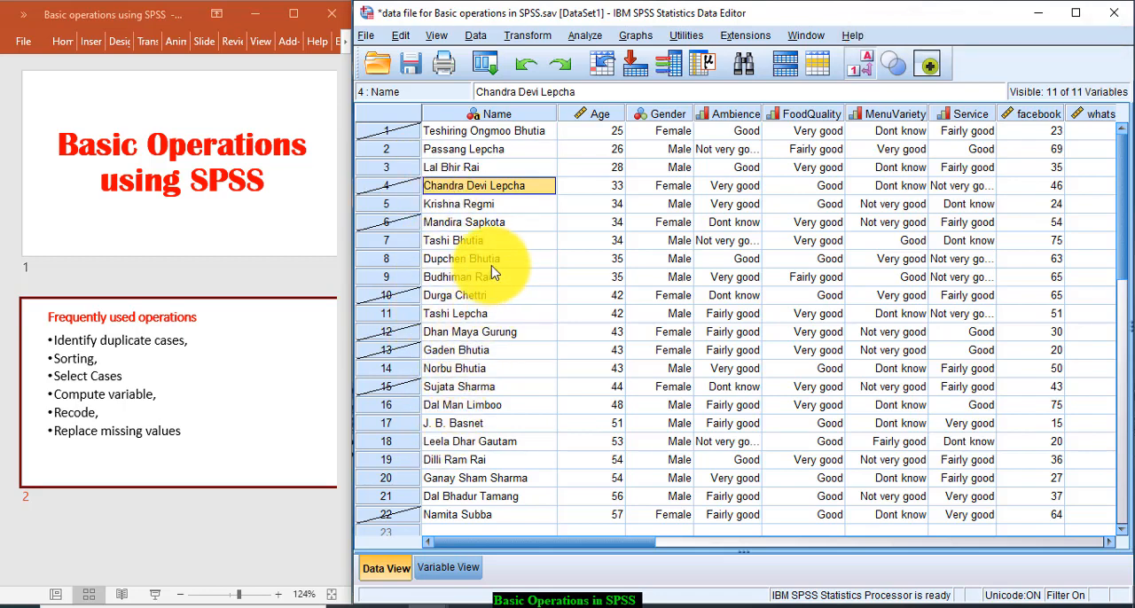
Step: Switch Select Cases back to All cases, removing the Gender=1 filter
left_click(475, 35)
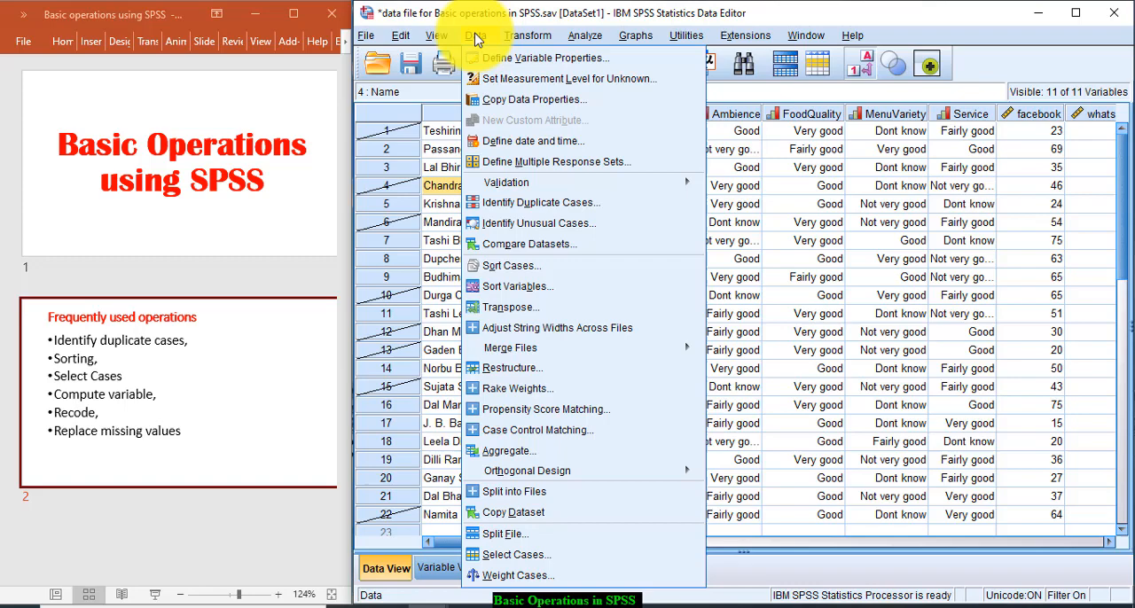
mouse_move(516, 285)
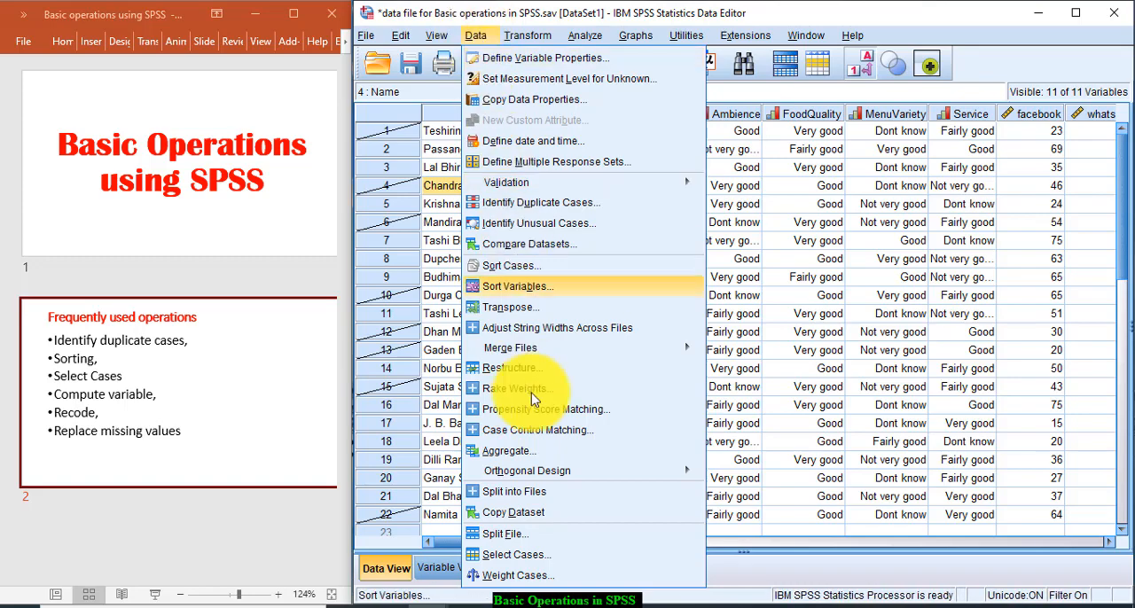
left_click(514, 554)
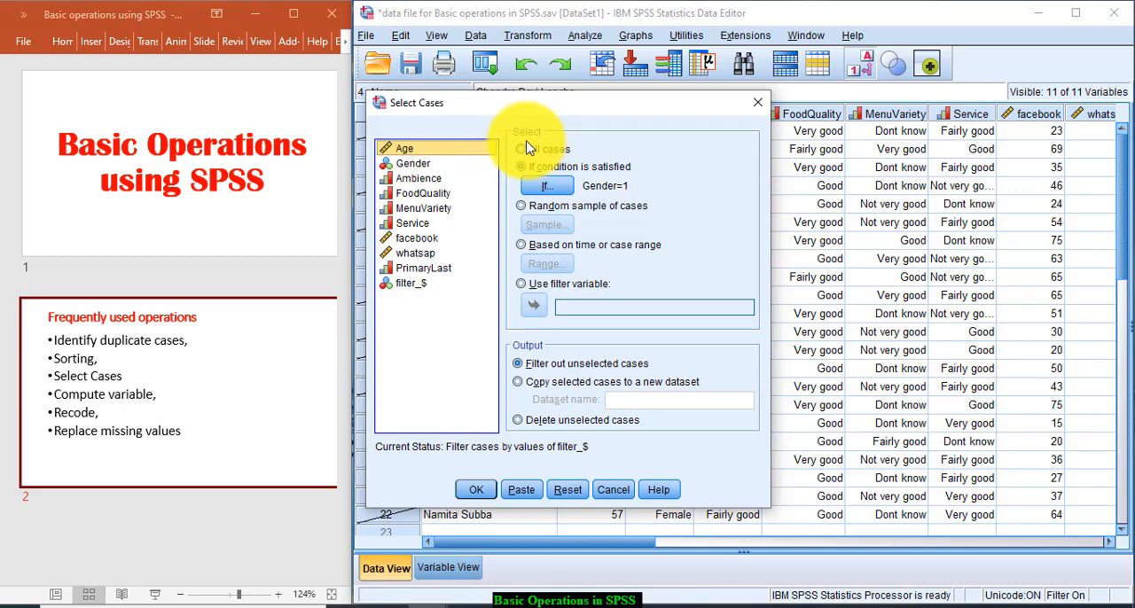
left_click(521, 148)
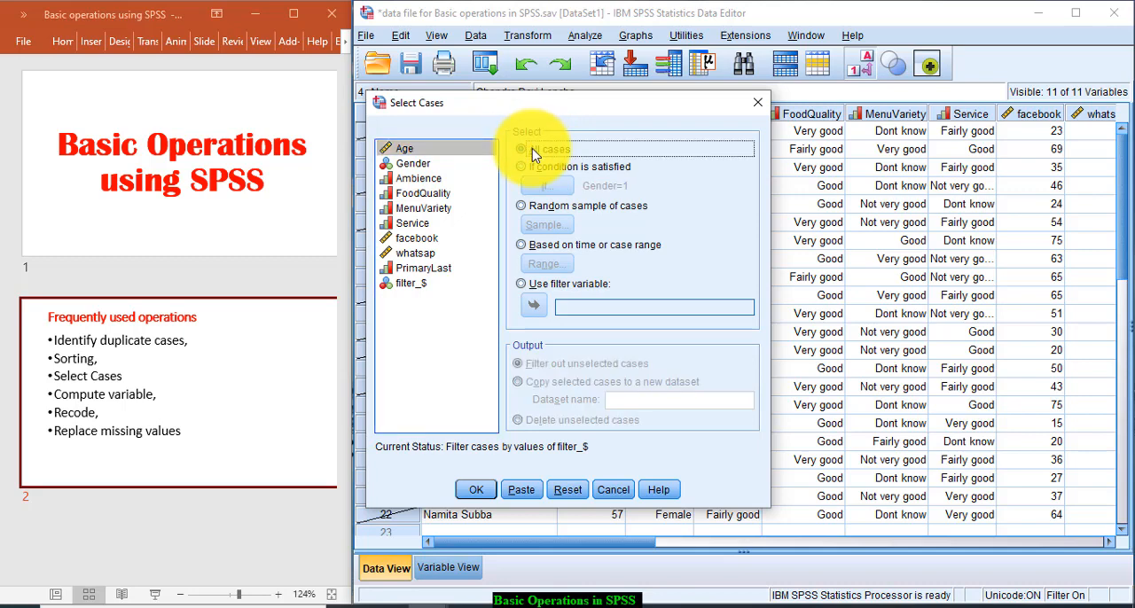
left_click(475, 488)
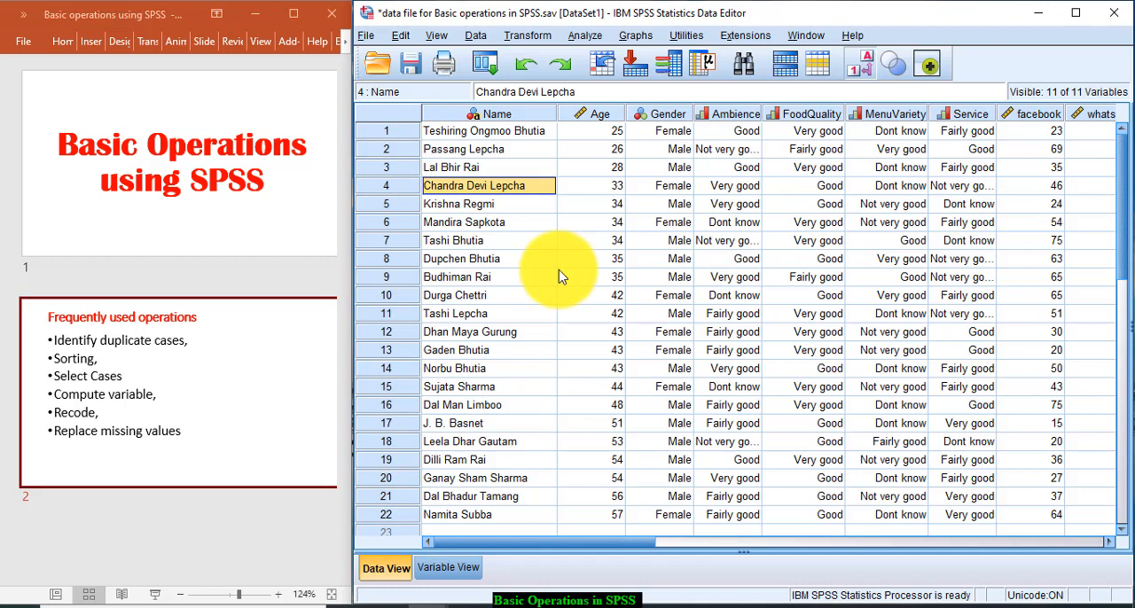
mouse_move(589, 354)
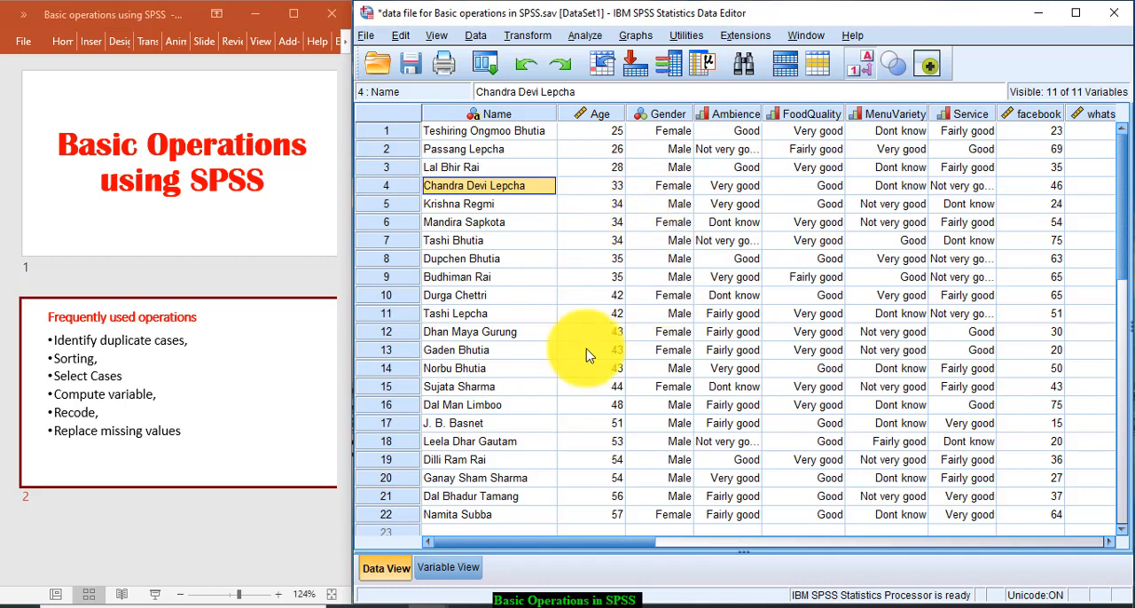
mouse_move(679, 142)
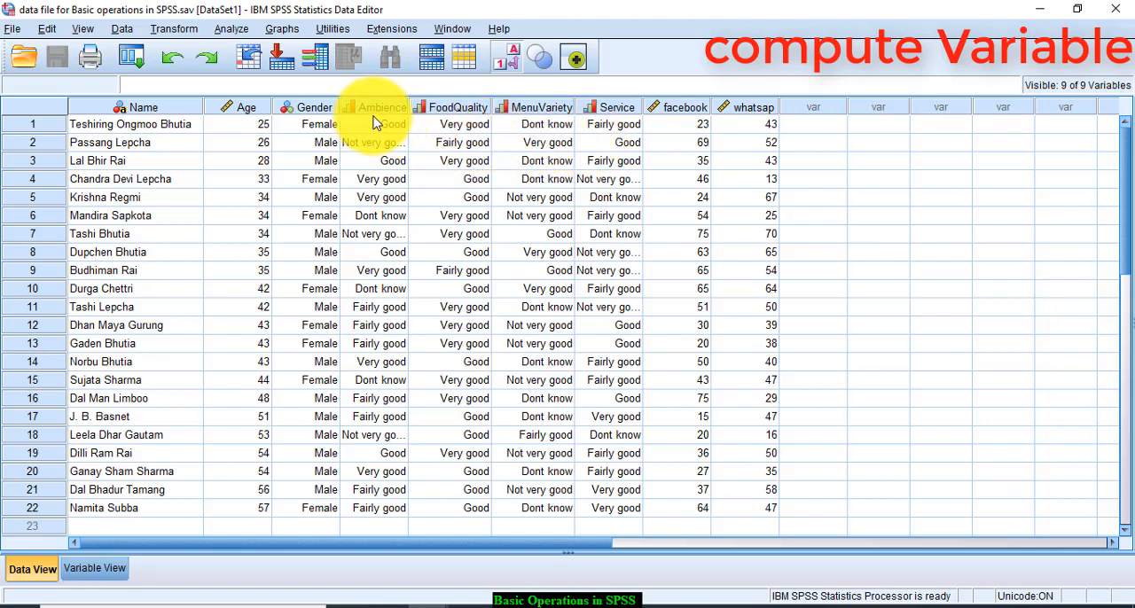
mouse_move(544, 106)
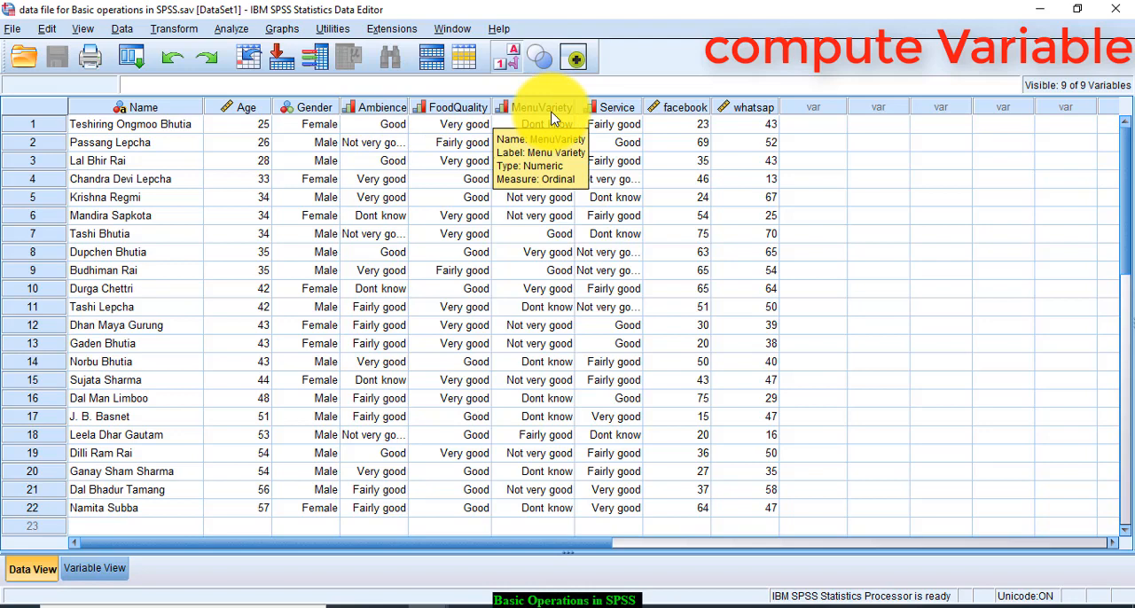
mouse_move(616, 107)
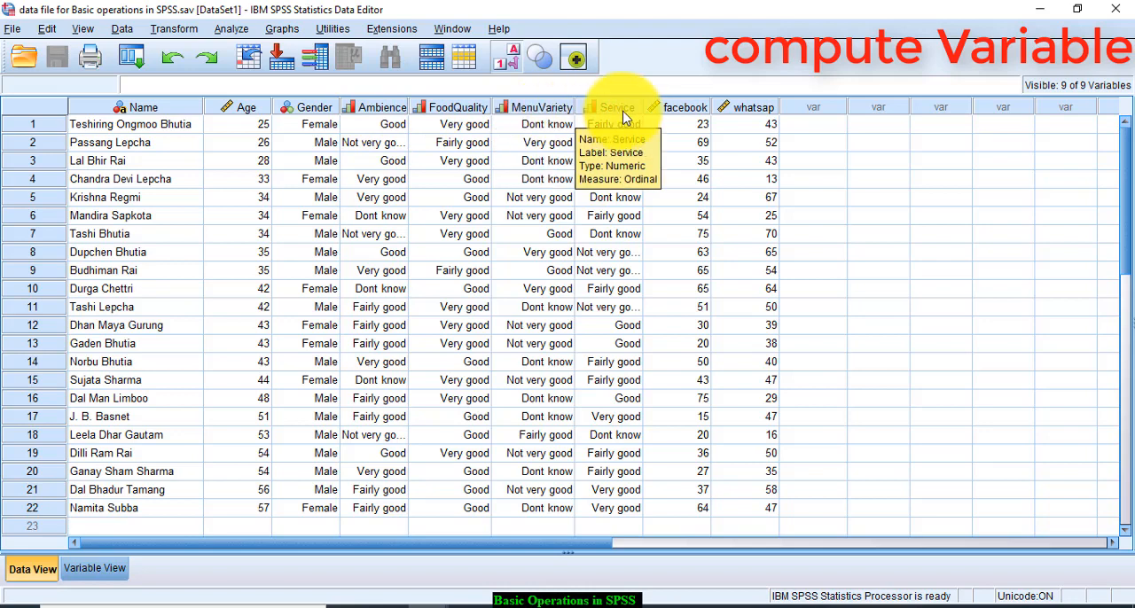
mouse_move(253, 87)
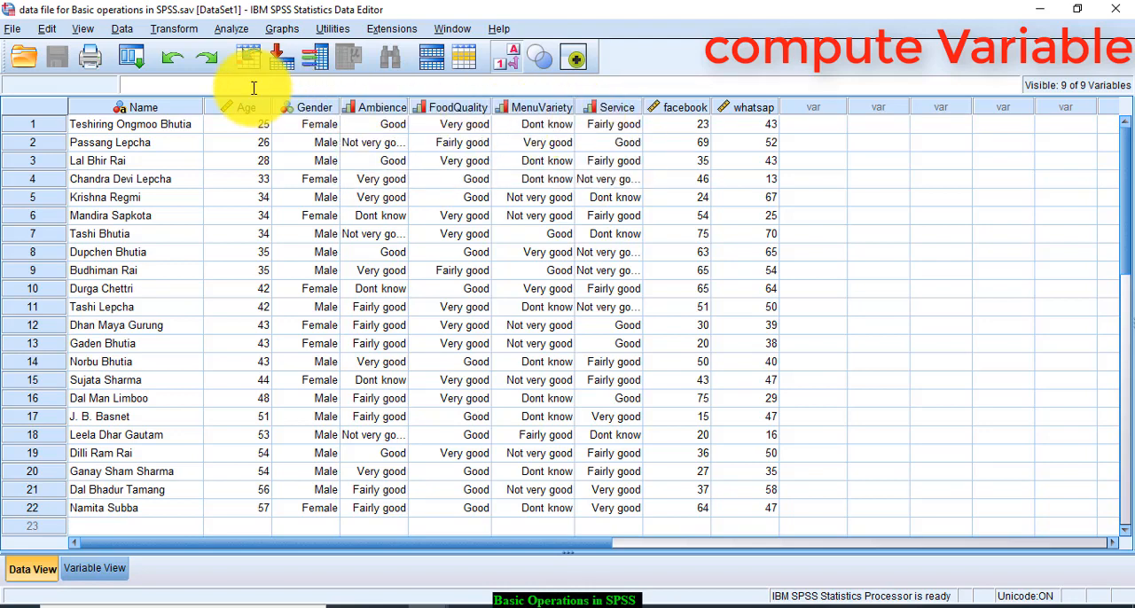
Step: Show the Transform menu on the fresh 22-case survey data
left_click(174, 29)
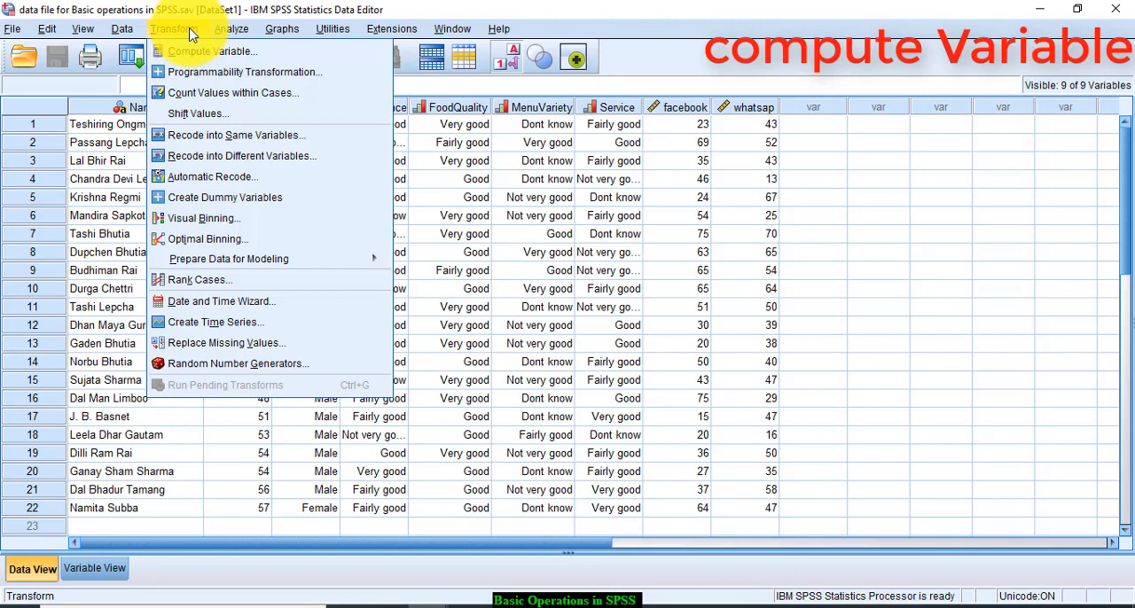
Step: Name the Compute target overall_perc and choose the statistical Mean function
left_click(213, 50)
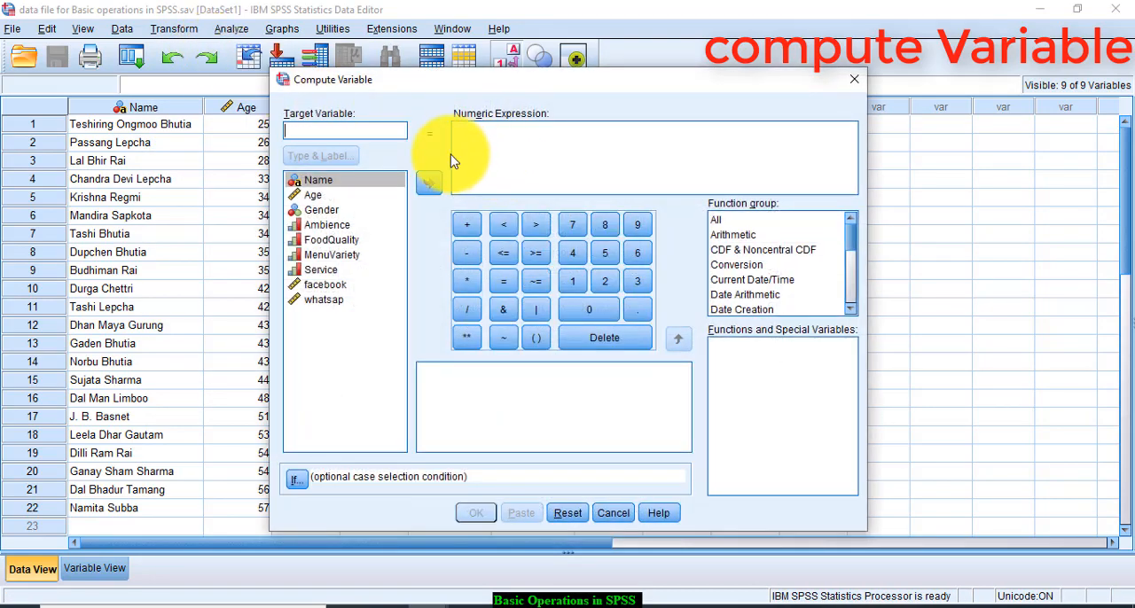
type("pe")
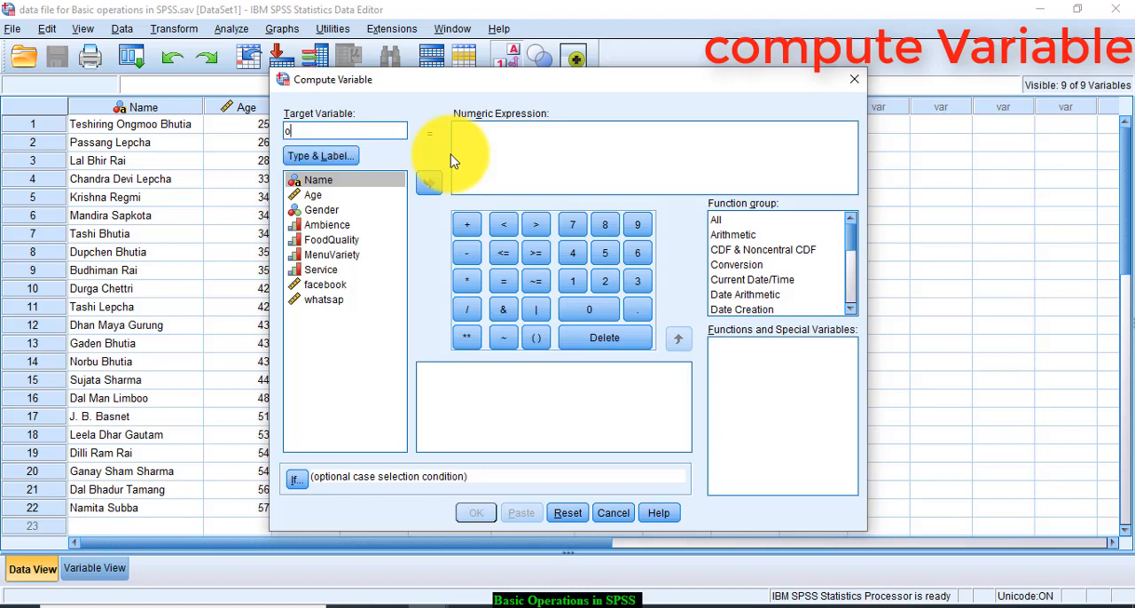
type("verall_perc")
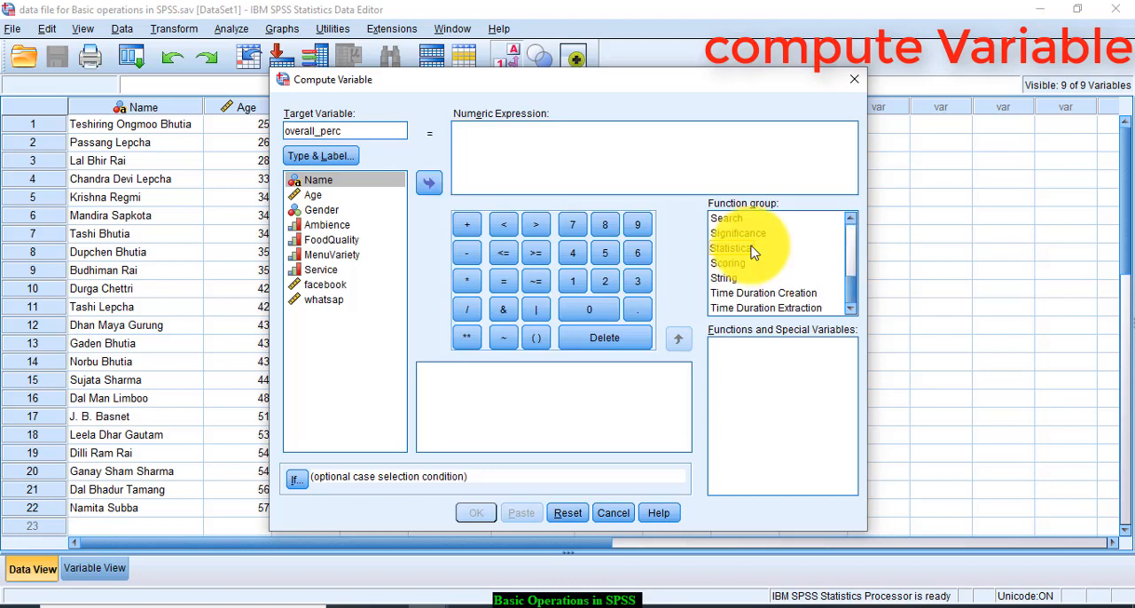
left_click(732, 248)
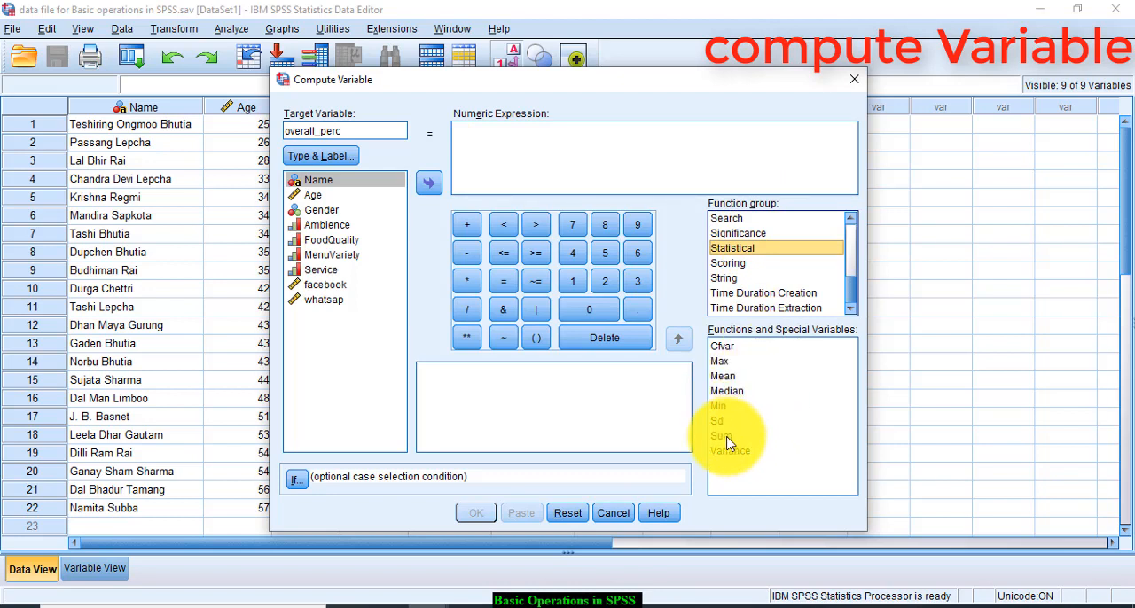
left_click(721, 435)
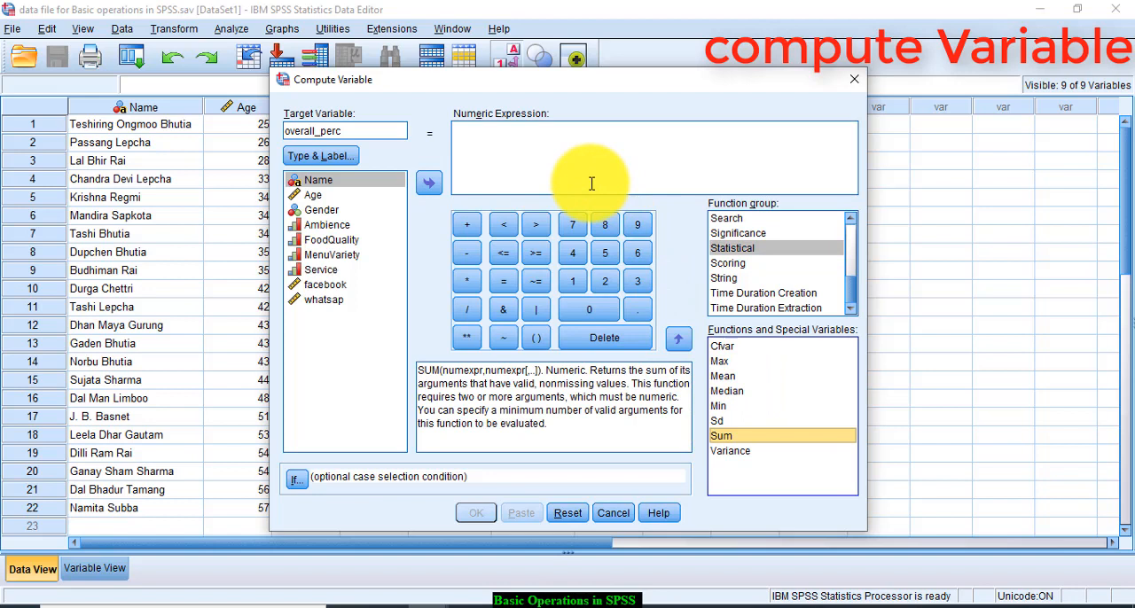
left_click(722, 375)
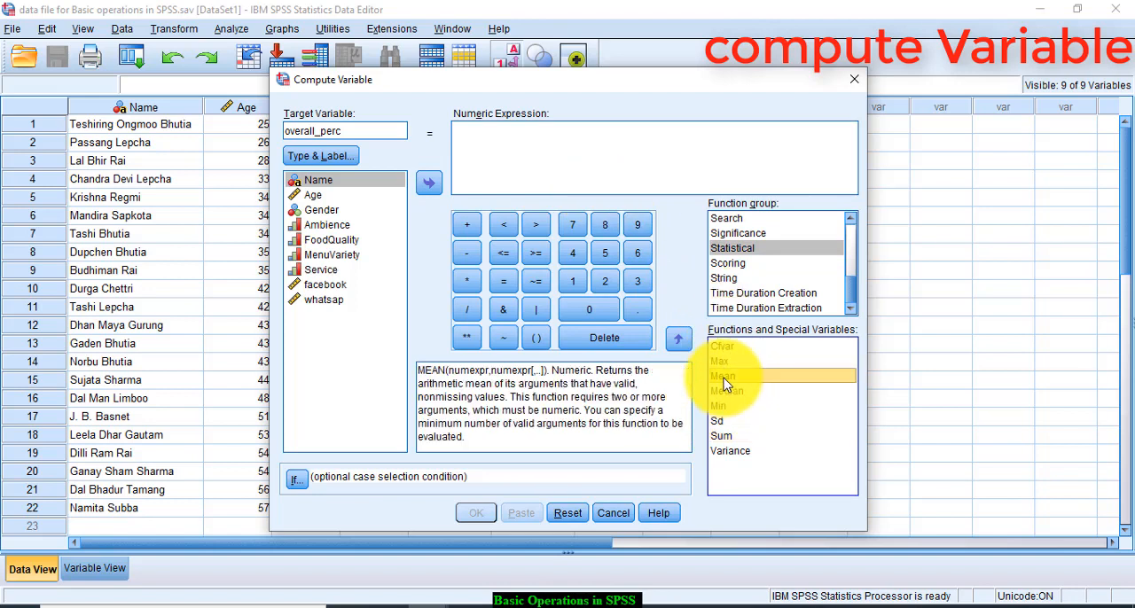
left_click(678, 338)
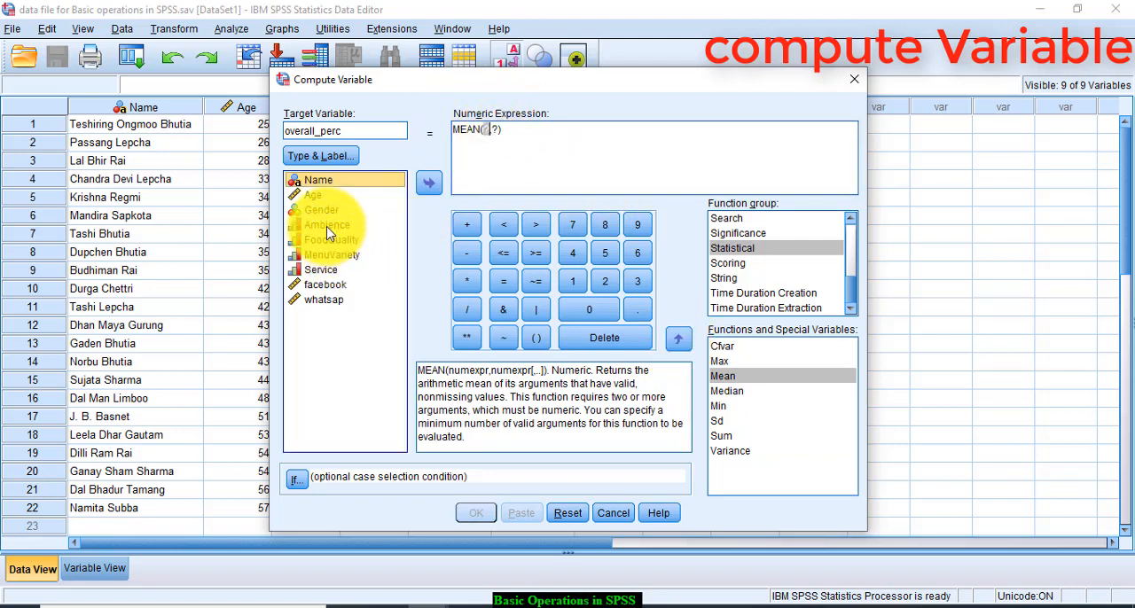
Step: Build MEAN(Ambience,FoodQuality,MenuVariety,Service) and run the computation
left_click(429, 183)
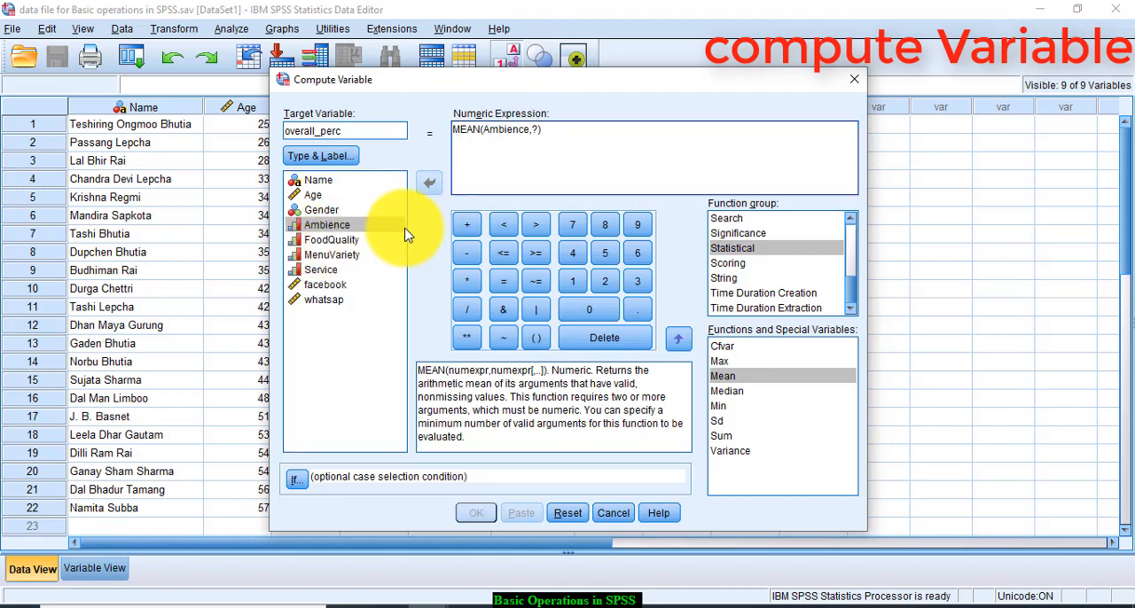
left_click(333, 239)
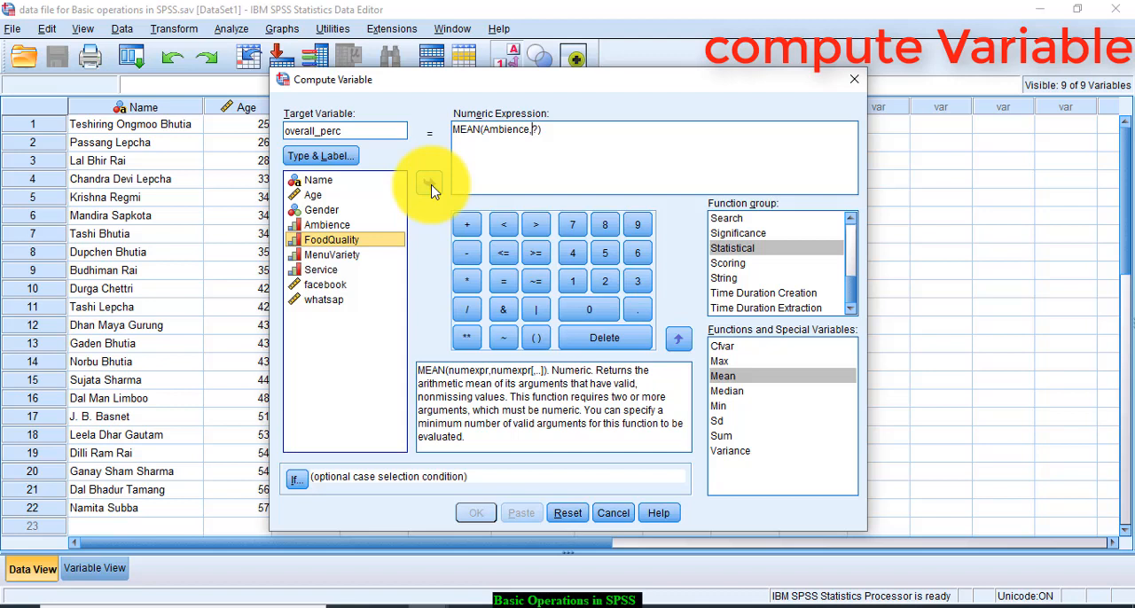
left_click(429, 183)
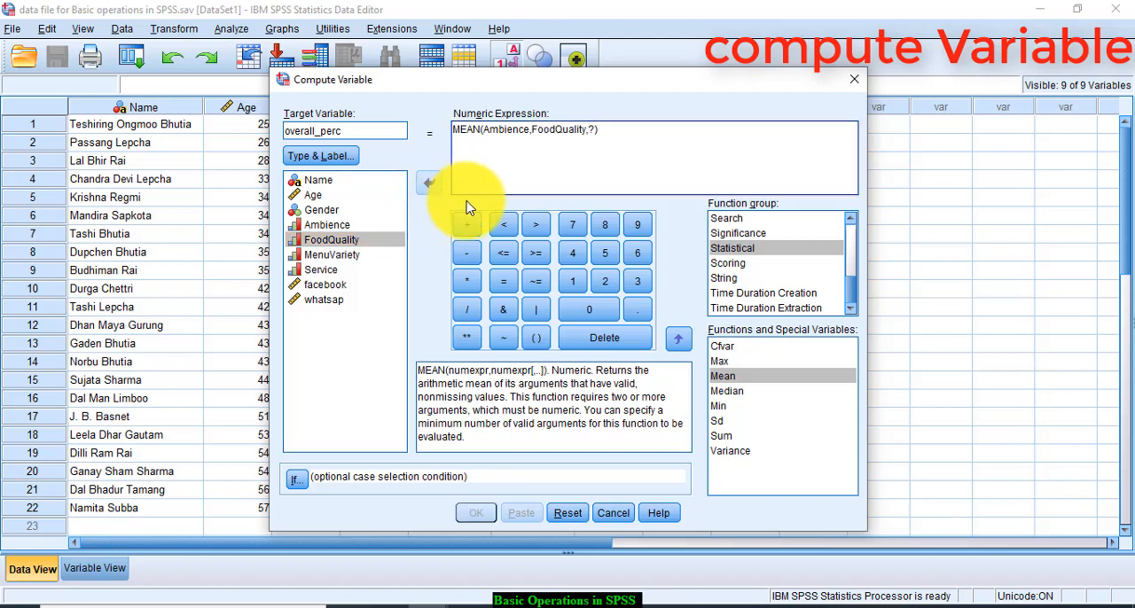
left_click(429, 182)
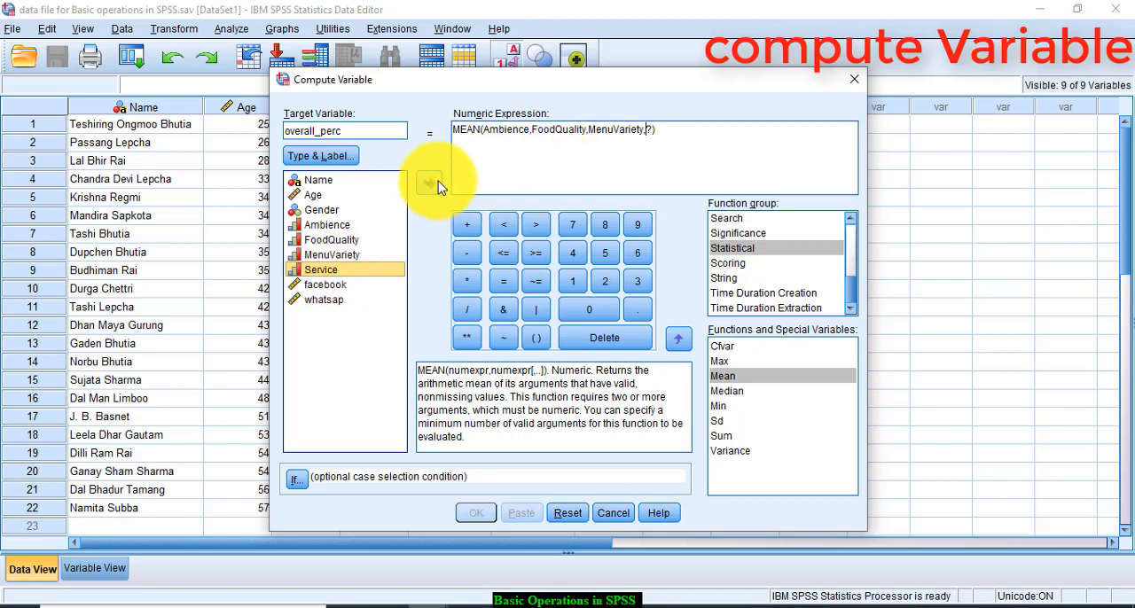
left_click(429, 182)
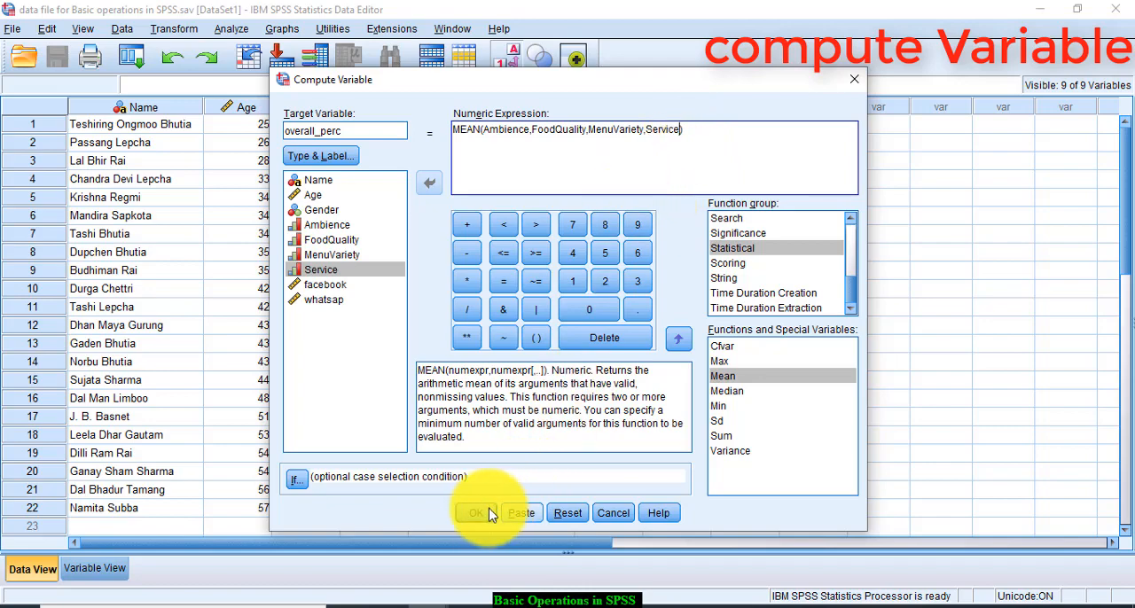
left_click(477, 512)
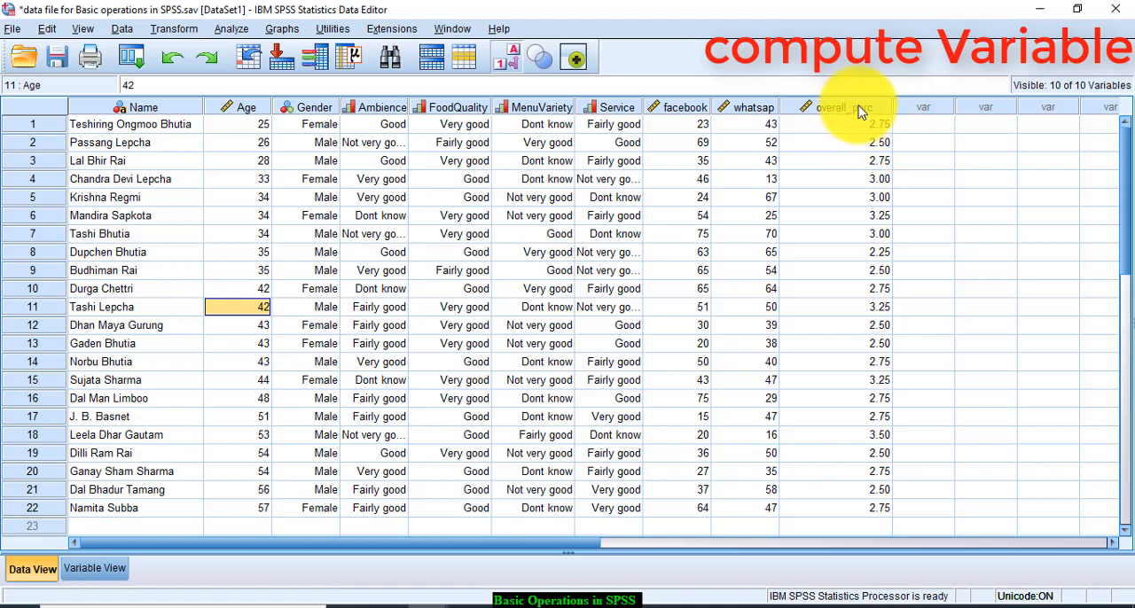
mouse_move(867, 113)
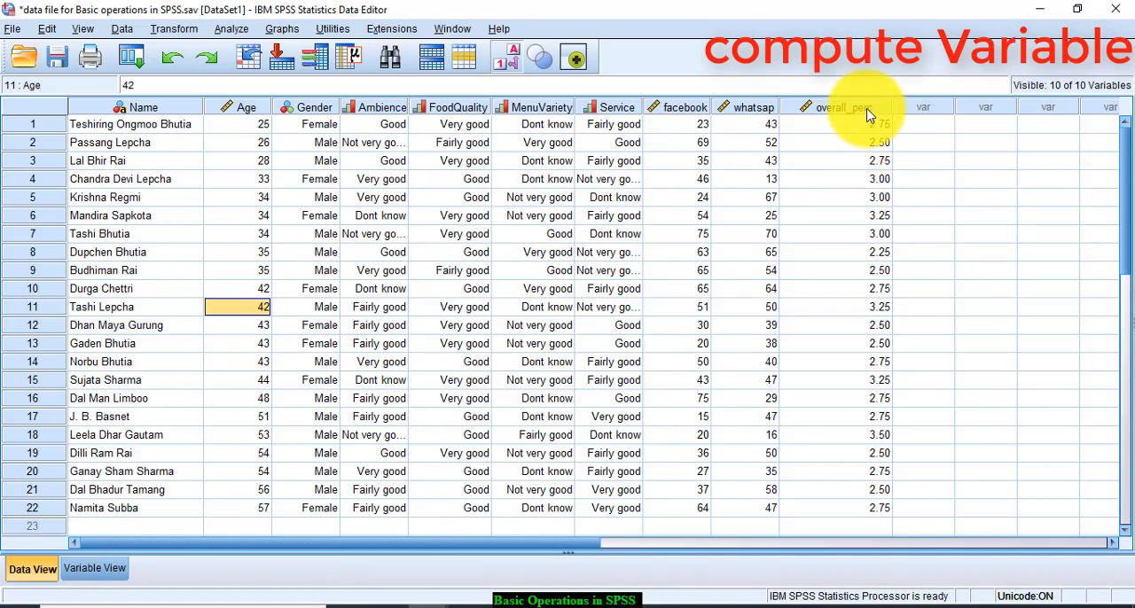
mouse_move(855, 148)
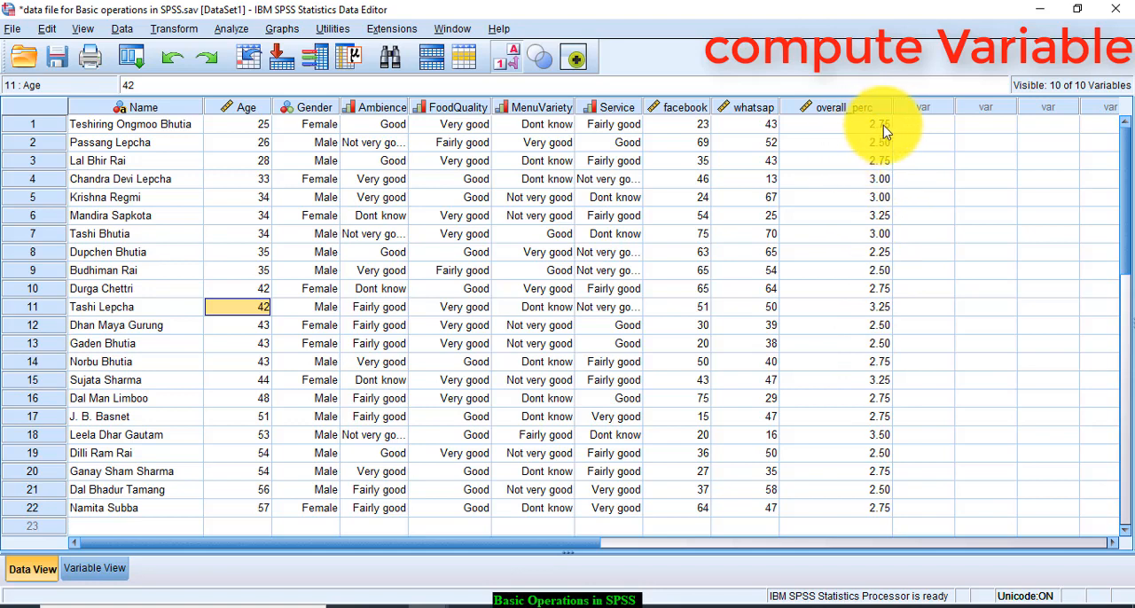
mouse_move(882, 133)
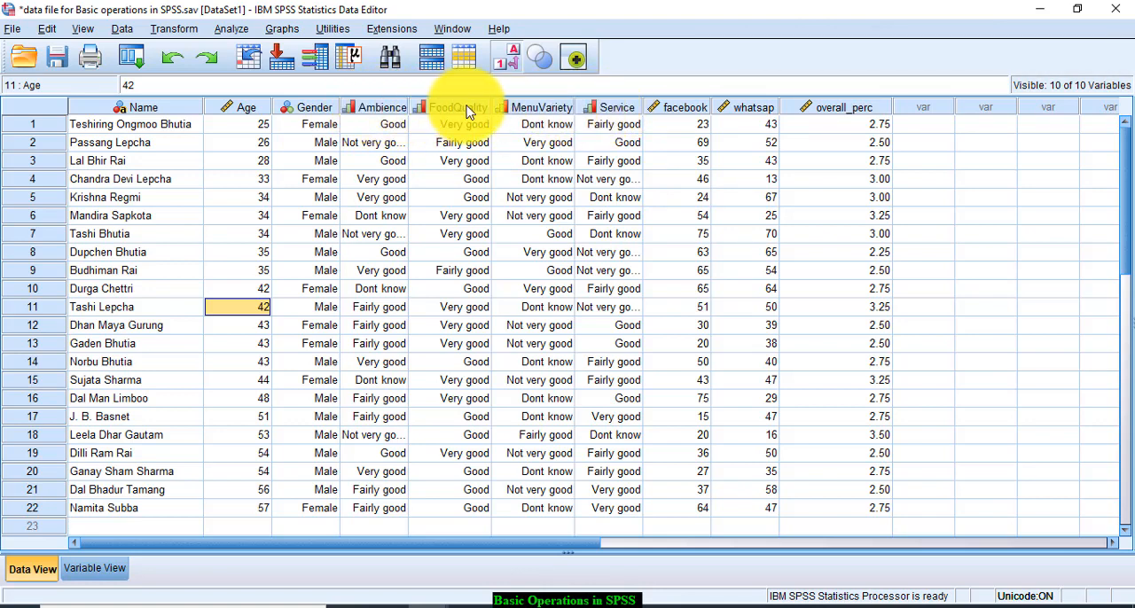
mouse_move(541, 106)
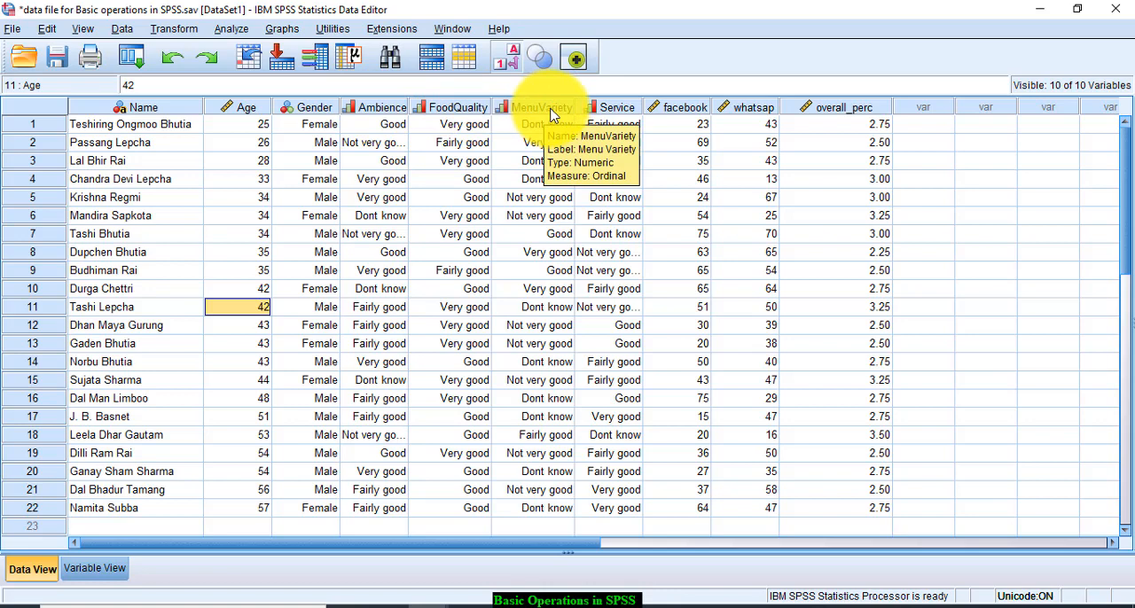
mouse_move(616, 124)
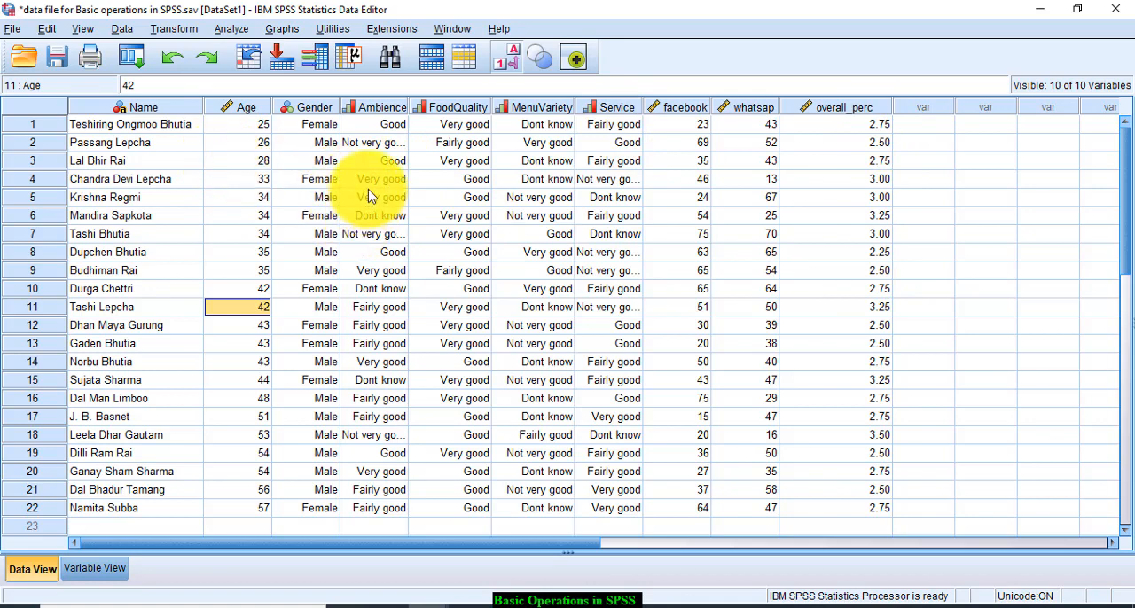
mouse_move(371, 130)
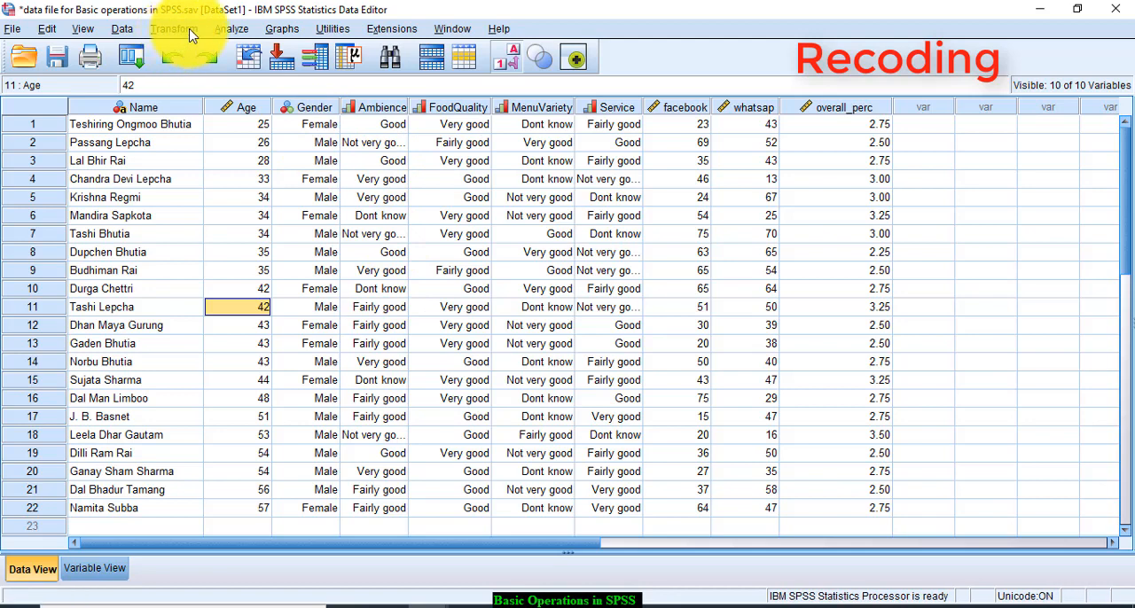
Step: Set up Recode into Different Variables for Ambience with output name ambience_new
left_click(173, 28)
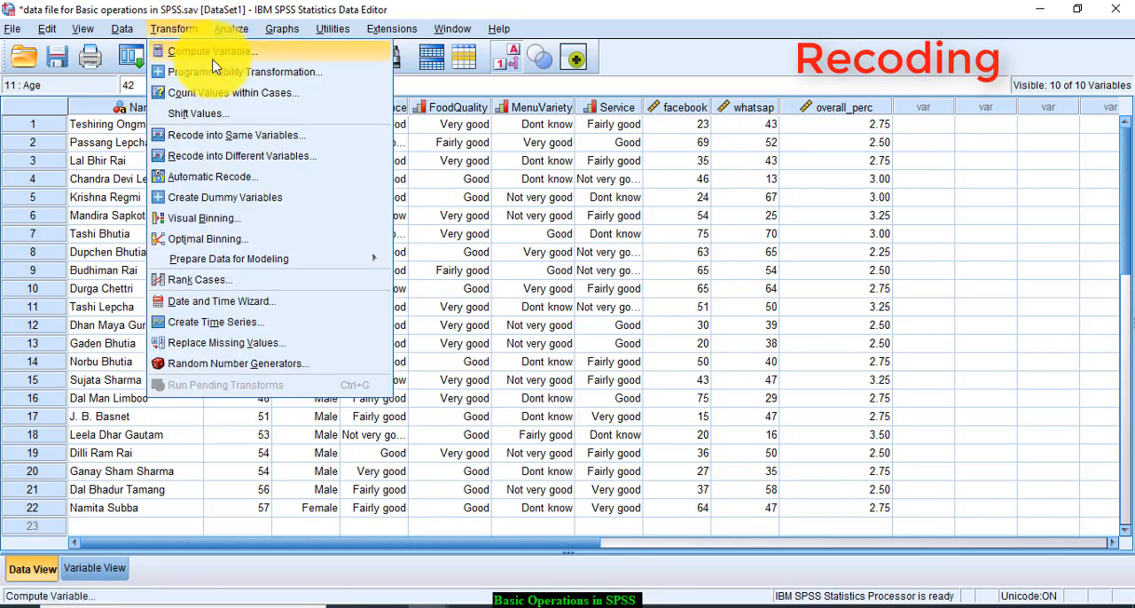
mouse_move(229, 160)
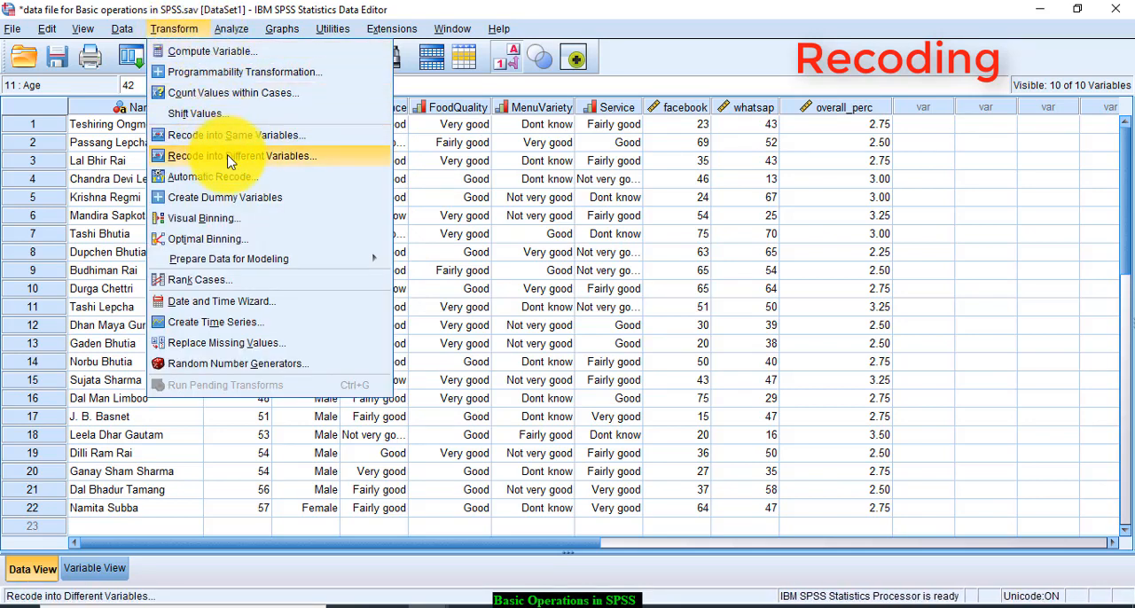
mouse_move(229, 135)
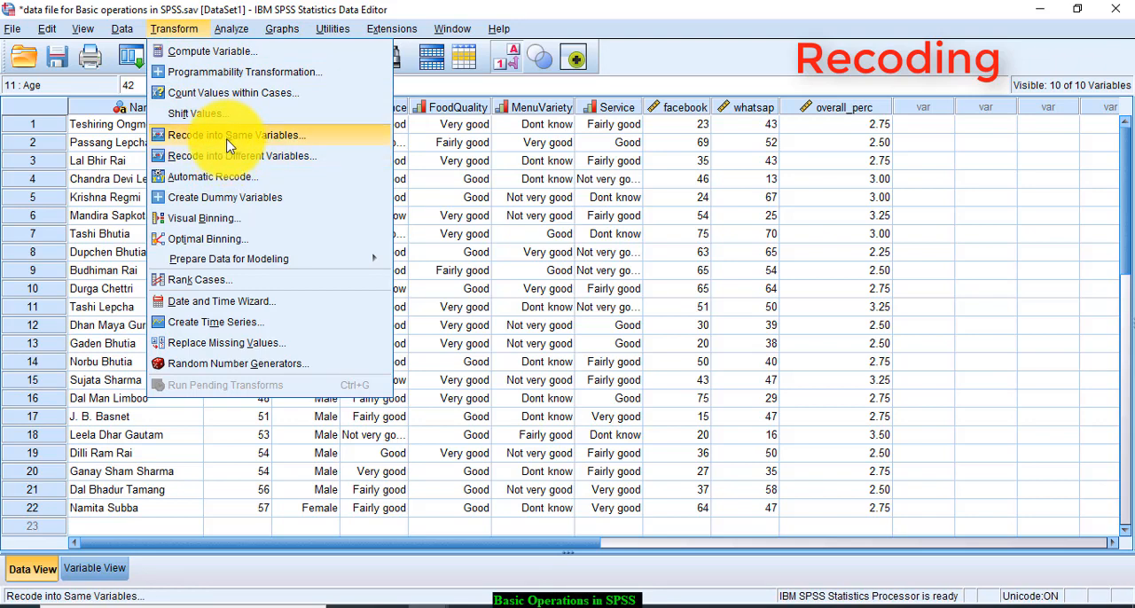
mouse_move(266, 142)
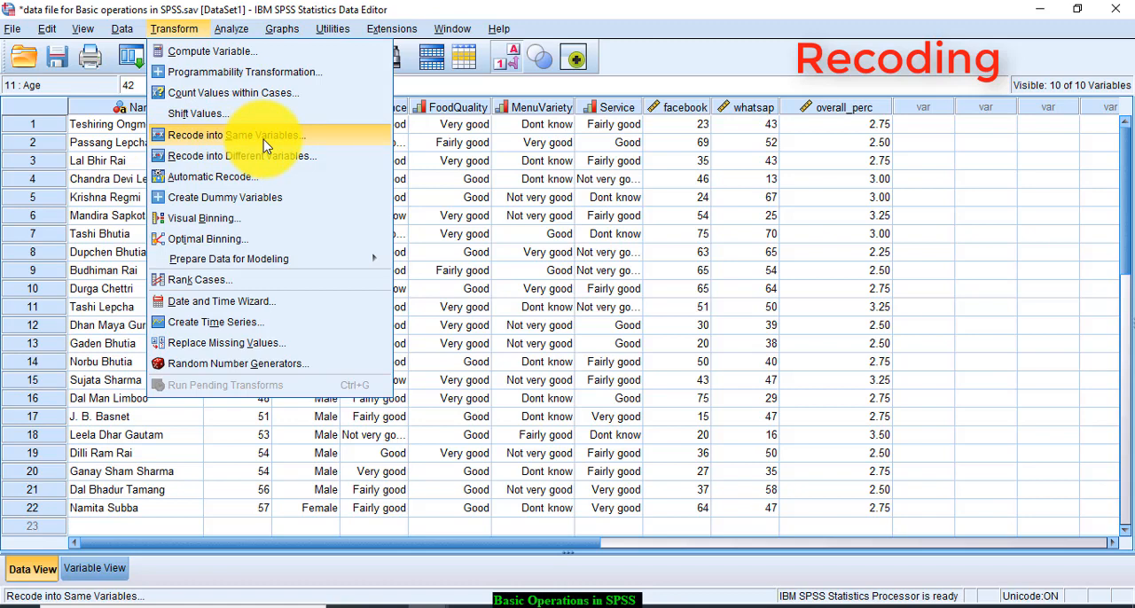
mouse_move(239, 156)
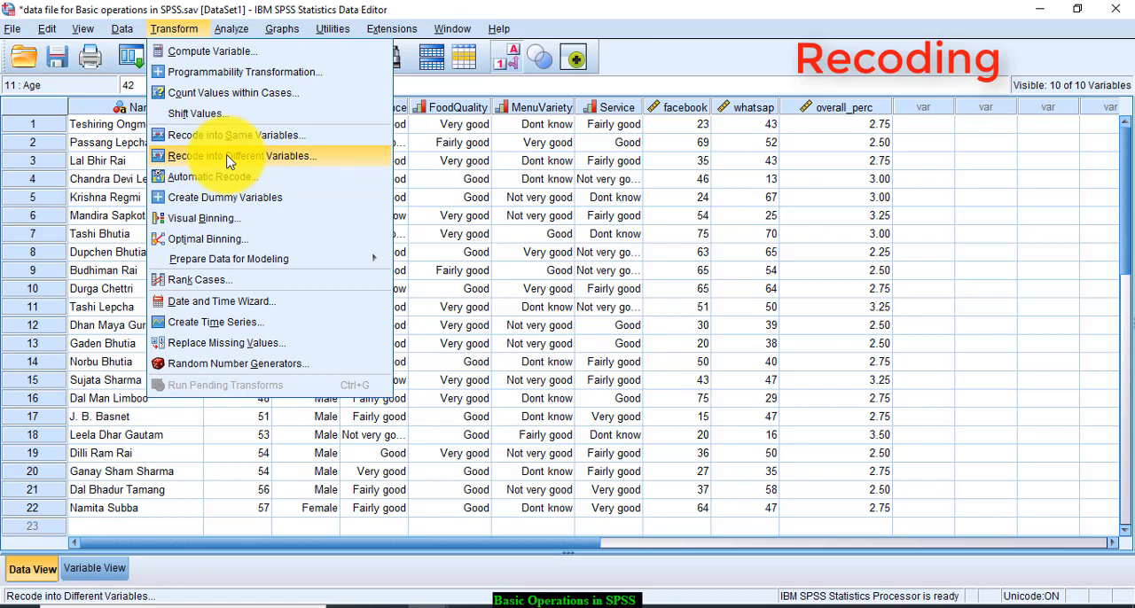
left_click(240, 156)
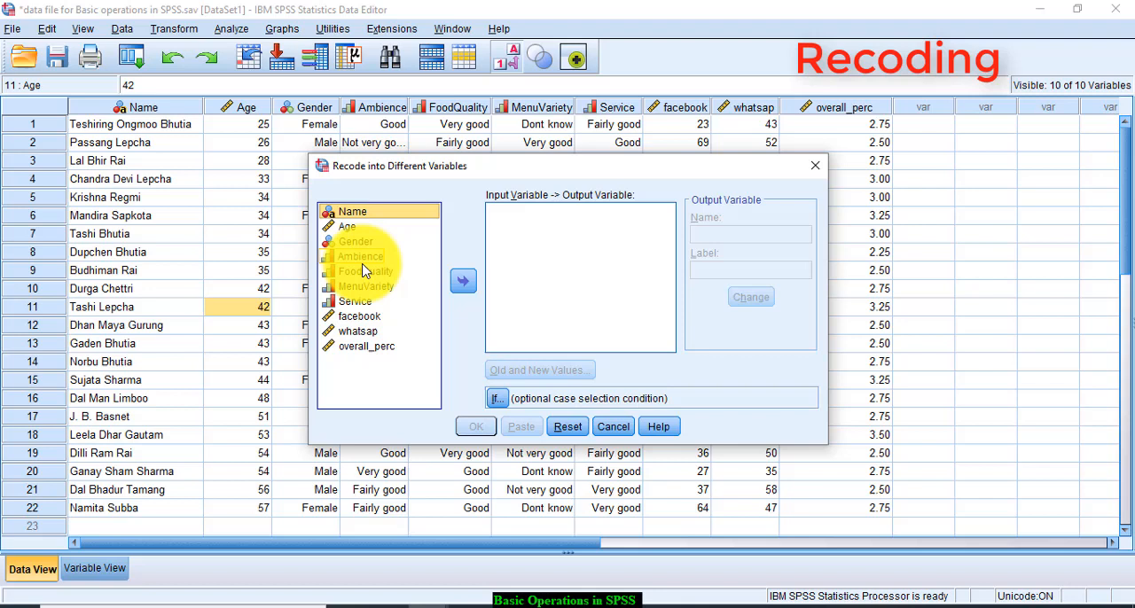
left_click(462, 280)
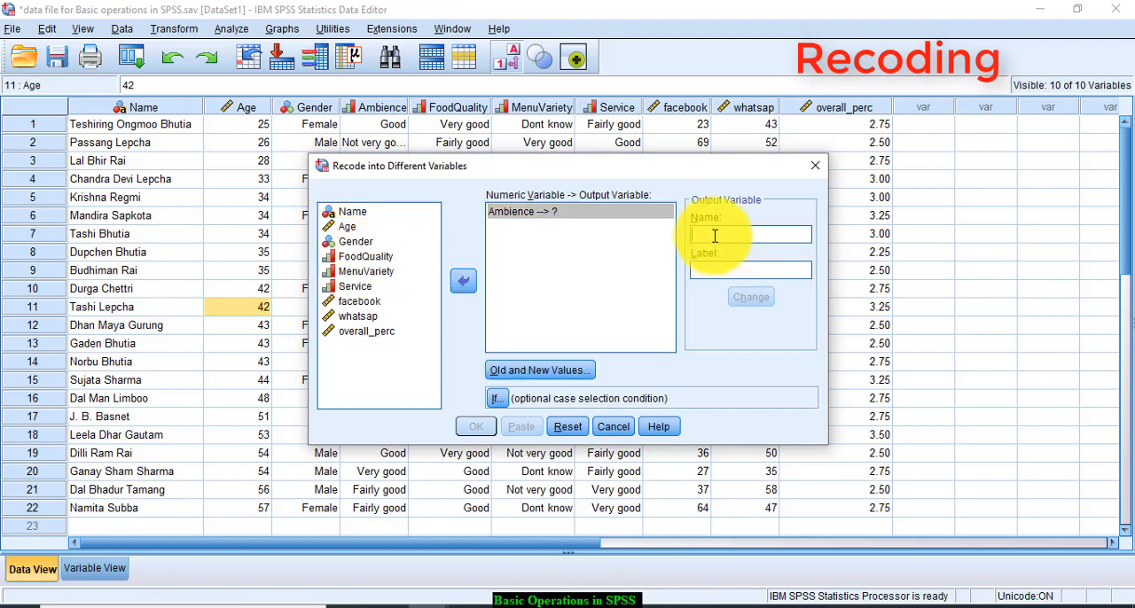
type("ambi")
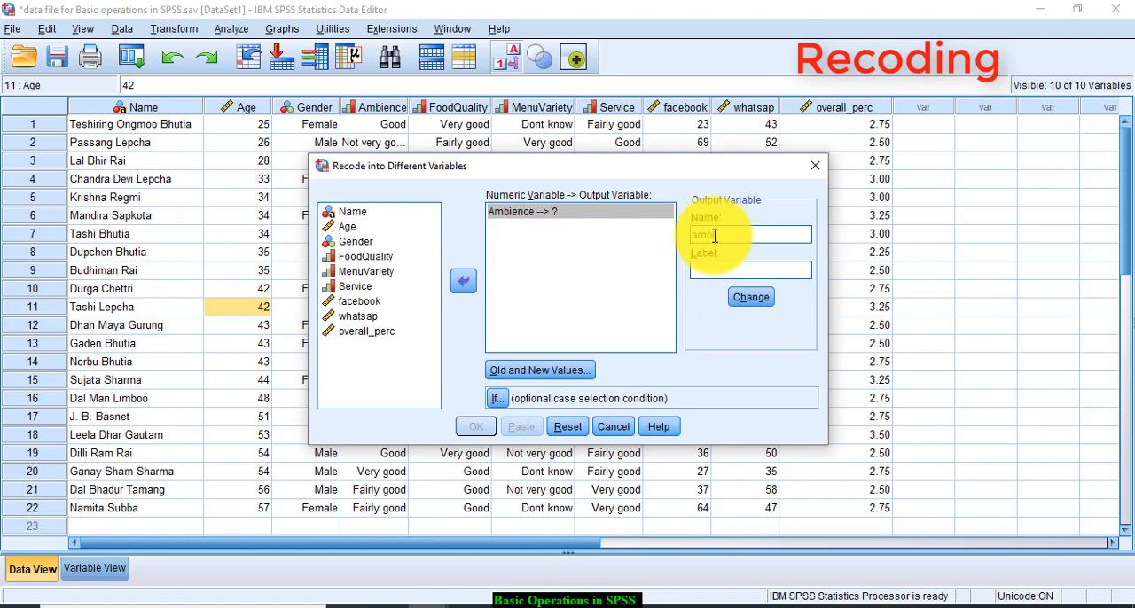
type("ience")
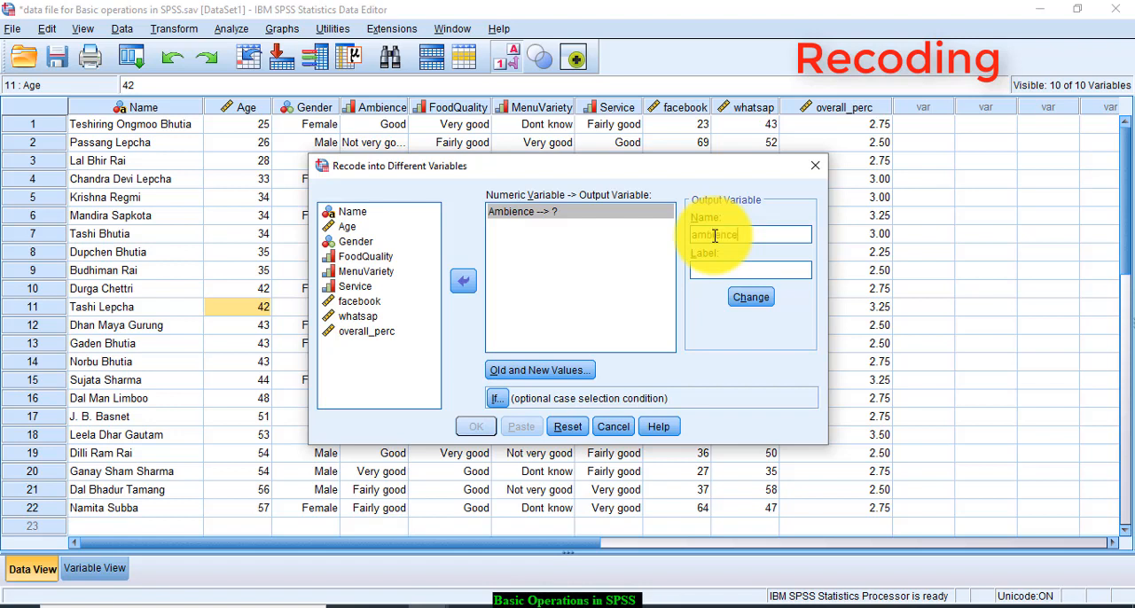
type("_new")
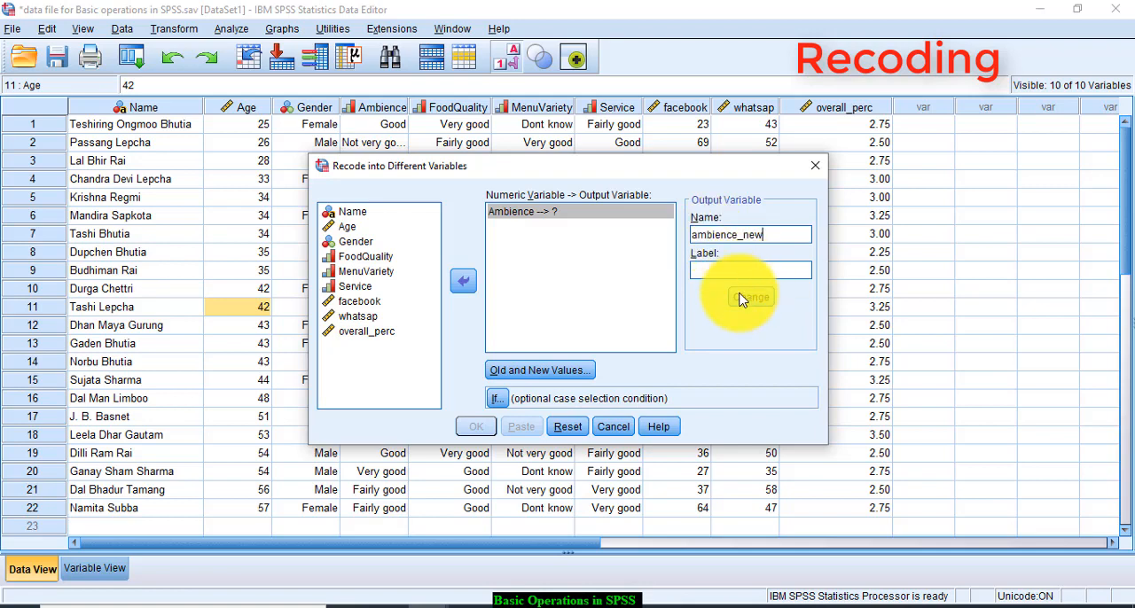
left_click(750, 296)
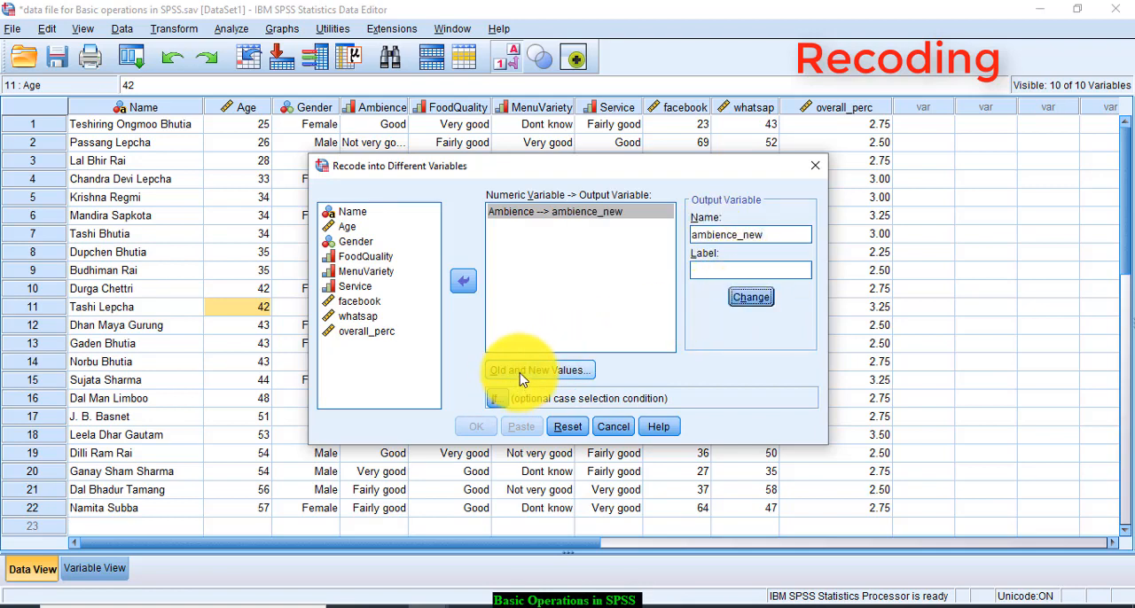
Step: Add the old-to-new recode mappings 1→5, 2→4 and 3→3
left_click(539, 370)
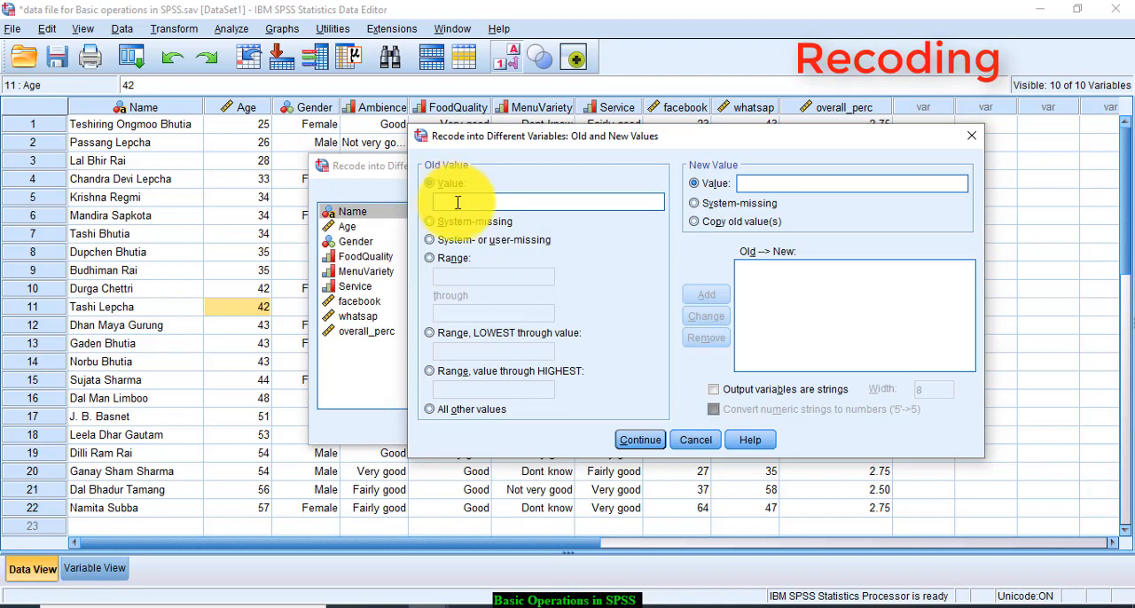
type("1")
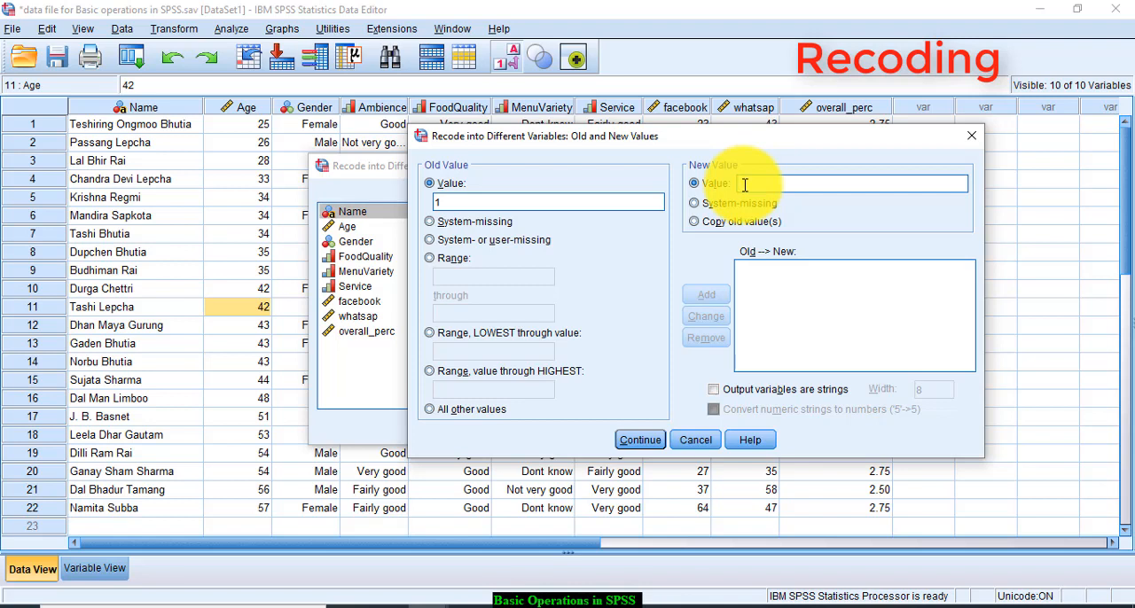
left_click(705, 293)
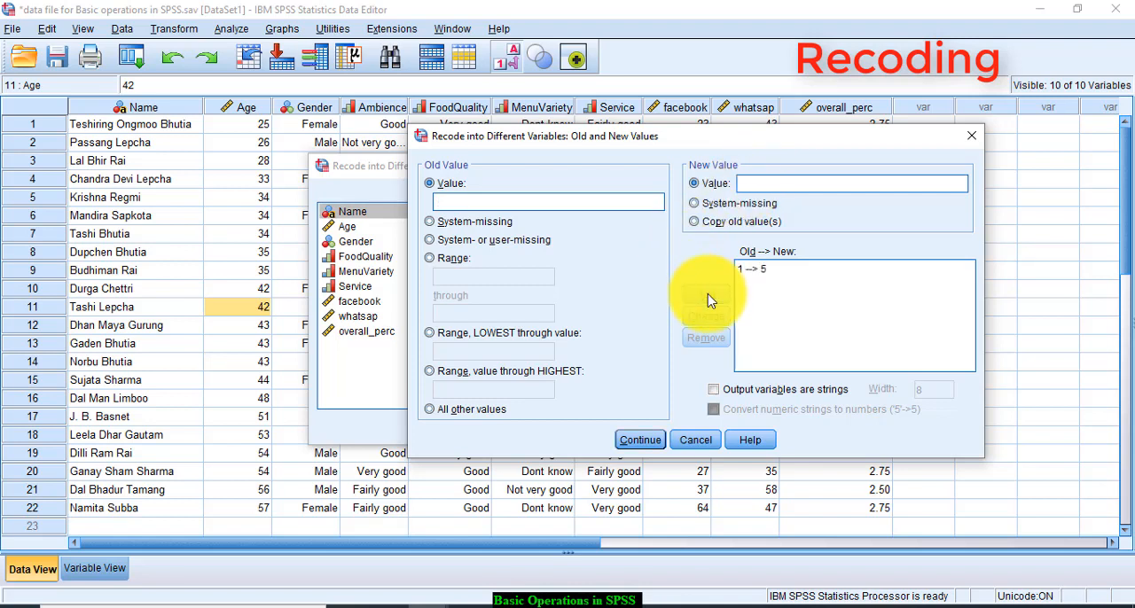
type("2")
type("4")
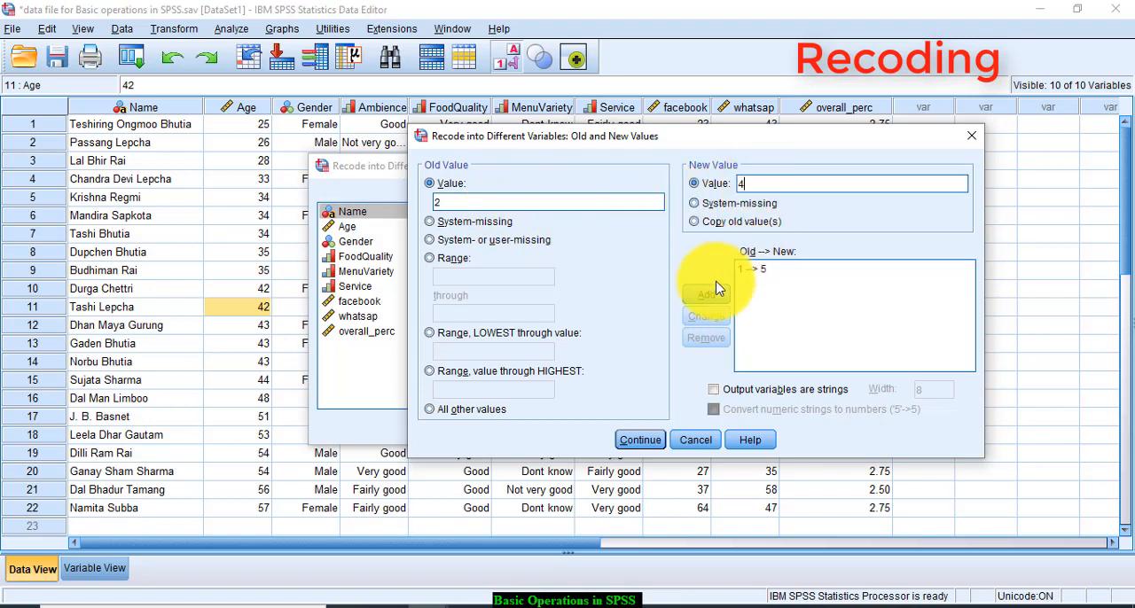
left_click(705, 294)
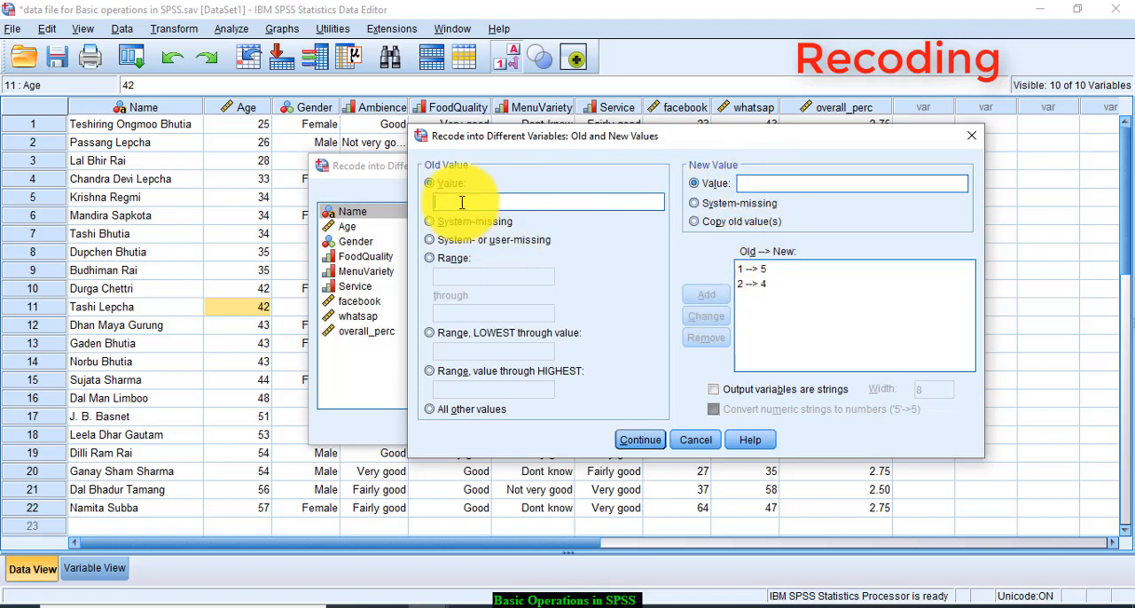
type("3")
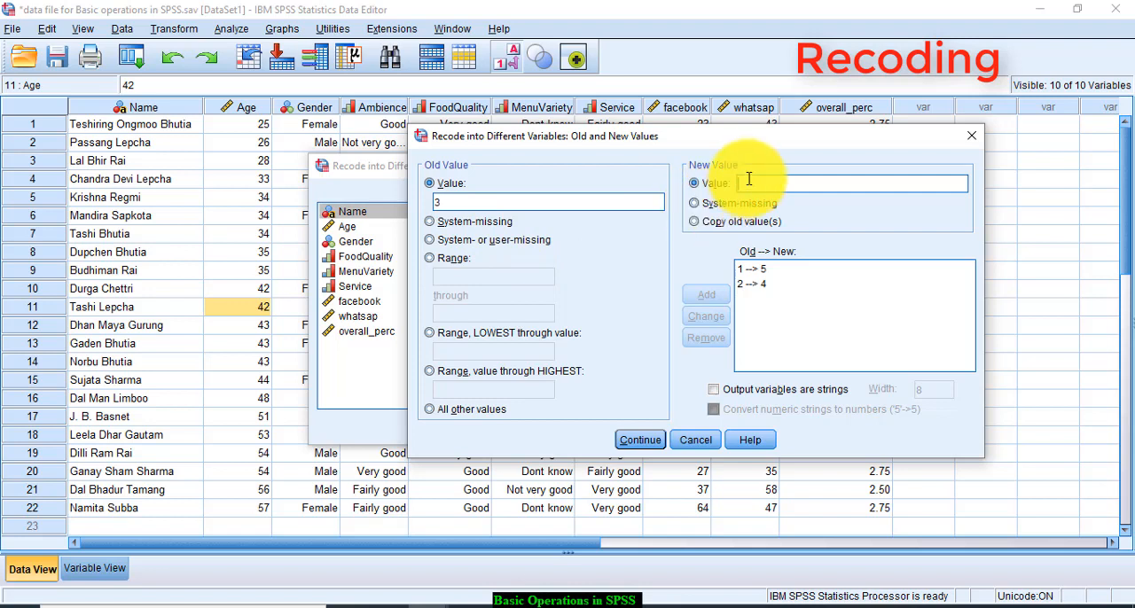
left_click(706, 294)
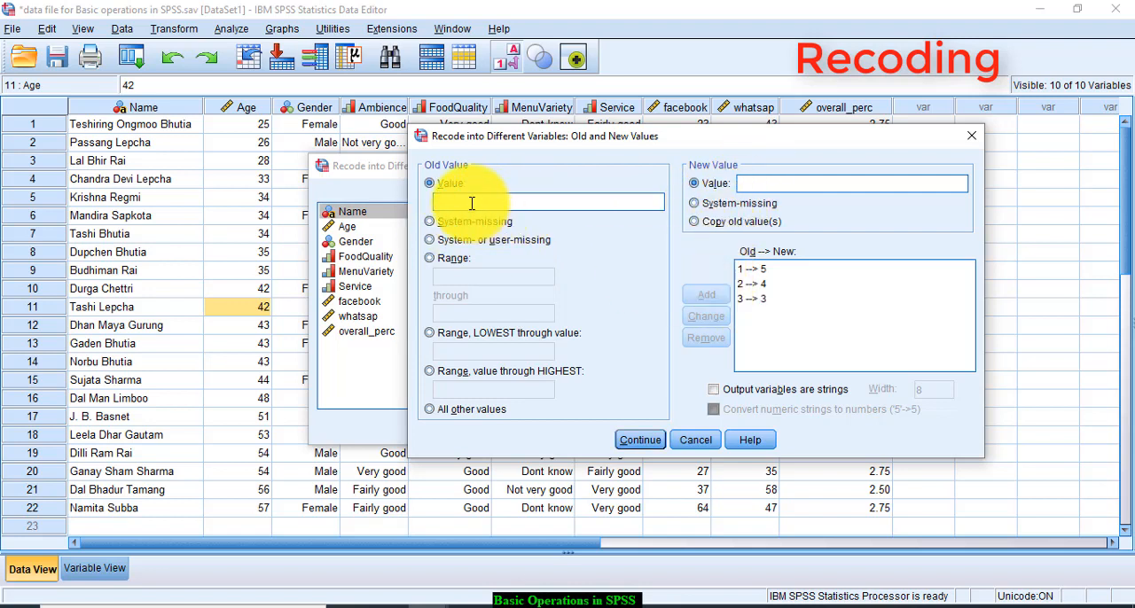
Step: Add the mappings 4→2 and 5→1 and confirm the value list
type("4")
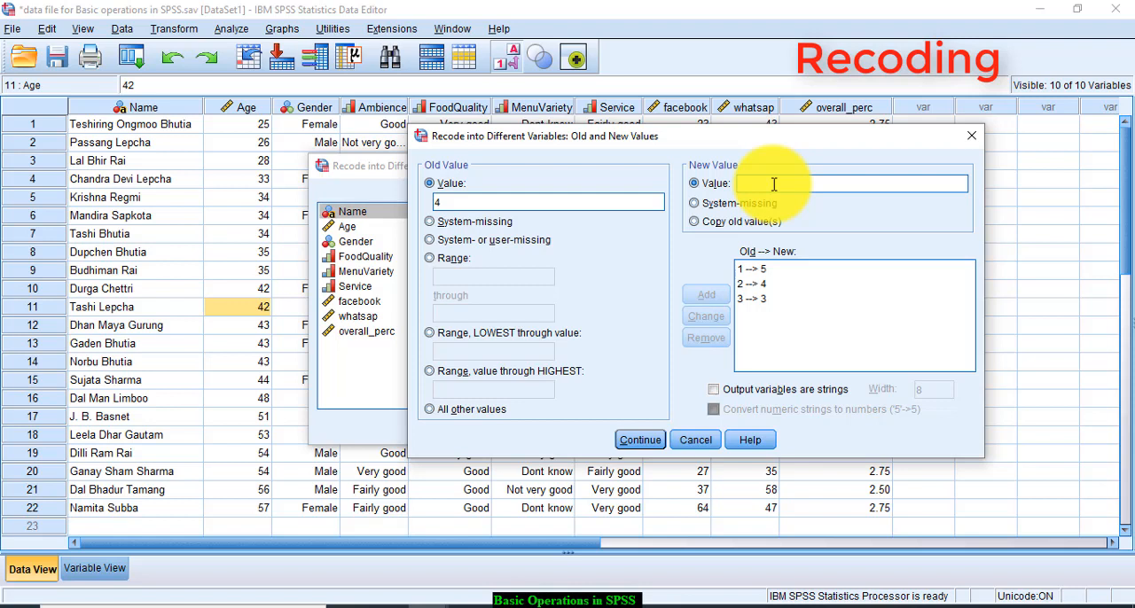
left_click(705, 294)
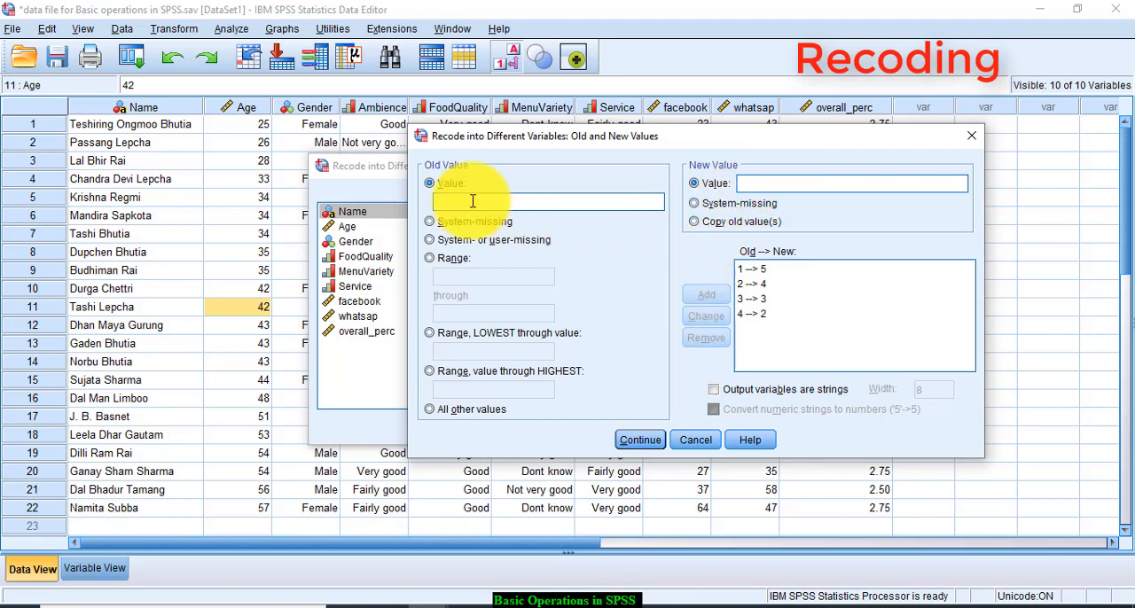
type("5")
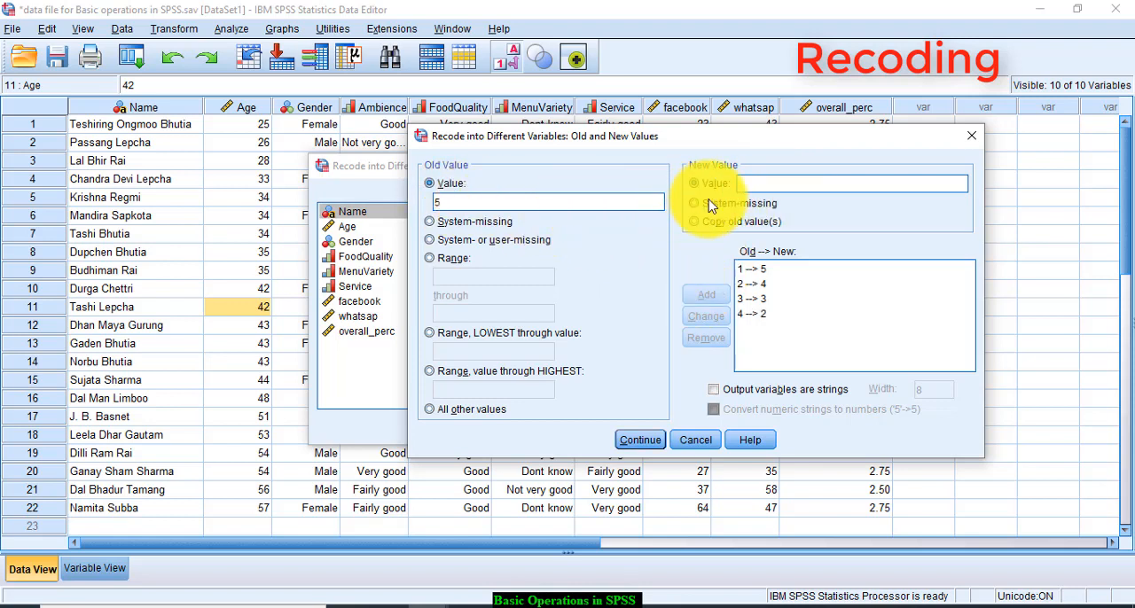
type("1")
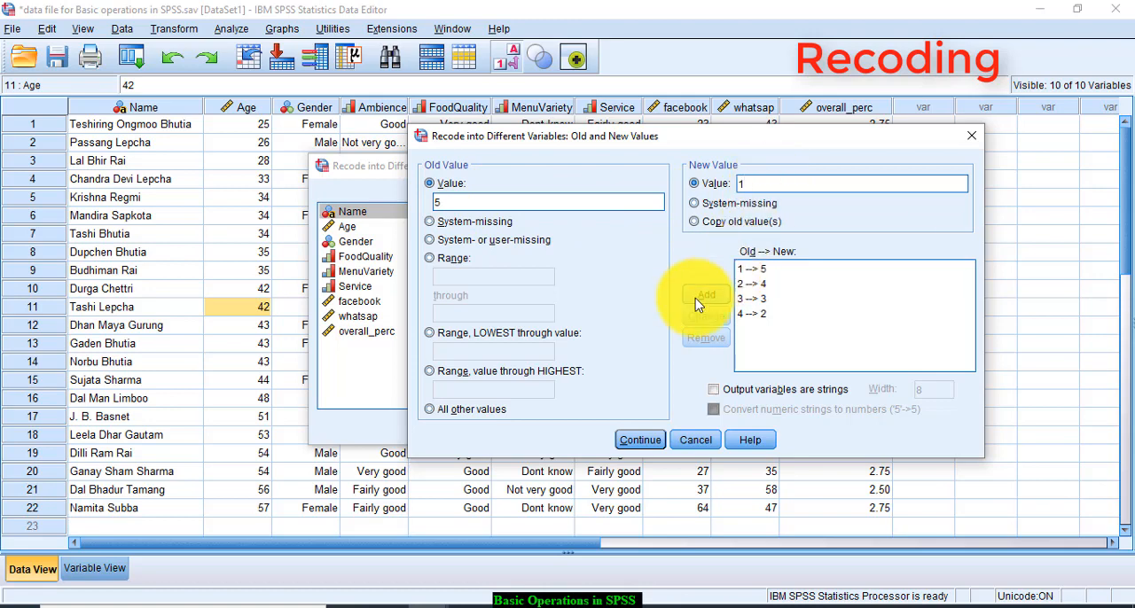
left_click(706, 294)
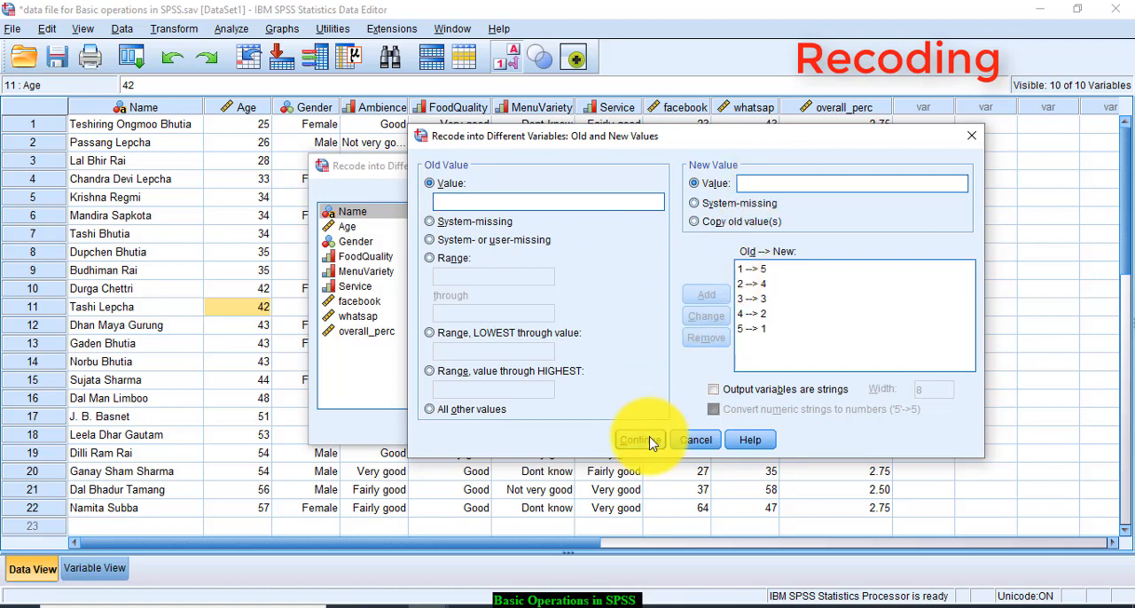
left_click(636, 440)
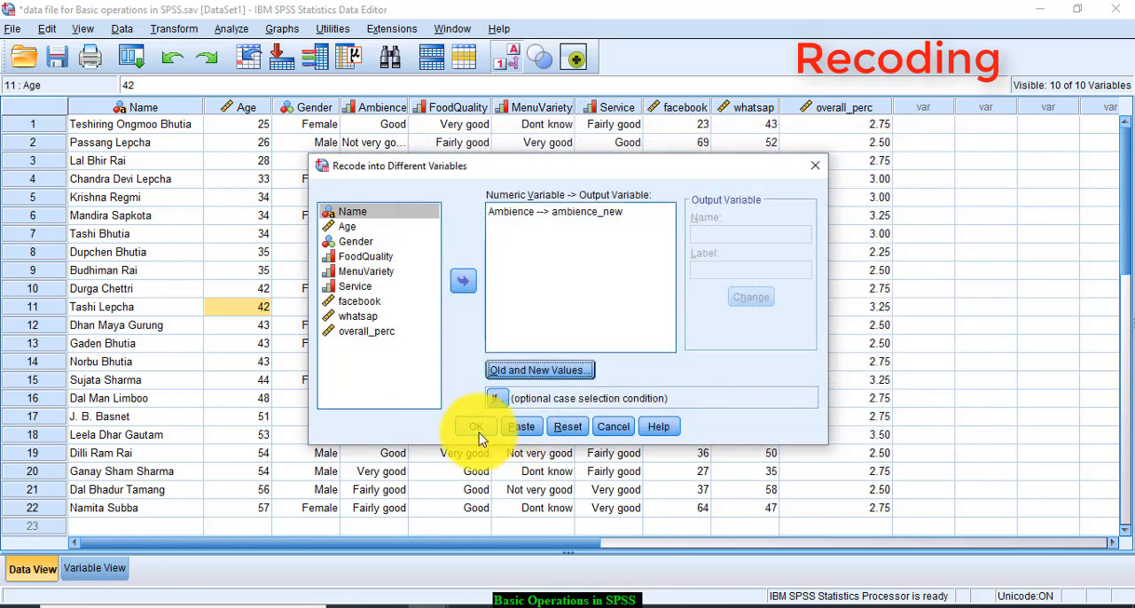
Step: Run the recode, creating ambience_new with reversed Ambience scores
left_click(476, 426)
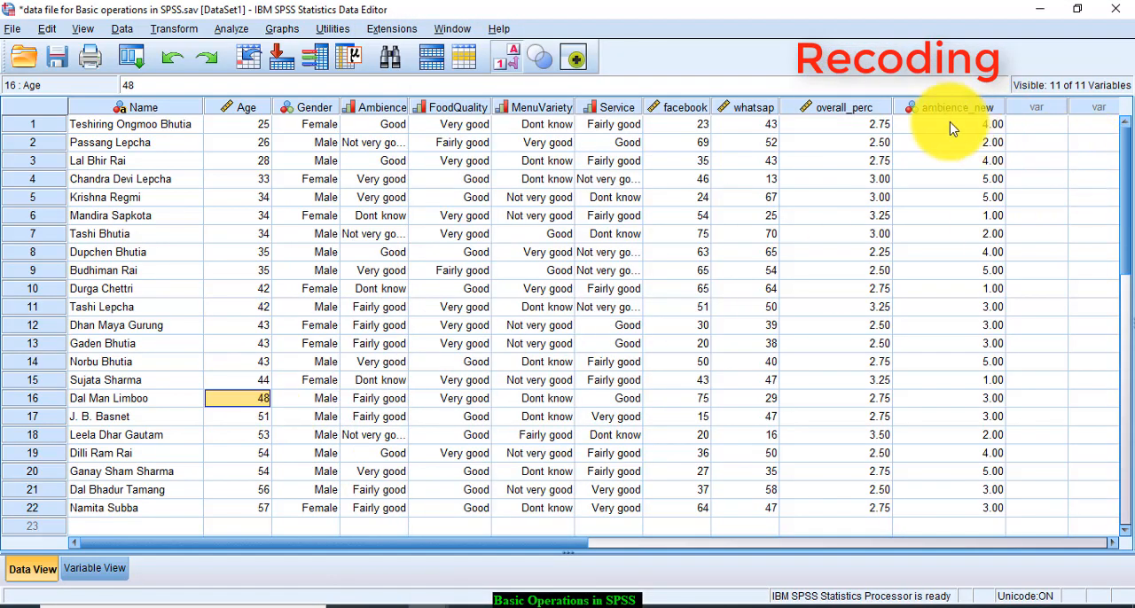
mouse_move(982, 483)
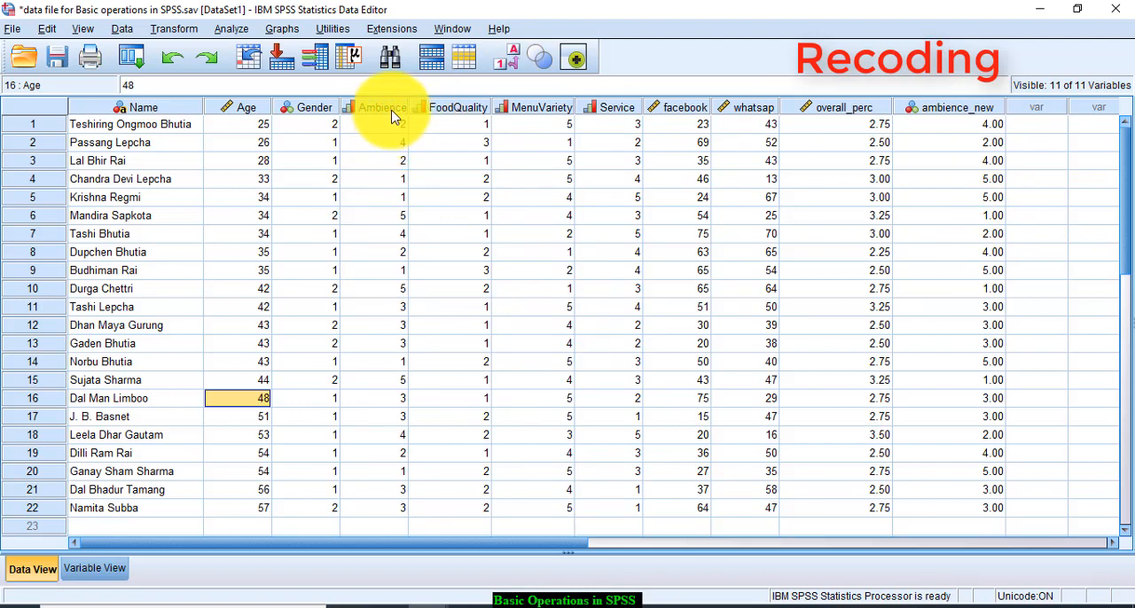
mouse_move(448, 129)
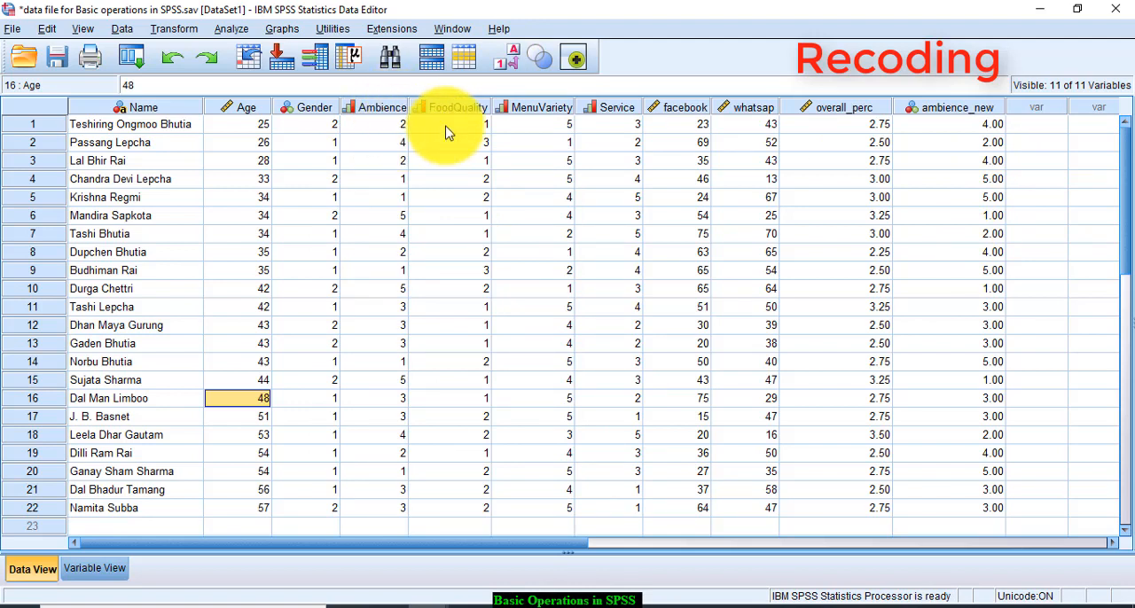
mouse_move(997, 137)
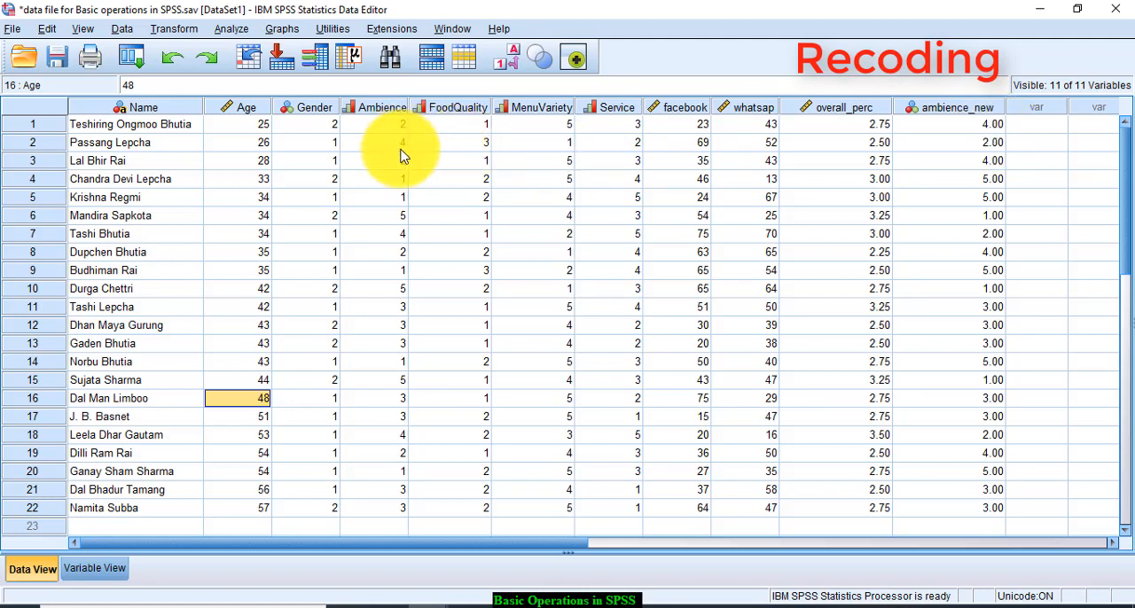
mouse_move(403, 120)
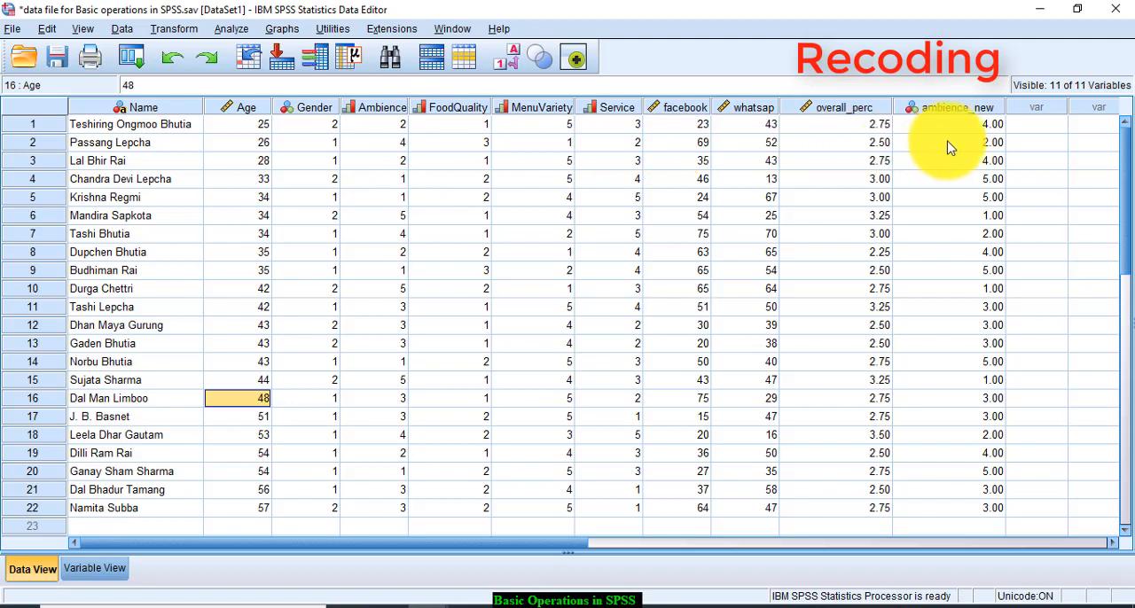
mouse_move(968, 167)
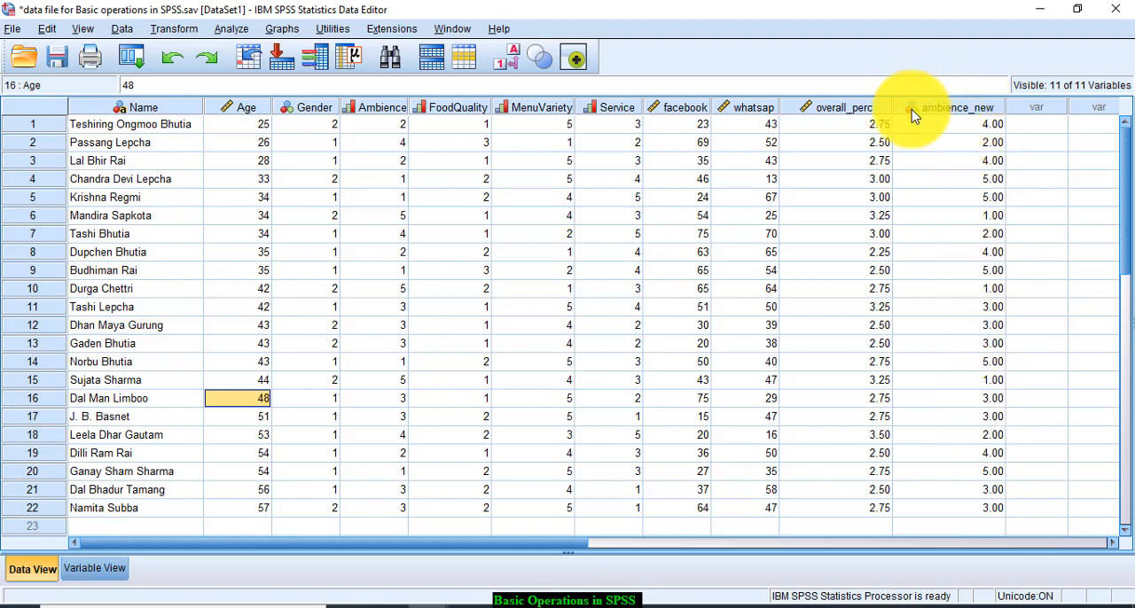
mouse_move(368, 125)
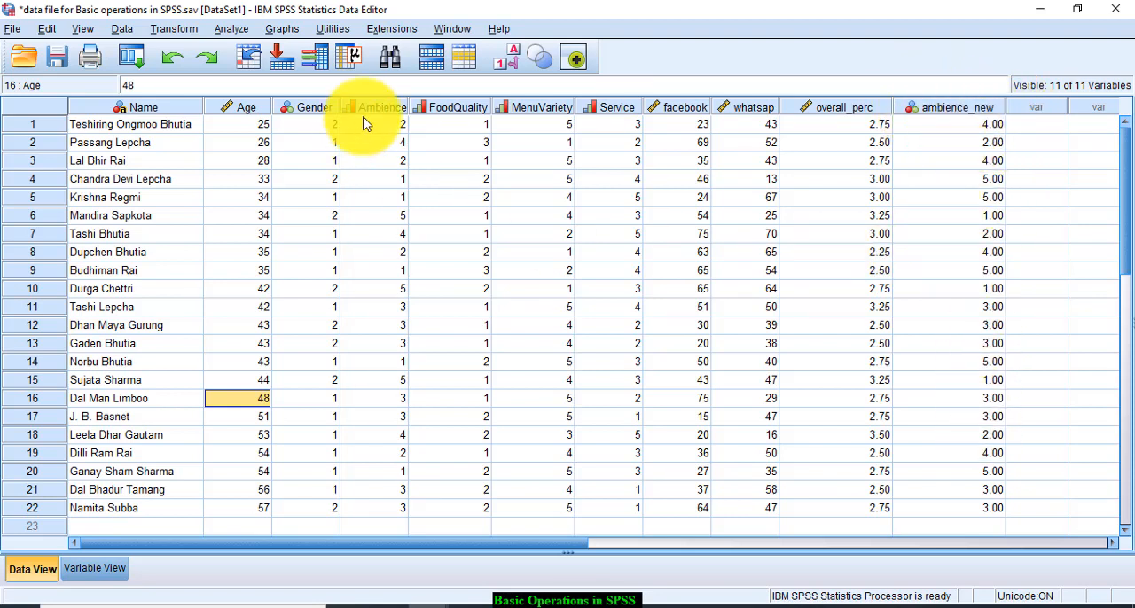
mouse_move(665, 279)
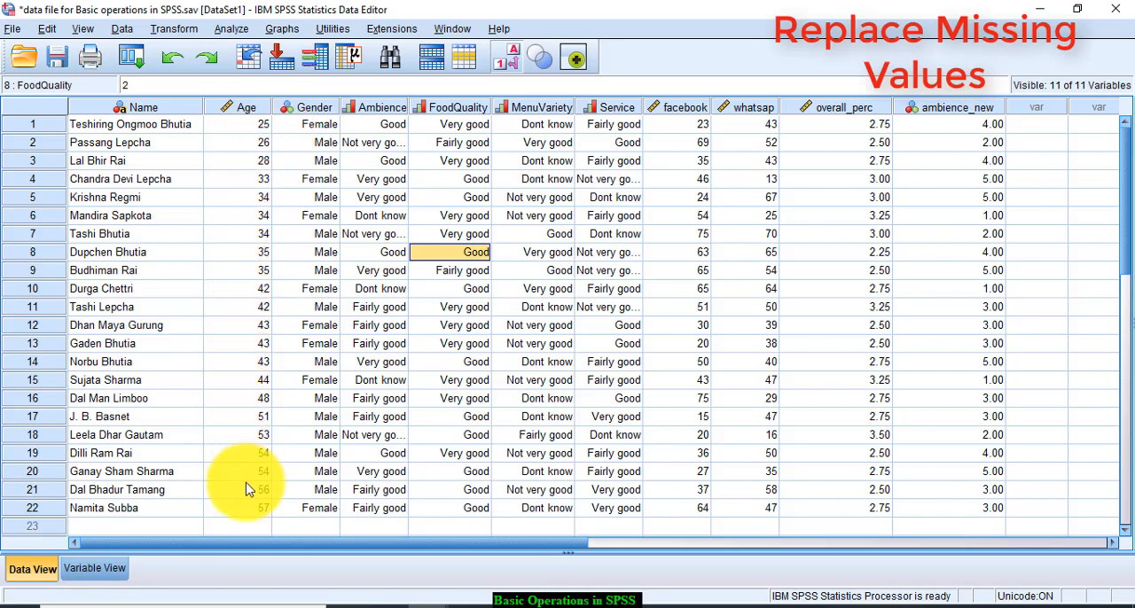
mouse_move(261, 142)
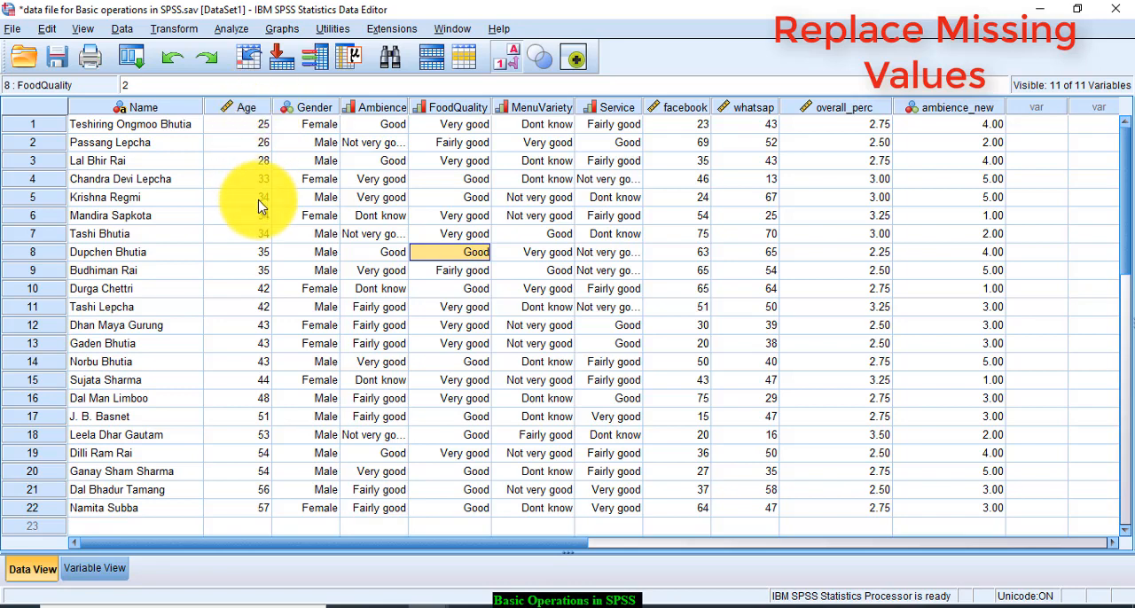
Step: Clear the Age values in rows 4, 10 and 15 to create missing ages
left_click(237, 178)
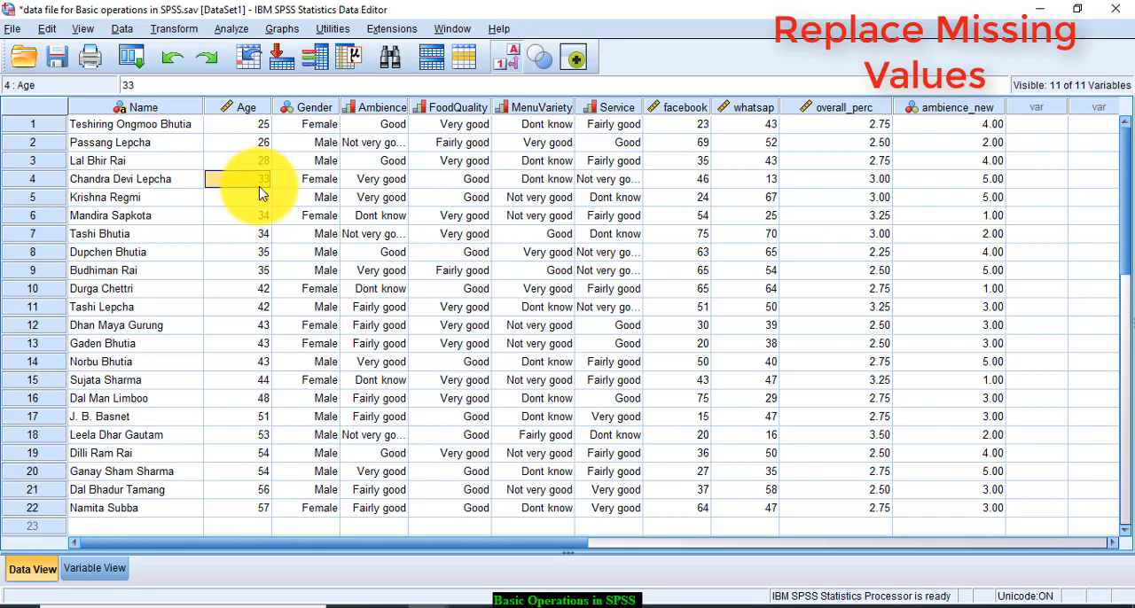
left_click(236, 289)
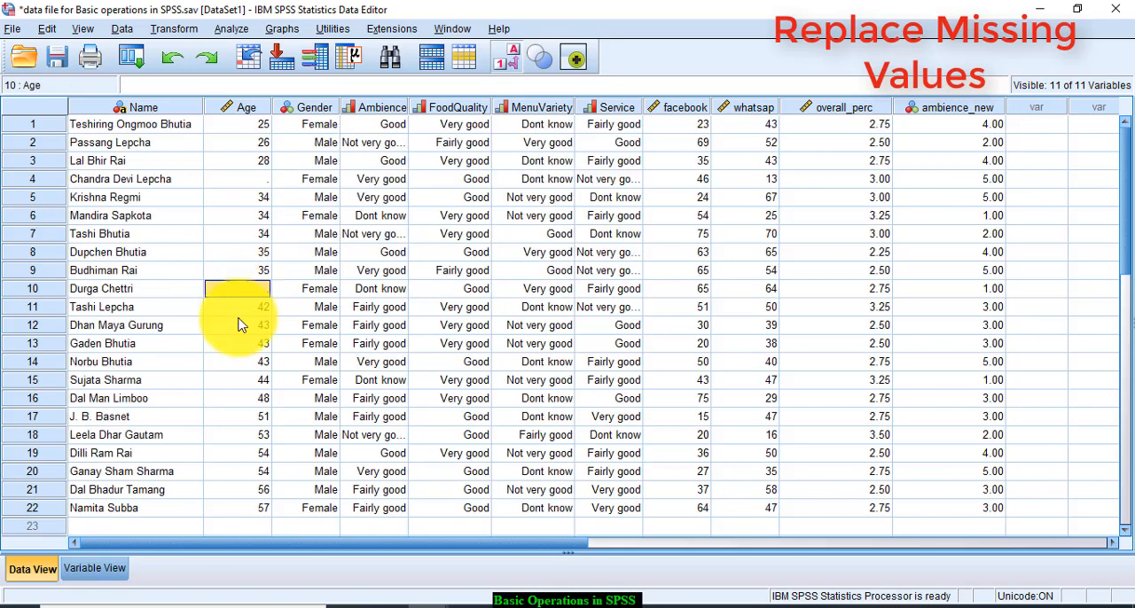
left_click(236, 379)
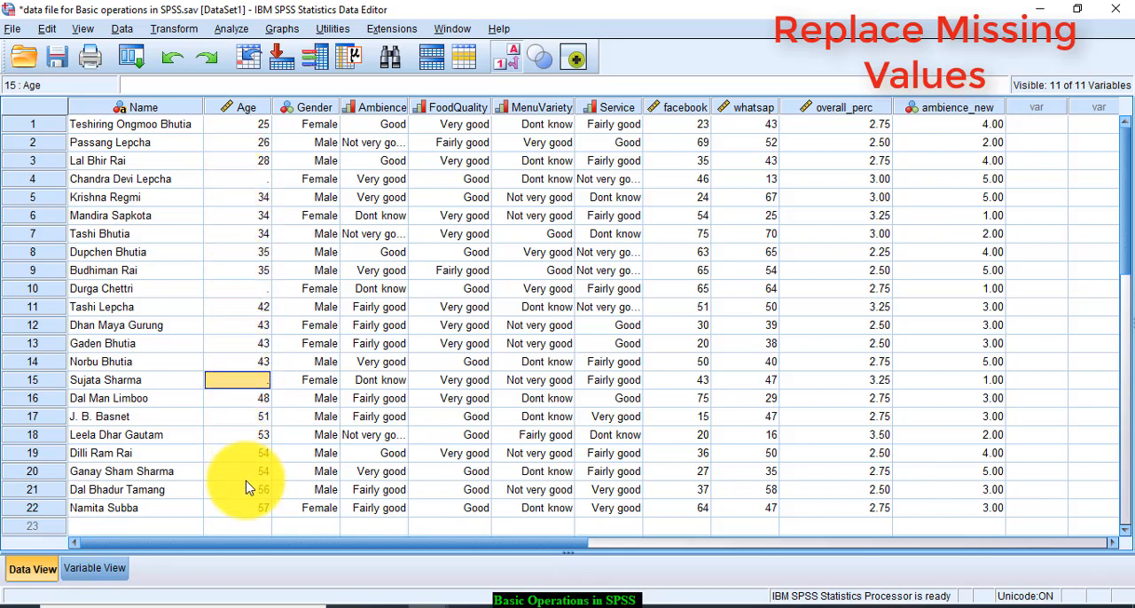
mouse_move(231, 182)
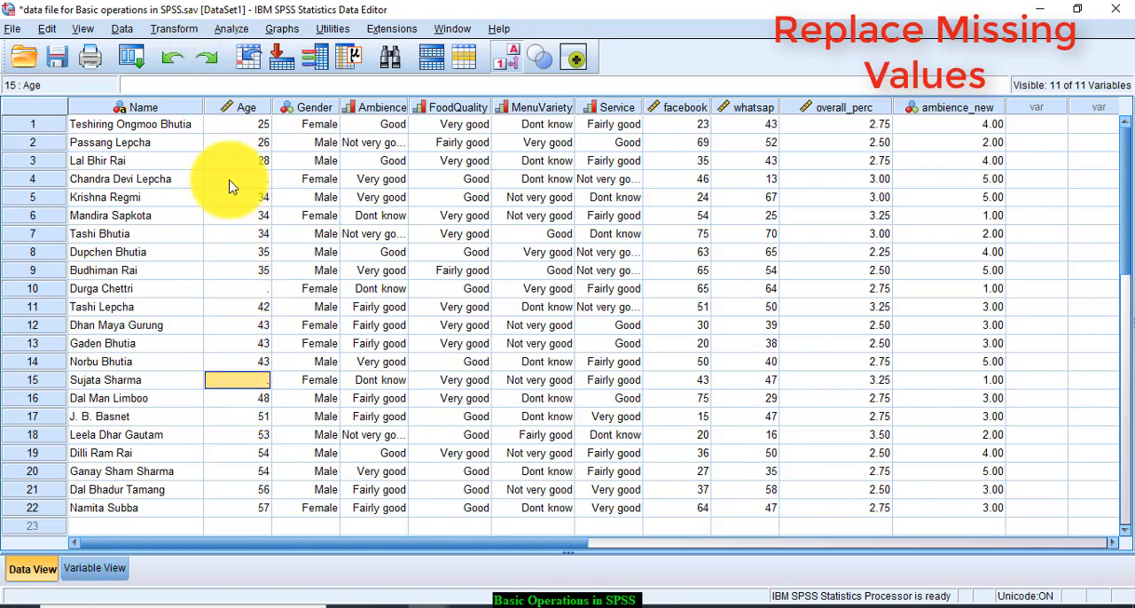
Step: Replace missing Age values with the series mean (41.8) into new variable Age_1
left_click(174, 28)
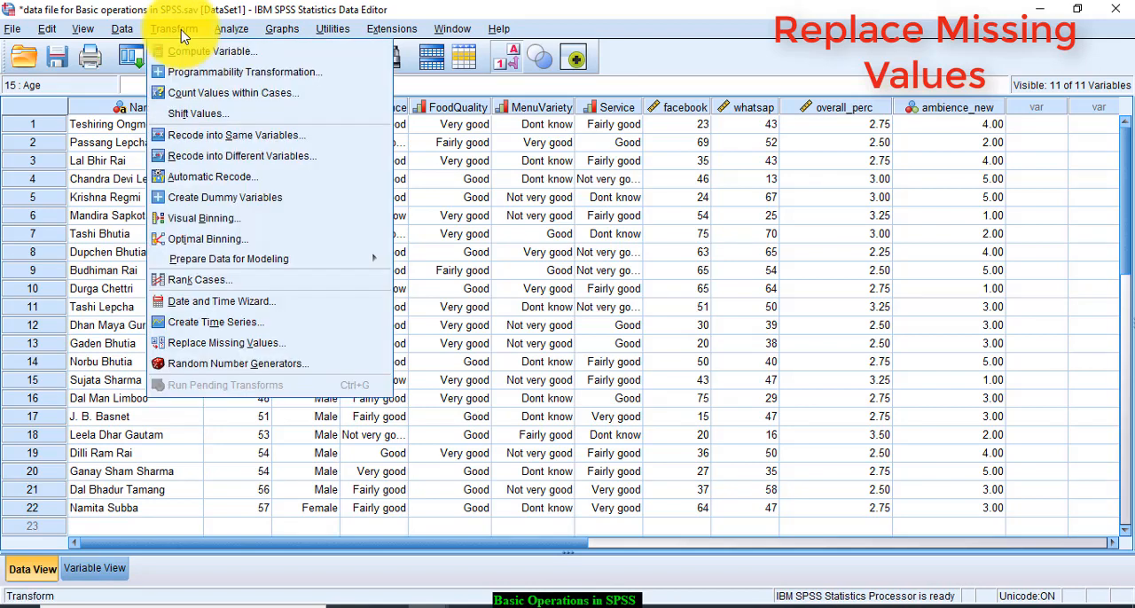
mouse_move(225, 343)
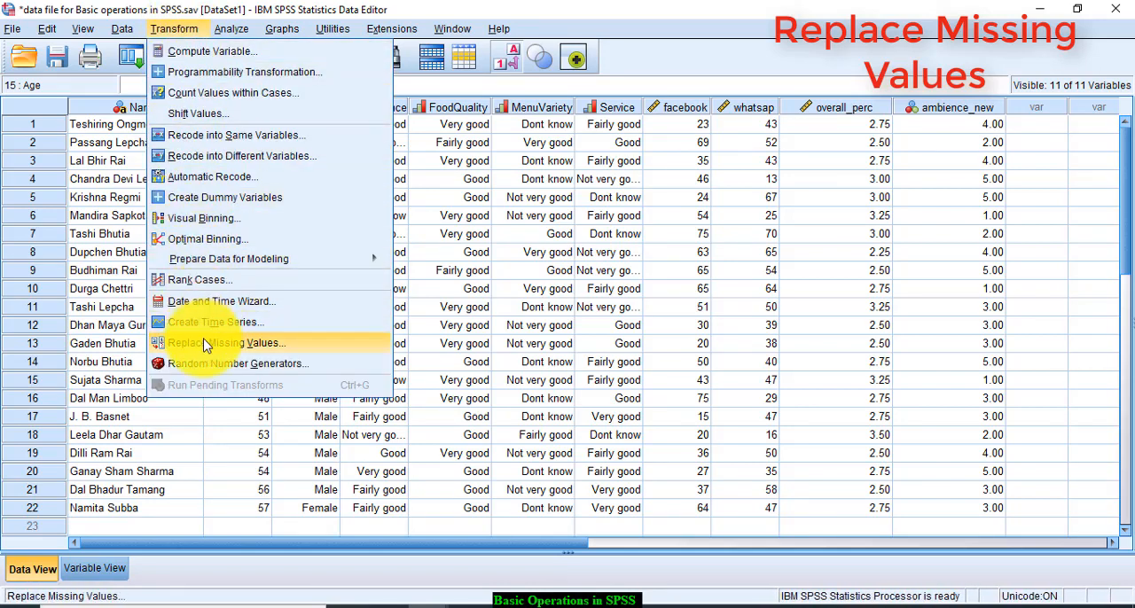
left_click(224, 342)
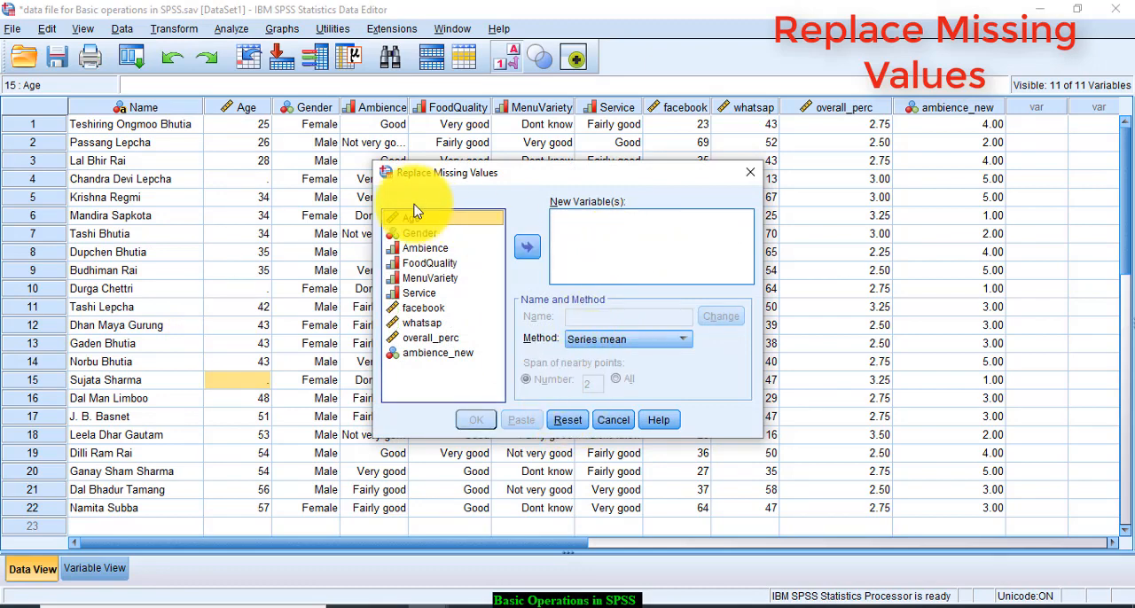
left_click(527, 246)
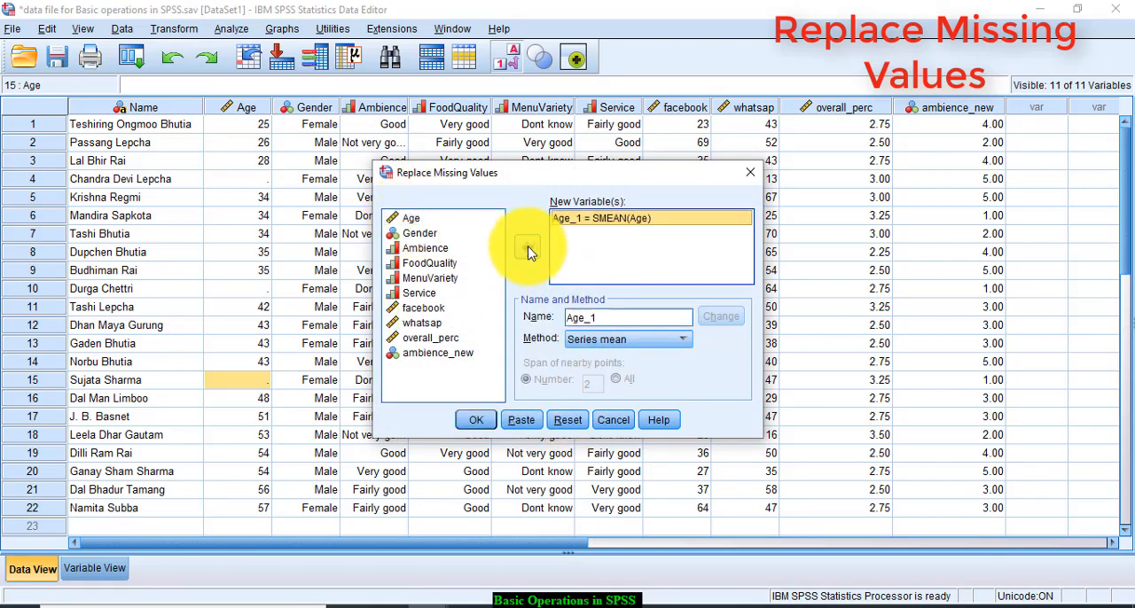
left_click(676, 338)
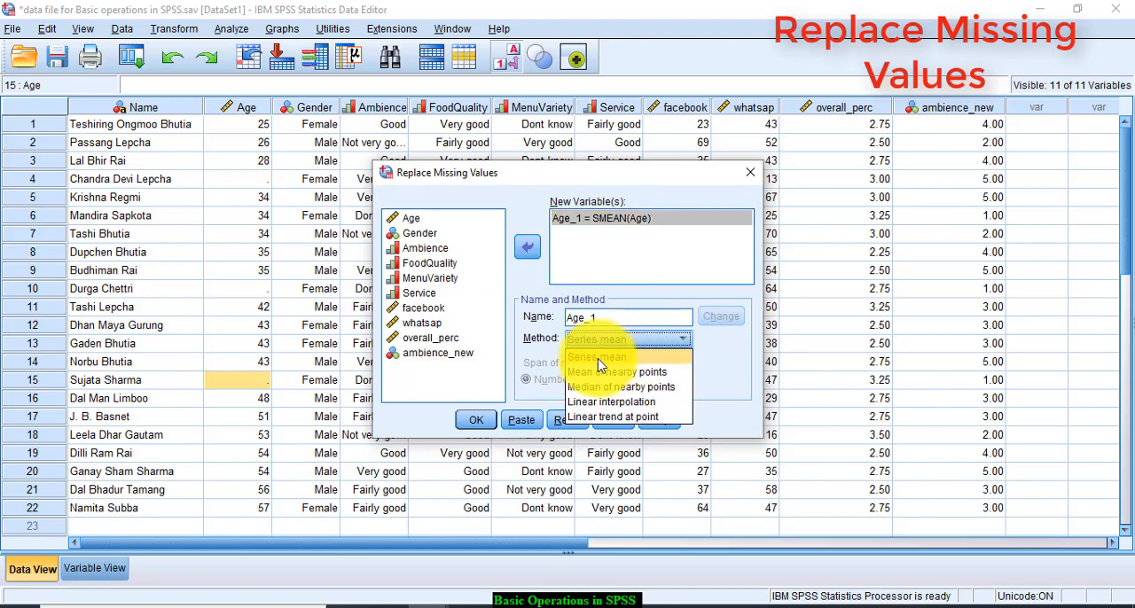
left_click(596, 356)
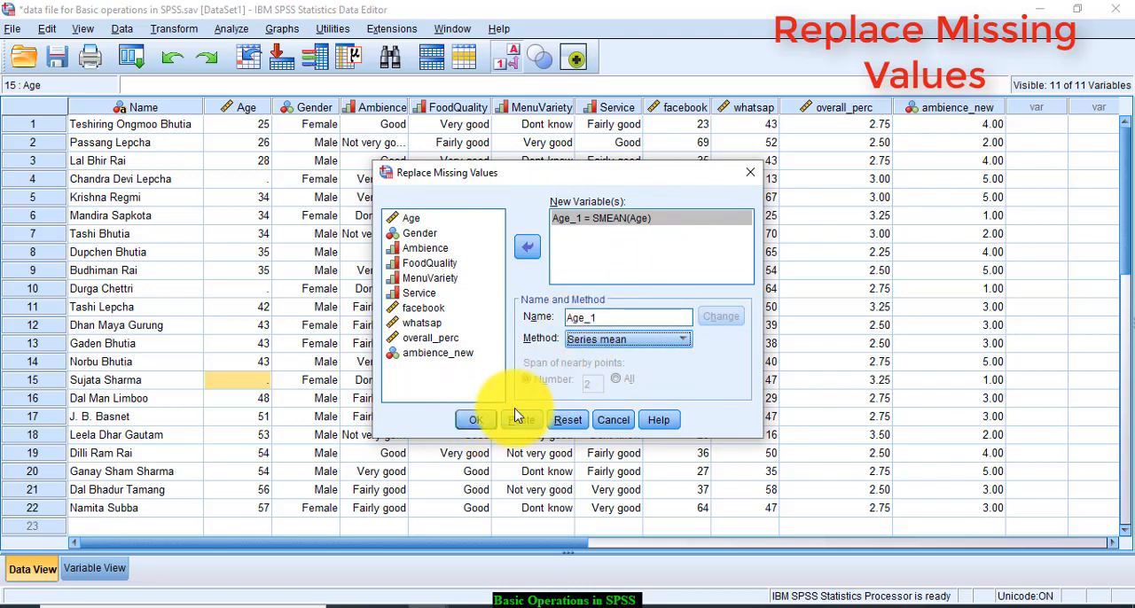
left_click(475, 419)
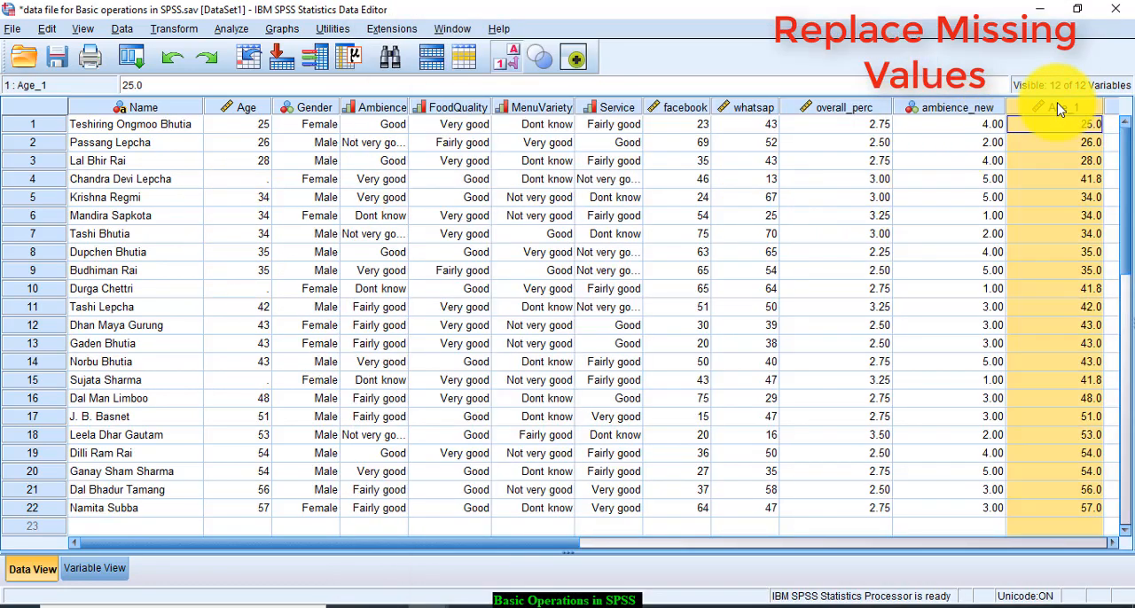
left_click(948, 123)
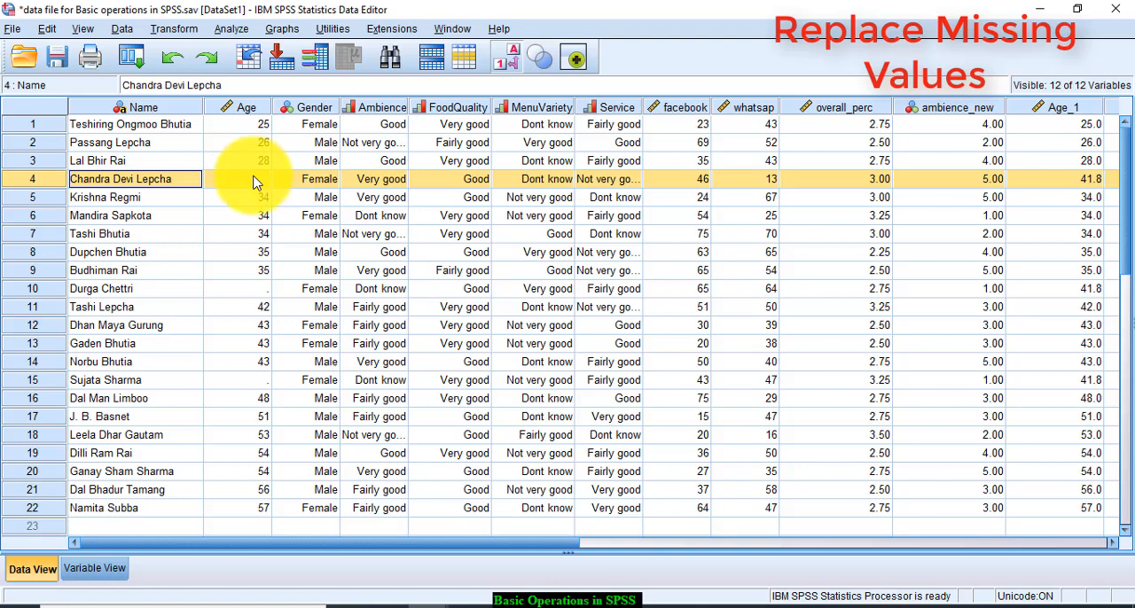
mouse_move(1099, 190)
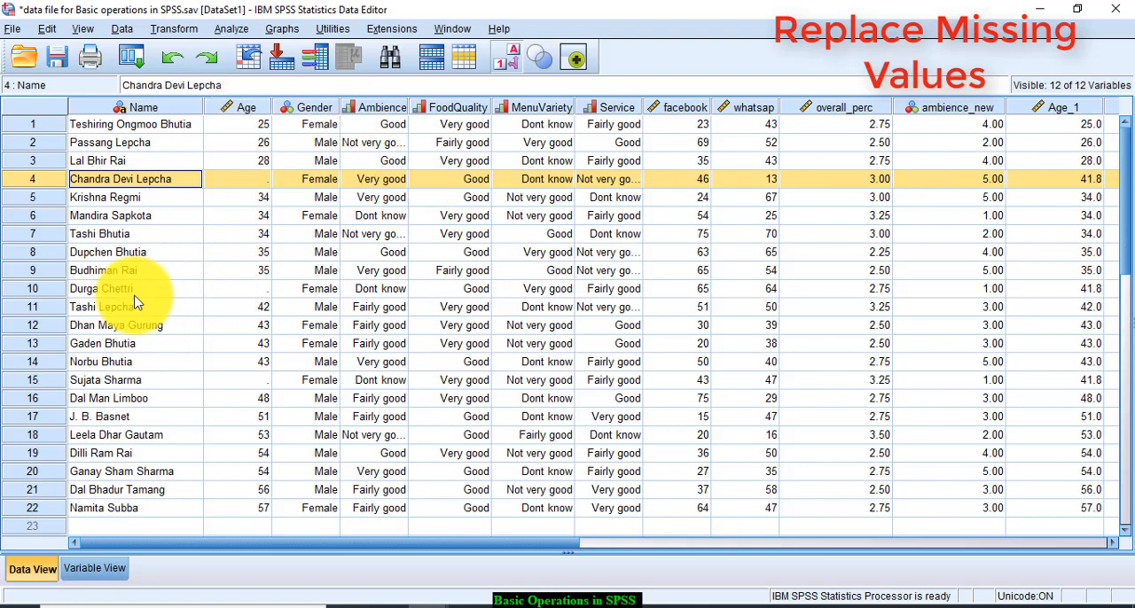
left_click(115, 288)
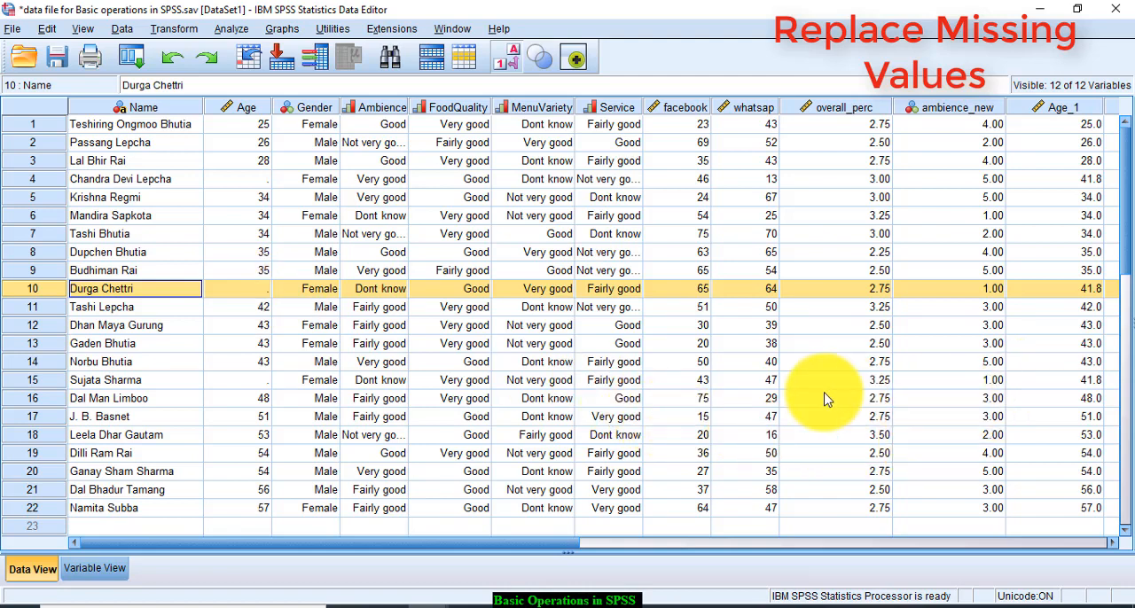
left_click(133, 379)
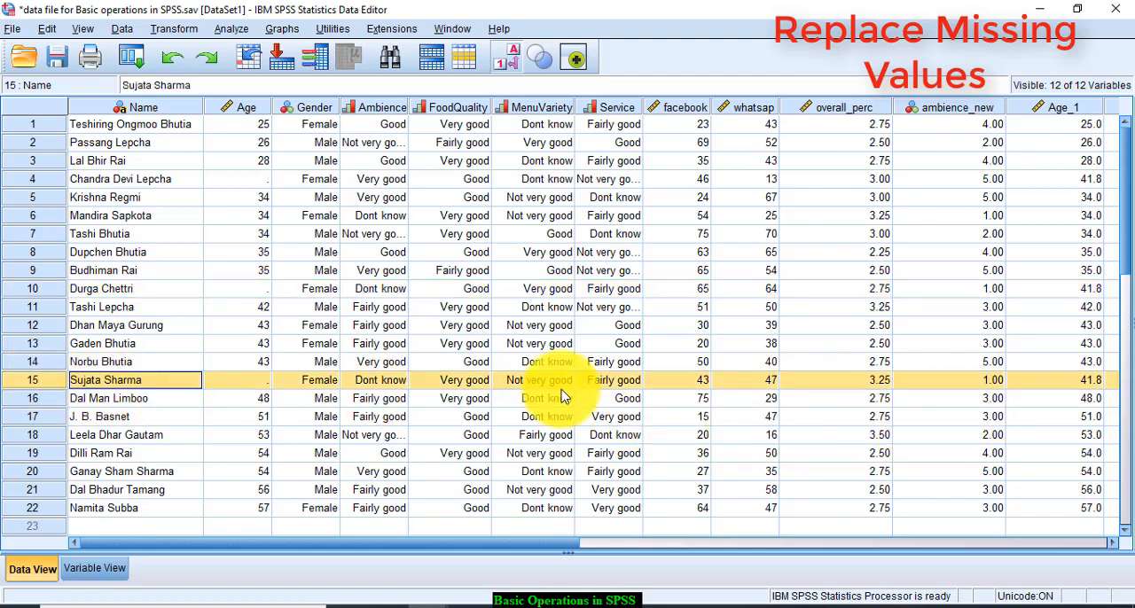